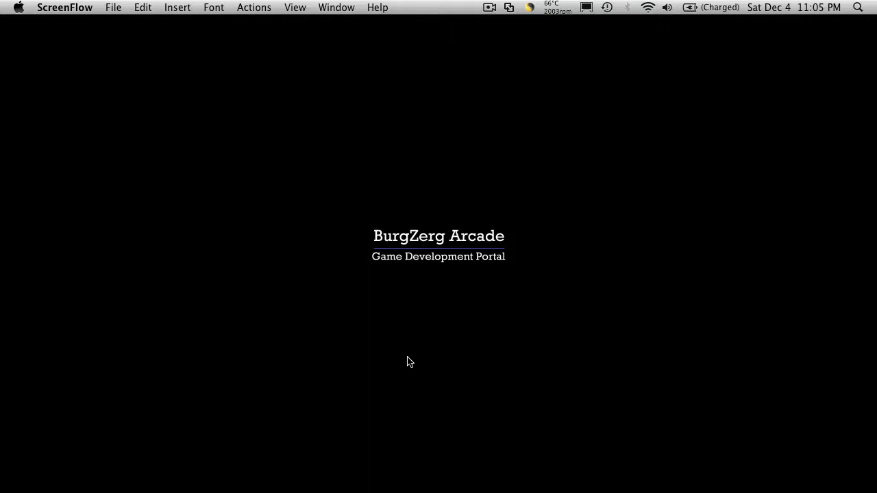
{"action": "mouse_move", "coordinate": [342, 469]}
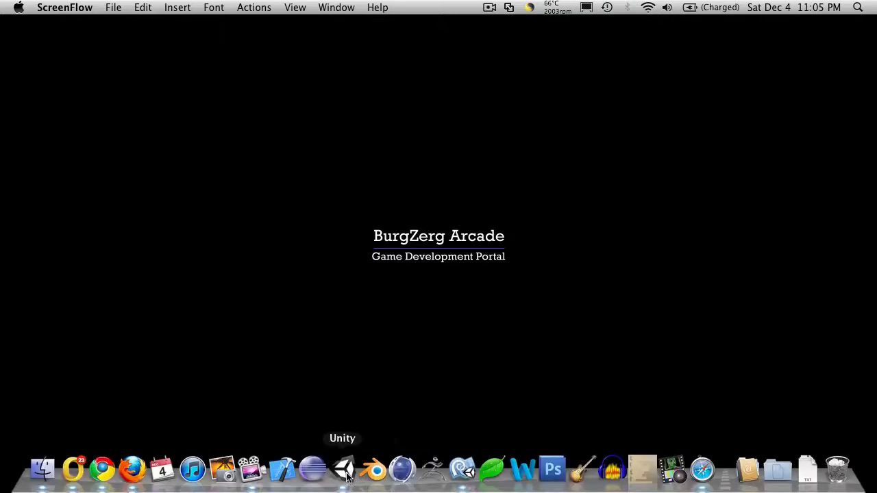
Launch Unity and inspect a floor torch's yellow Point light in the Hierarchy
{"action": "left_click", "coordinate": [342, 469]}
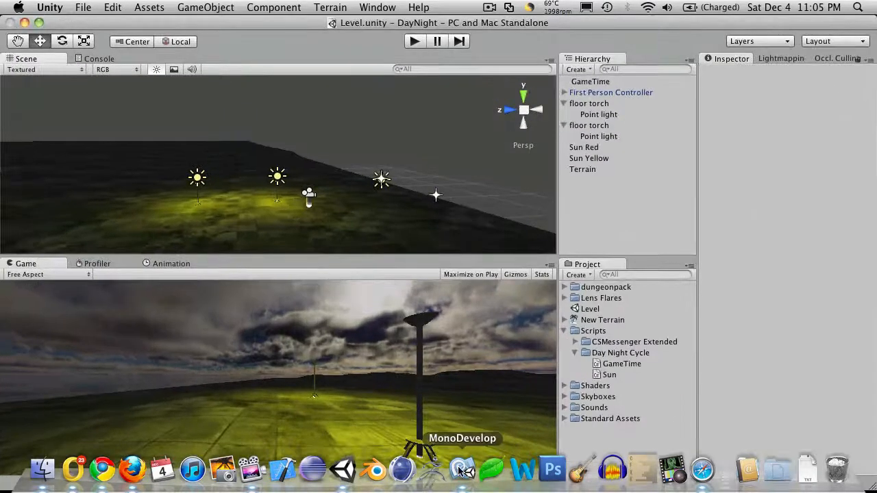
{"action": "left_click", "coordinate": [462, 469]}
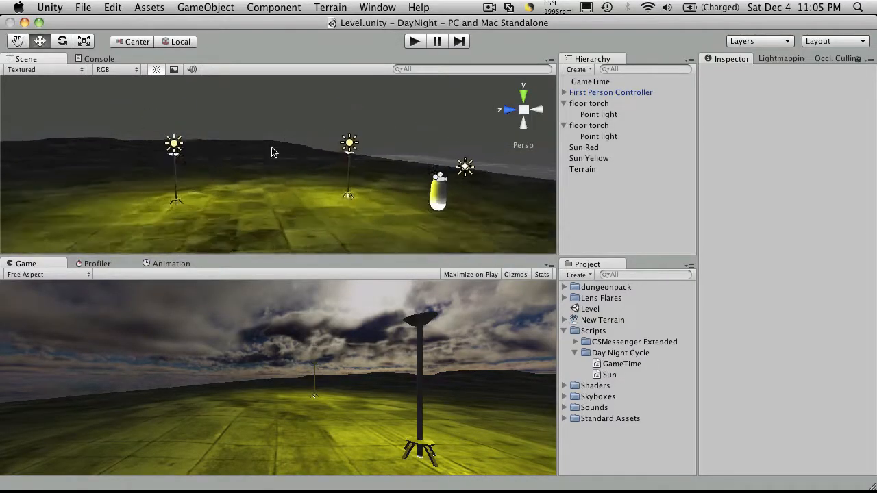
{"action": "left_click", "coordinate": [589, 102]}
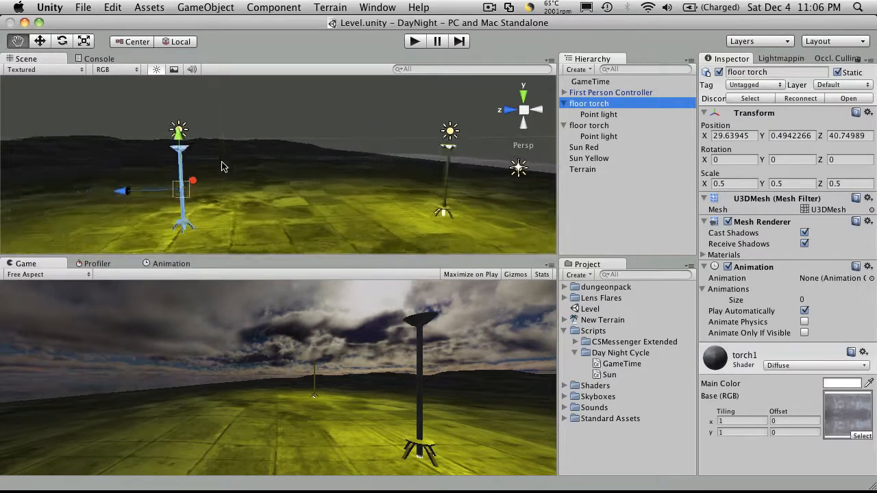
{"action": "left_click", "coordinate": [598, 115]}
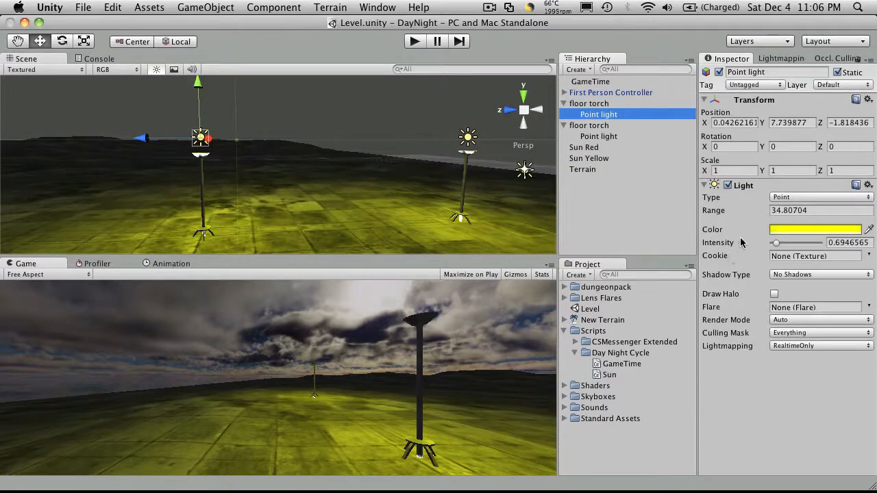
{"action": "mouse_move", "coordinate": [731, 194]}
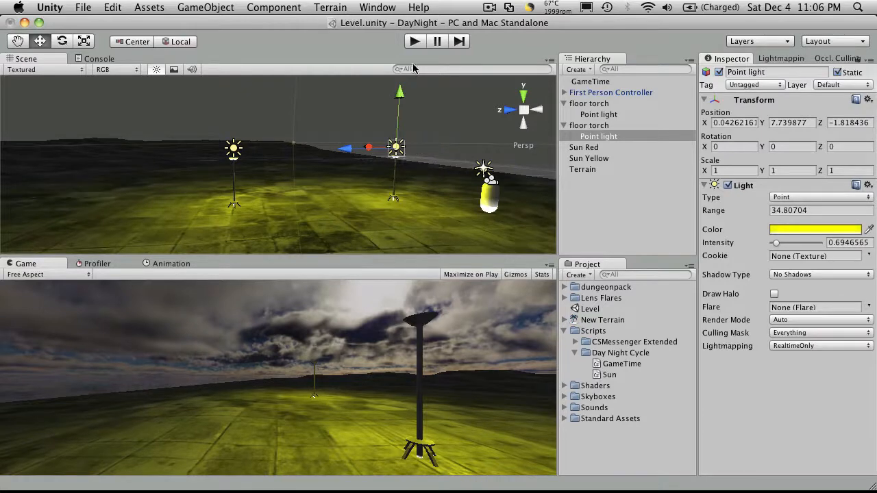
{"action": "mouse_move", "coordinate": [637, 378]}
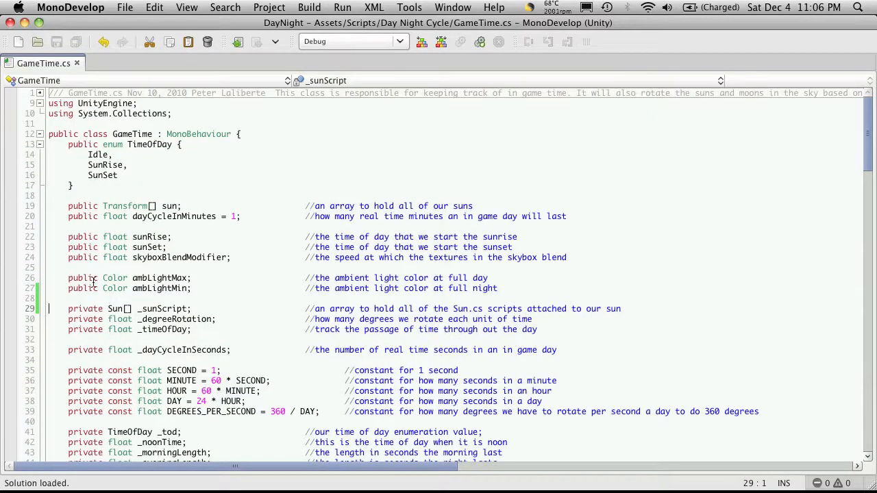
Declare public float morningLight and nightLight fields below ambLightMin
{"action": "left_click", "coordinate": [508, 288]}
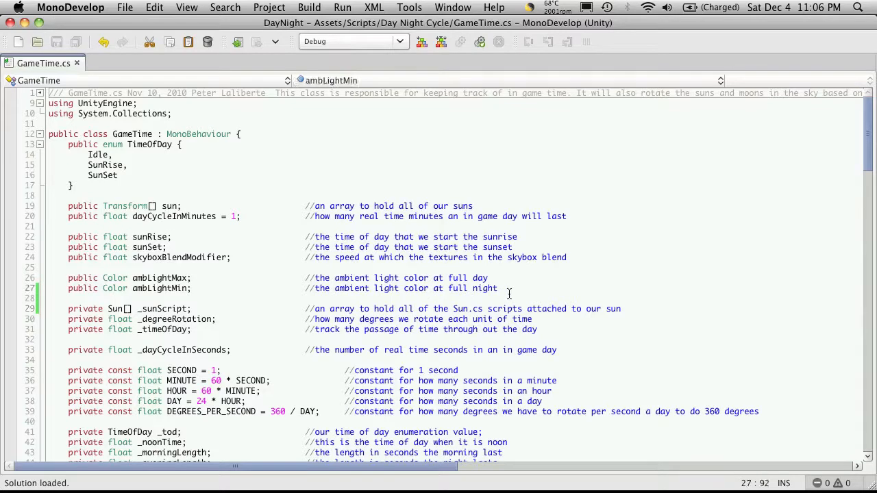
{"action": "type", "text": "publ"}
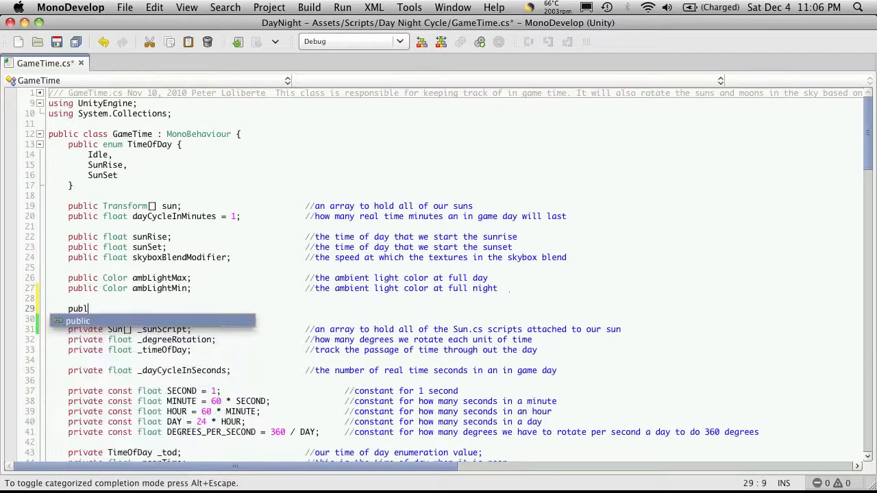
{"action": "type", "text": "float"}
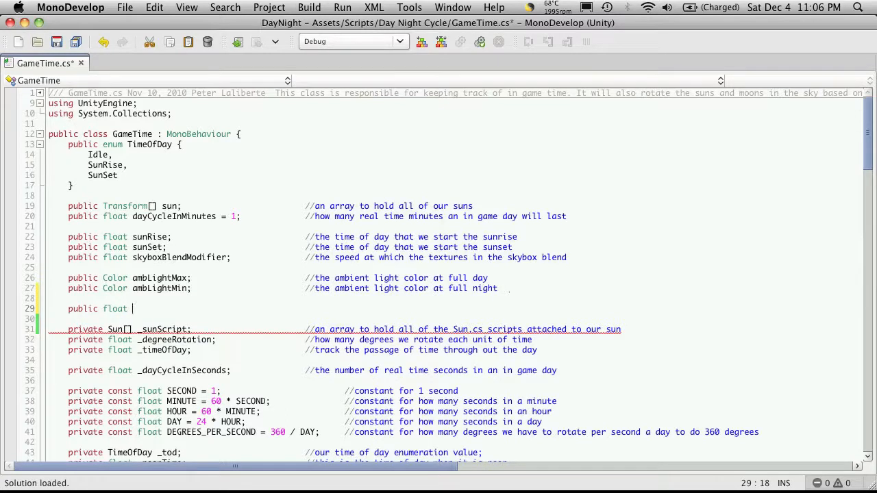
{"action": "type", "text": "li"}
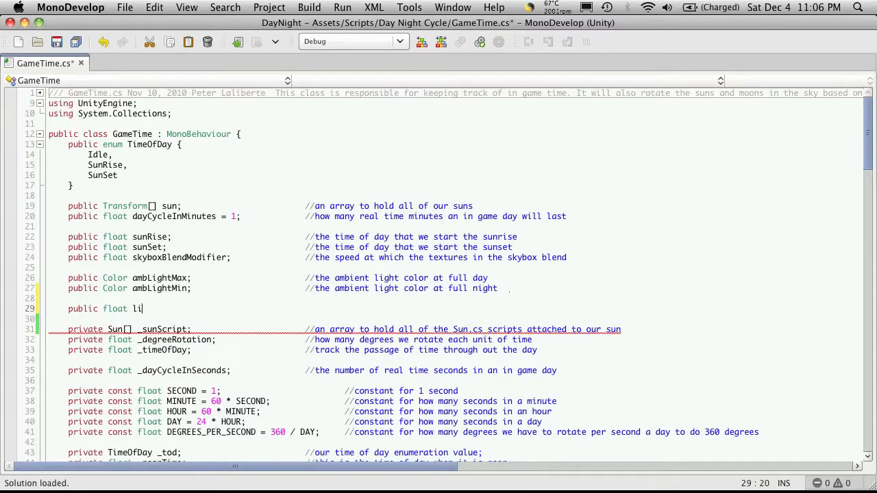
{"action": "type", "text": "mo"}
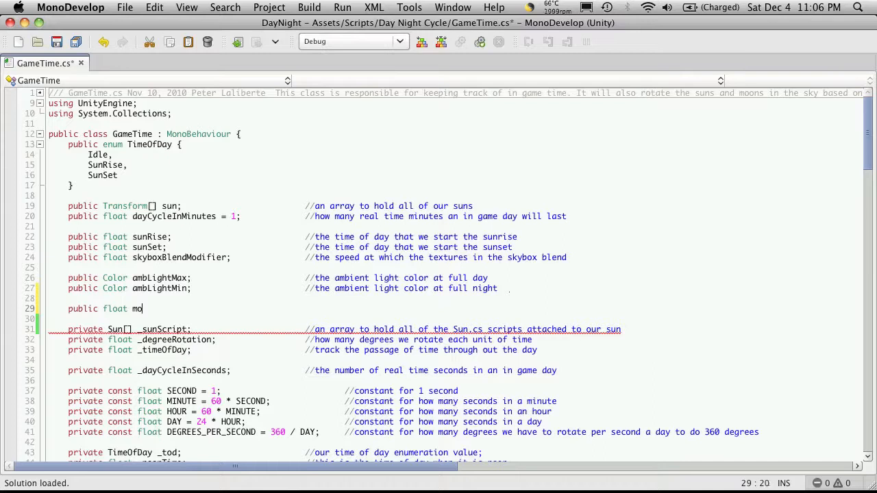
{"action": "type", "text": "rningLifhr"}
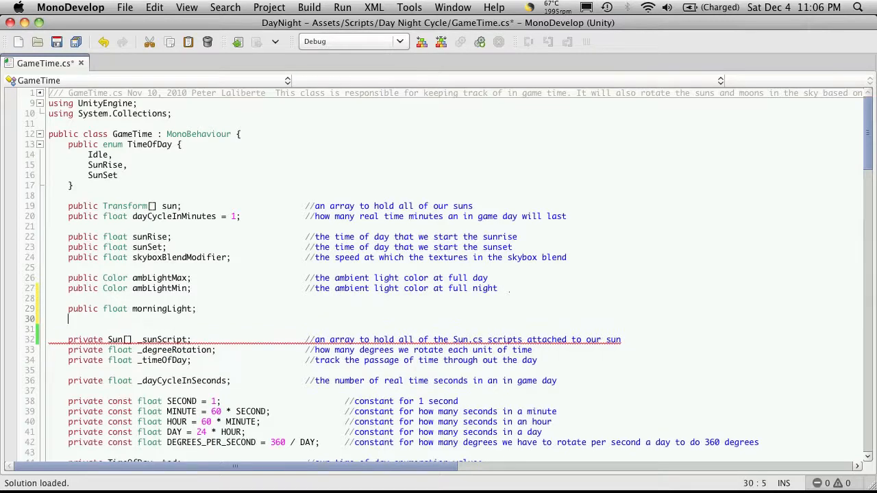
{"action": "type", "text": "public"}
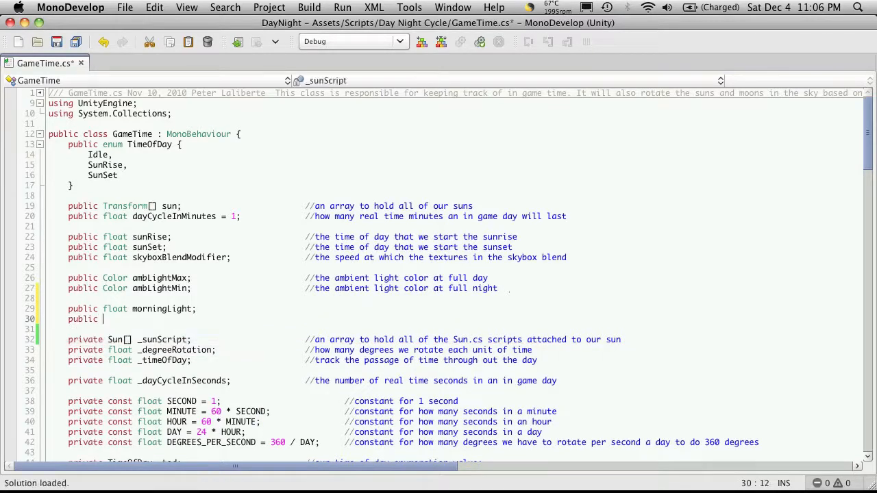
{"action": "type", "text": "float"}
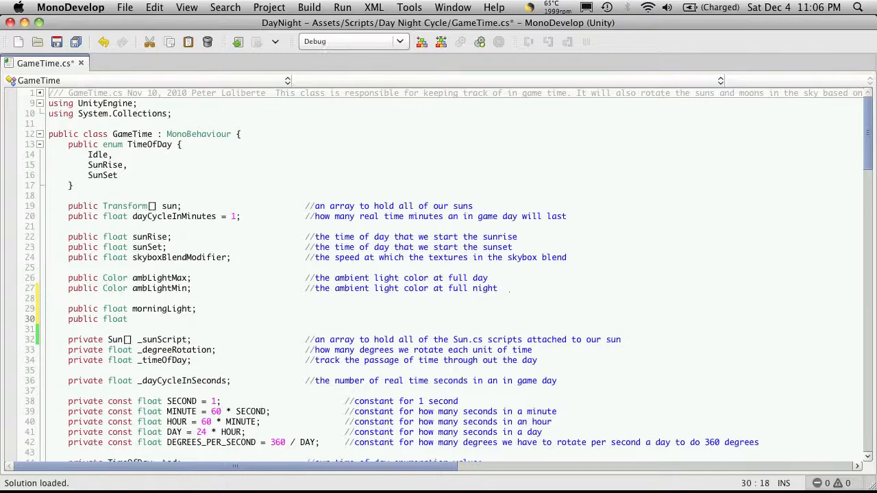
{"action": "type", "text": "nightLight"}
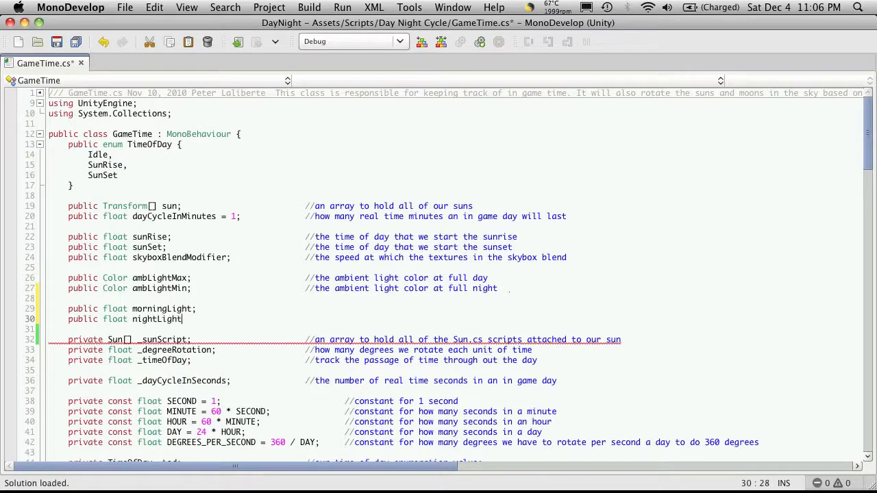
{"action": "type", "text": ";"}
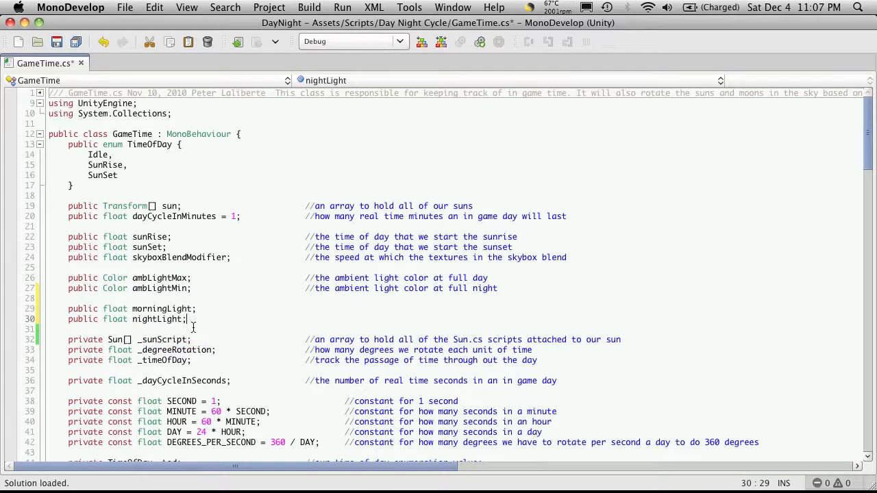
{"action": "mouse_move", "coordinate": [160, 319]}
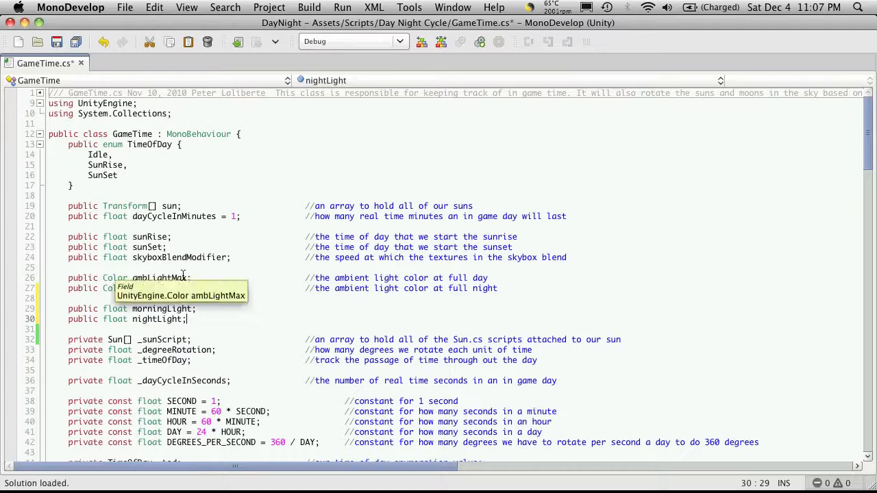
Add a private bool _isMorning flag initialised to false
{"action": "type", "text": "private"}
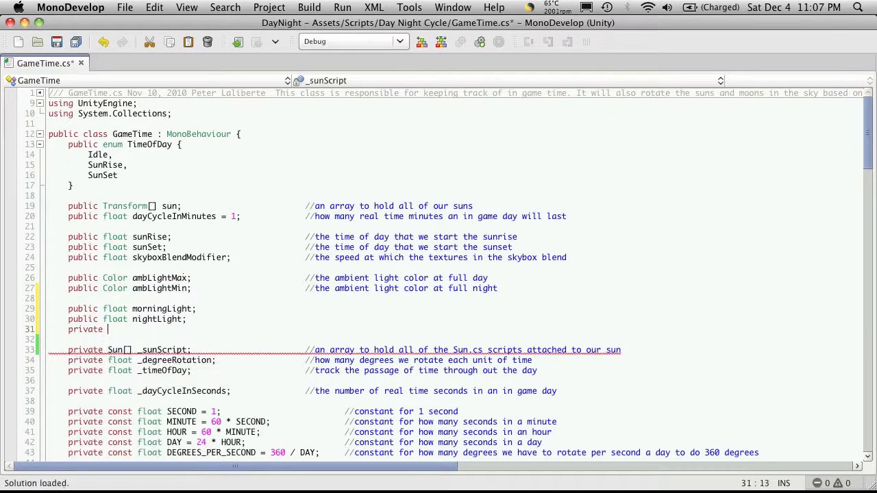
{"action": "type", "text": "bool"}
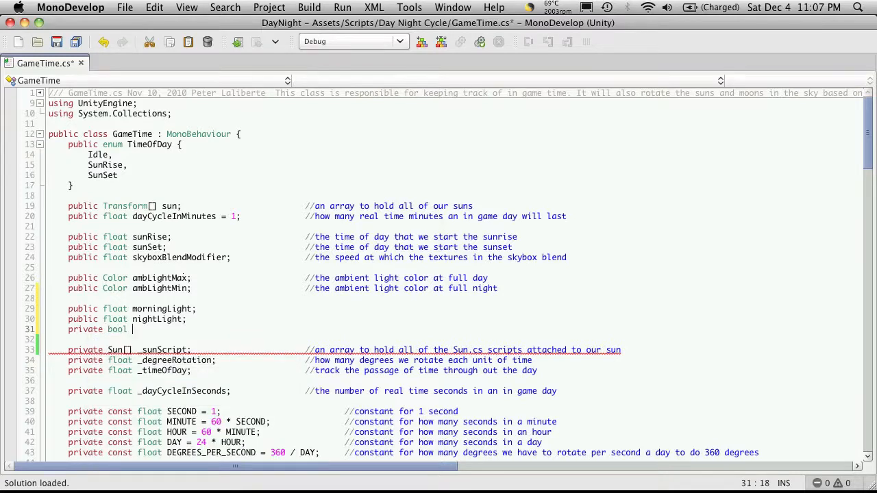
{"action": "type", "text": "is"}
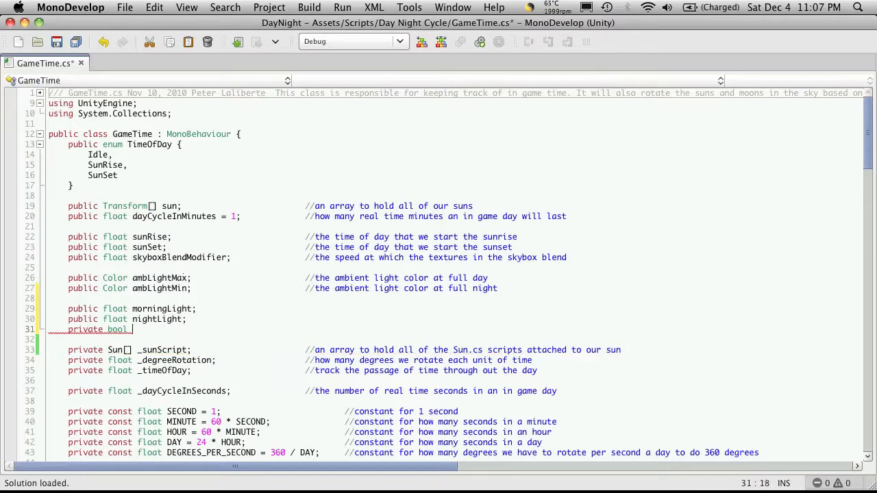
{"action": "type", "text": "_isMornin"}
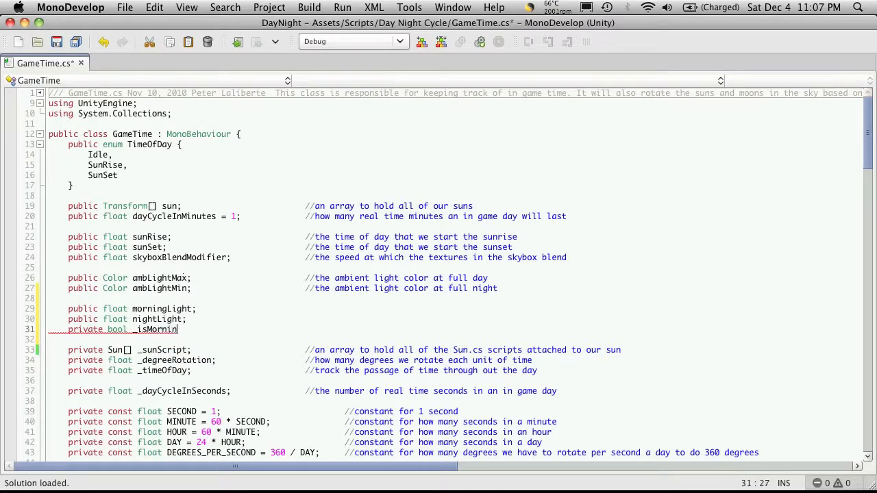
{"action": "type", "text": "g = ;"}
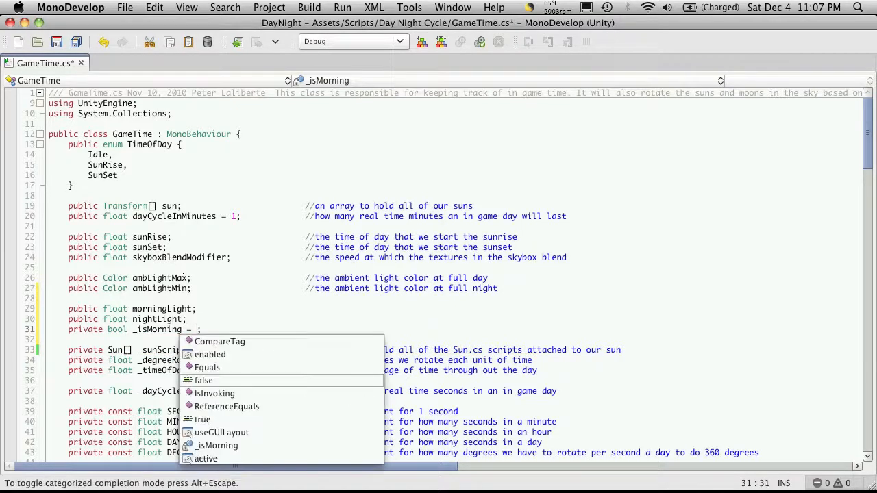
{"action": "left_click", "coordinate": [203, 380]}
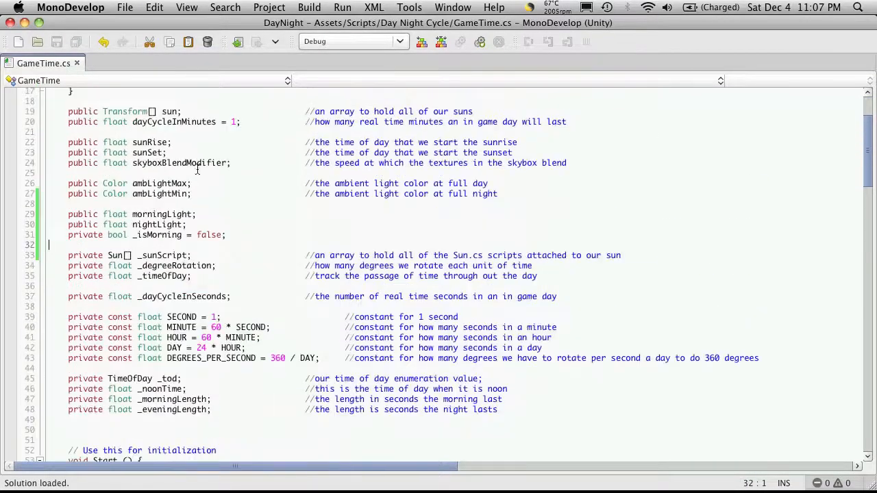
{"action": "scroll", "scroll_direction": "down", "scroll_amount": 3}
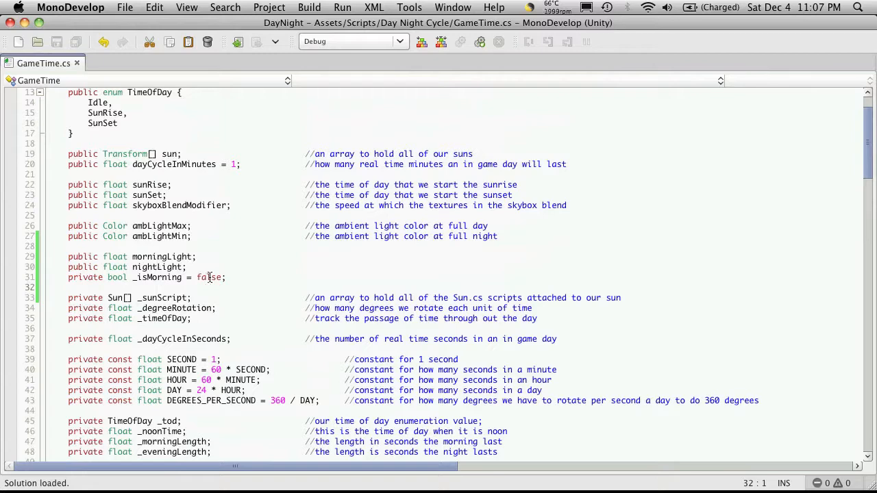
{"action": "scroll", "scroll_direction": "down", "scroll_amount": 3}
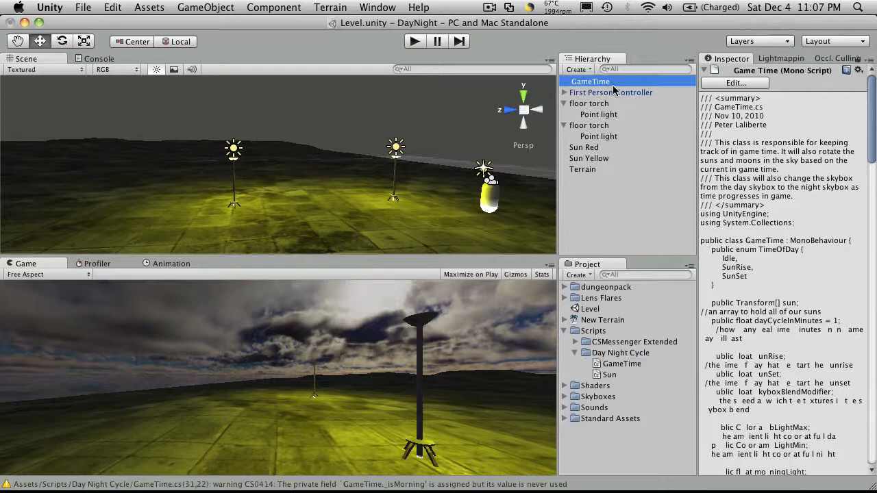
Select GameTime to reveal its new Morning Light and Night Light fields
{"action": "left_click", "coordinate": [590, 81]}
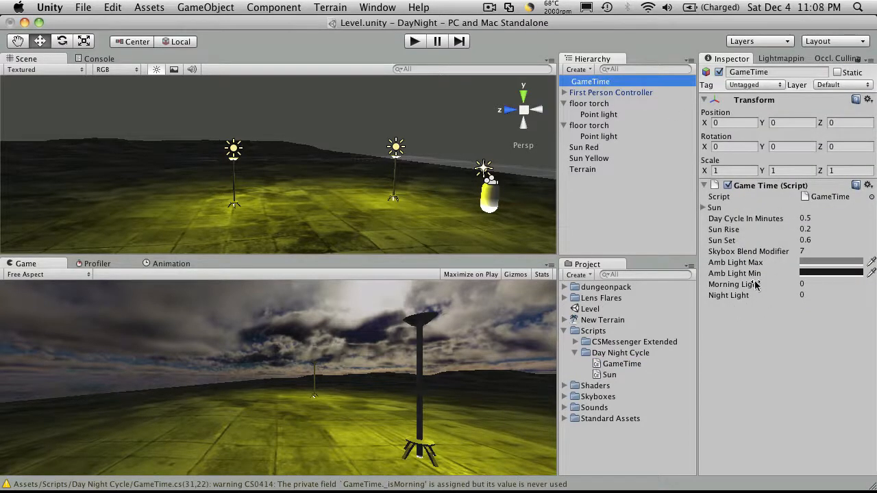
{"action": "left_click", "coordinate": [822, 284]}
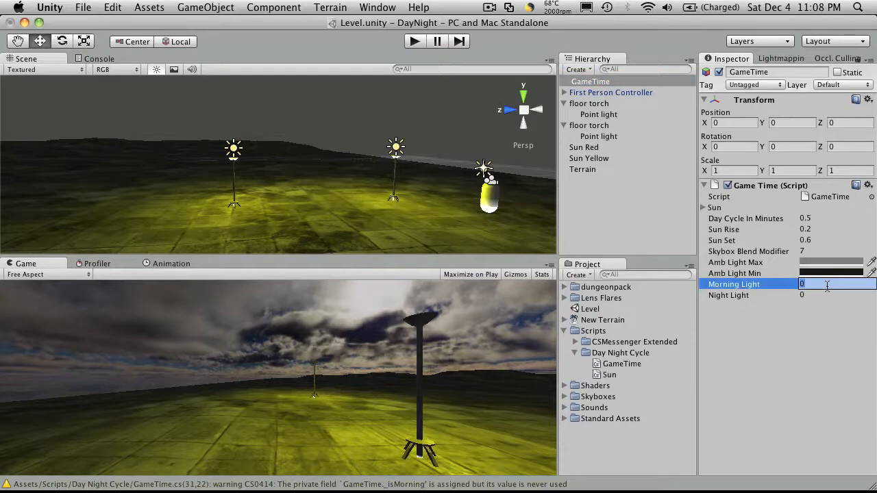
{"action": "mouse_move", "coordinate": [762, 301]}
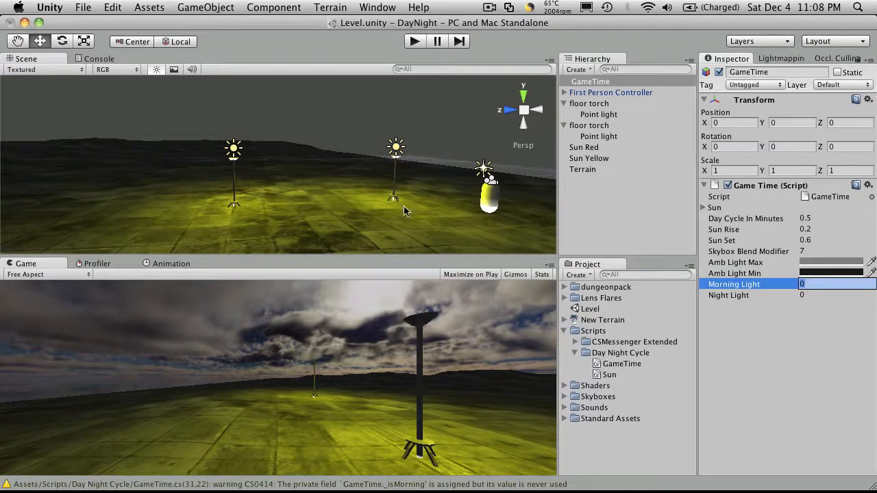
{"action": "mouse_move", "coordinate": [272, 119]}
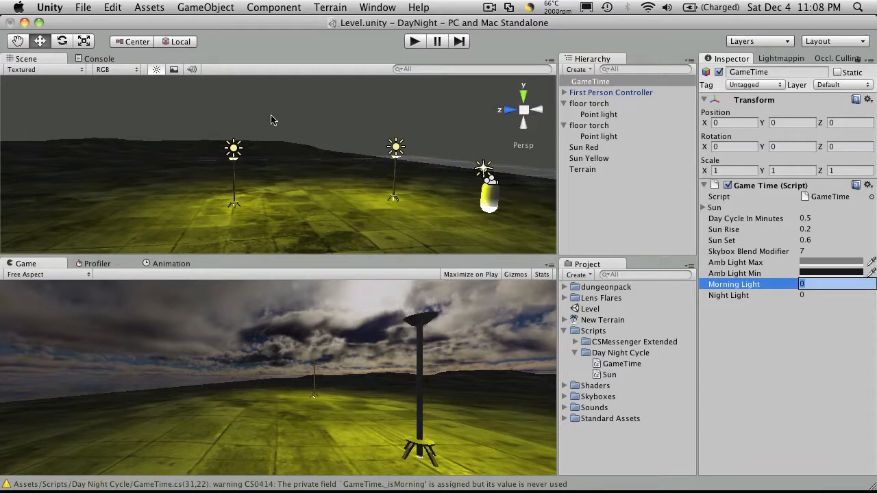
{"action": "mouse_move", "coordinate": [325, 190]}
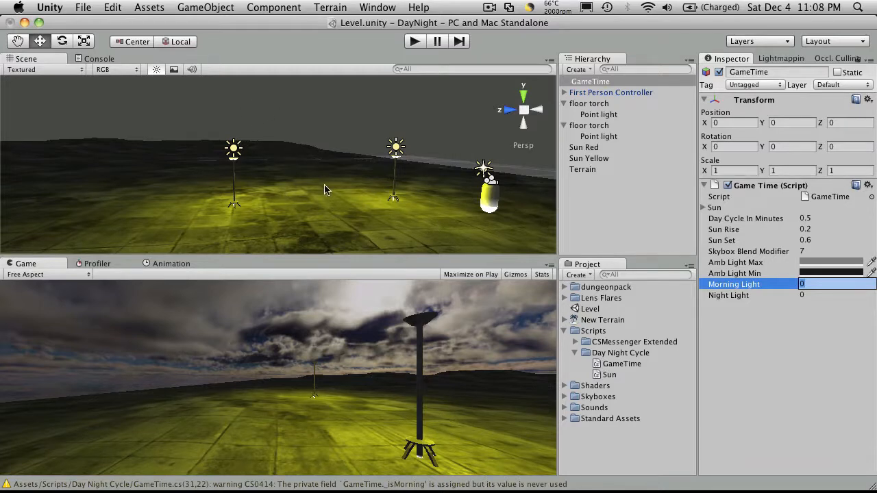
{"action": "mouse_move", "coordinate": [349, 174]}
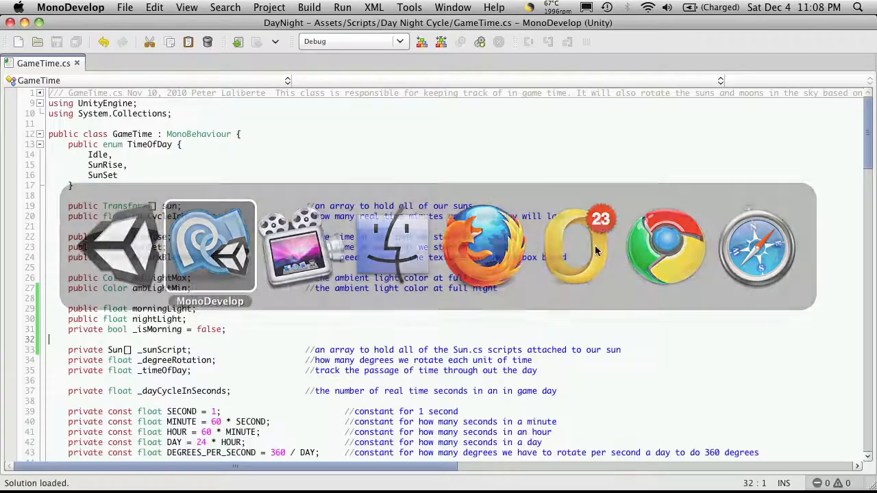
In Start, multiply morningLight and nightLight by _dayCycleInSeconds
{"action": "scroll", "scroll_direction": "down", "scroll_amount": 3}
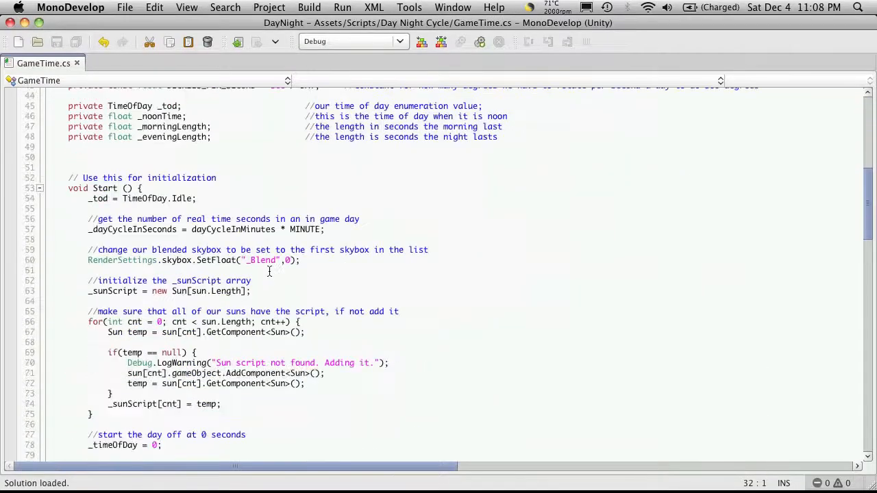
{"action": "scroll", "scroll_direction": "down", "scroll_amount": 3}
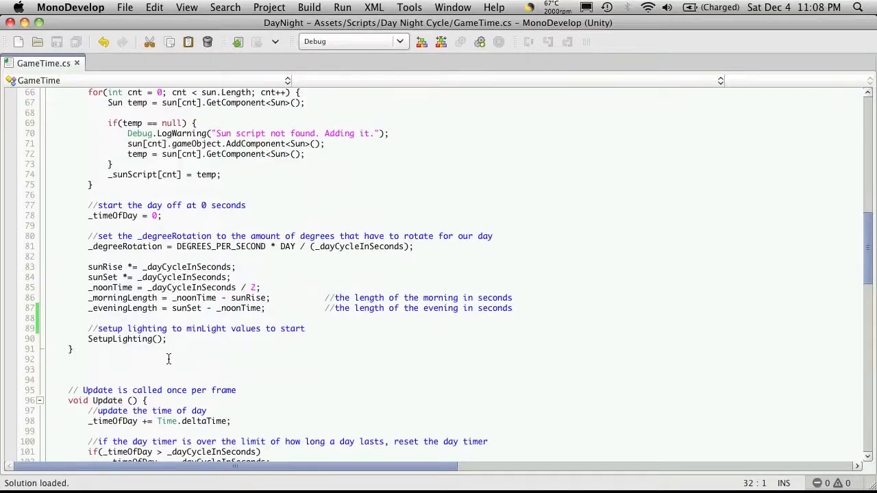
{"action": "left_click", "coordinate": [511, 308]}
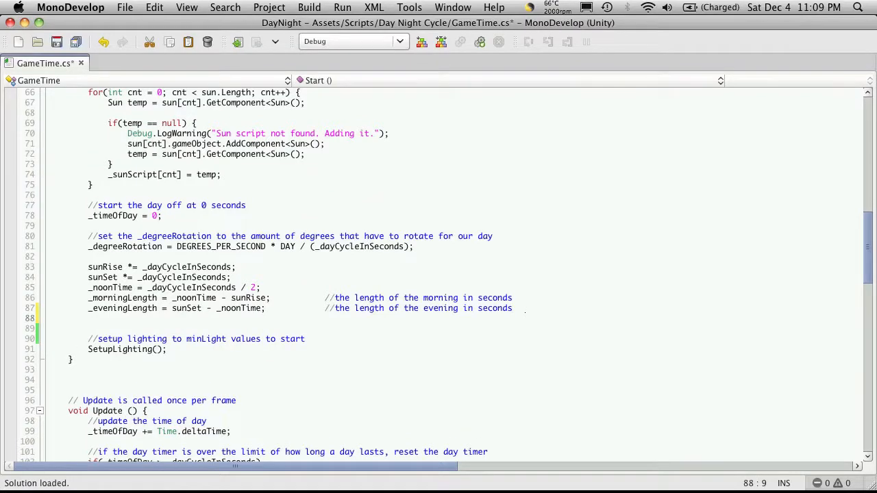
{"action": "type", "text": "morningLight"}
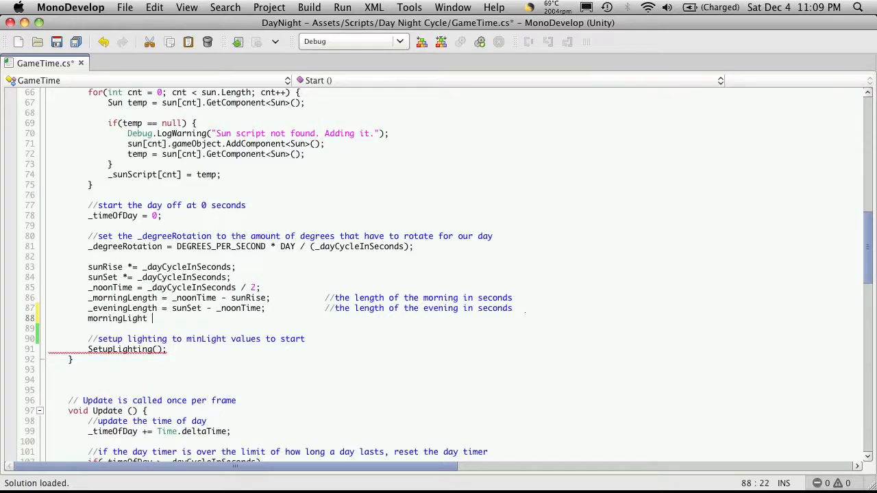
{"action": "type", "text": "*"}
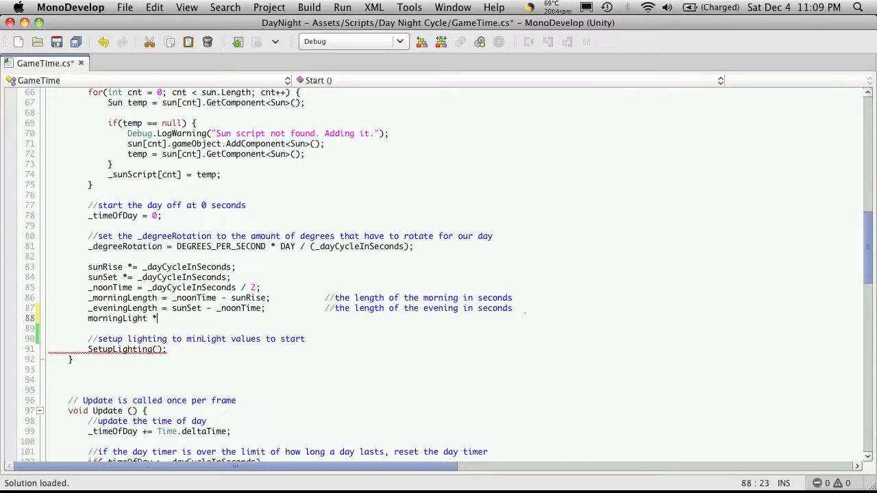
{"action": "type", "text": "="}
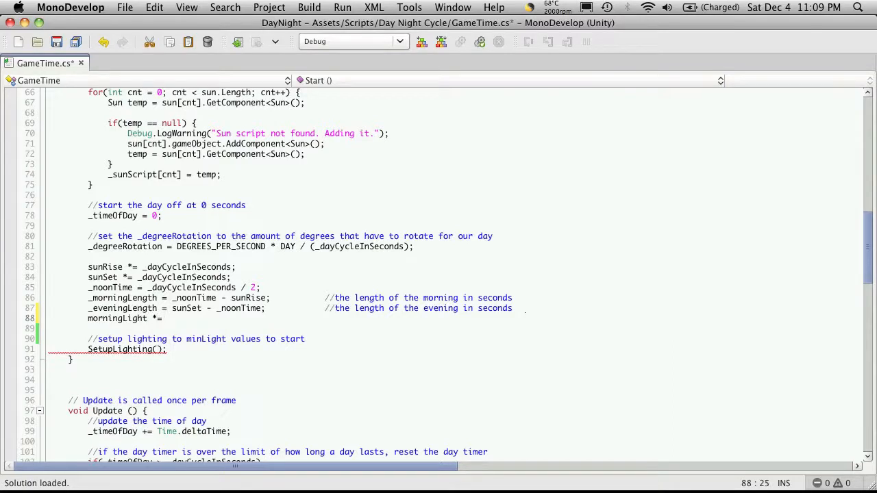
{"action": "type", "text": "_dayCycleInSeconds;"}
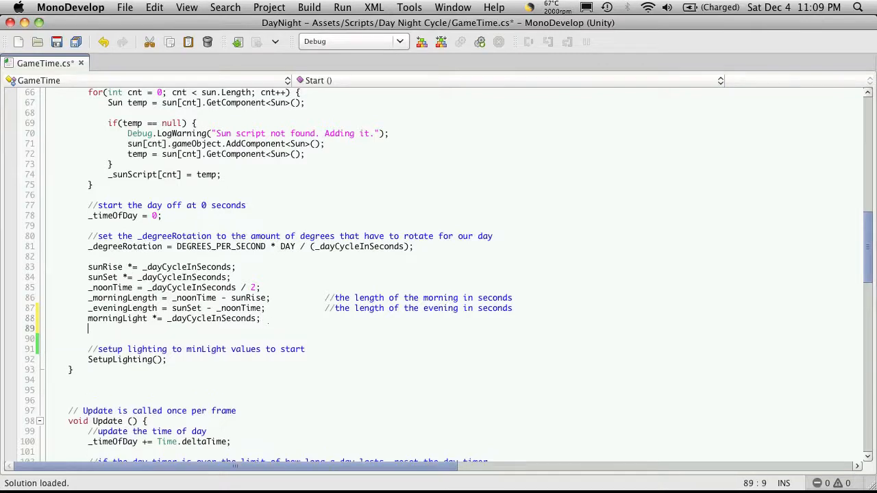
{"action": "type", "text": "nightLight *="}
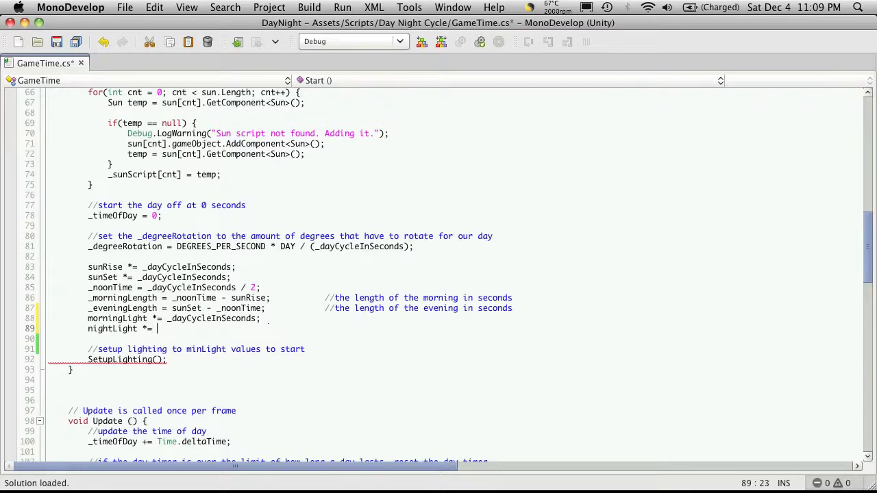
{"action": "type", "text": "dayCycleInSeconds;"}
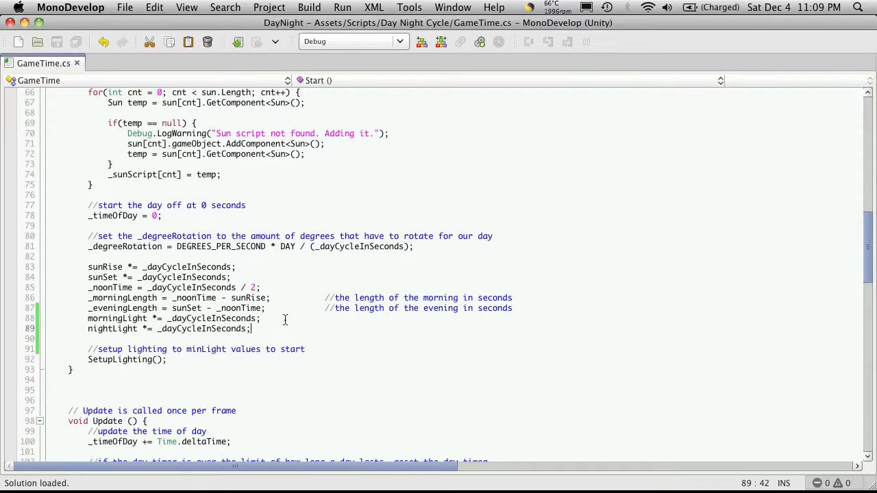
Add an Update comment about controlling the outside lighting according to time of day
{"action": "scroll", "scroll_direction": "down", "scroll_amount": 3}
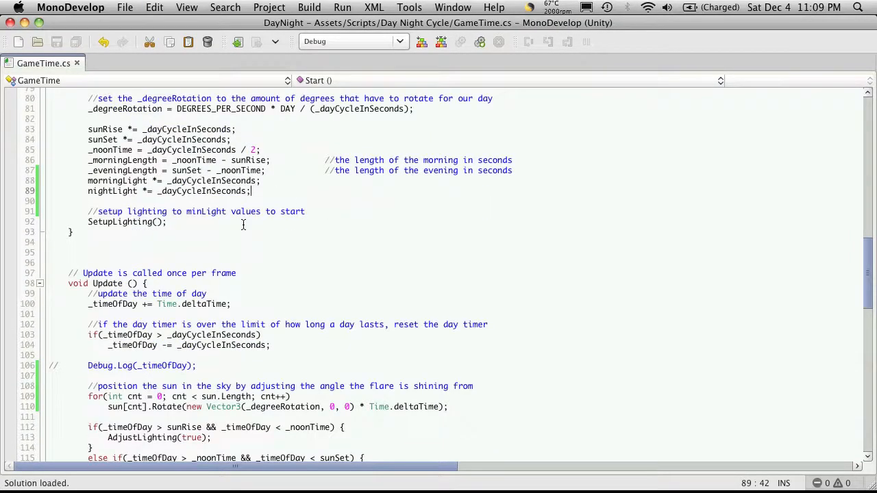
{"action": "scroll", "scroll_direction": "down", "scroll_amount": 3}
{"action": "type", "text": "//"}
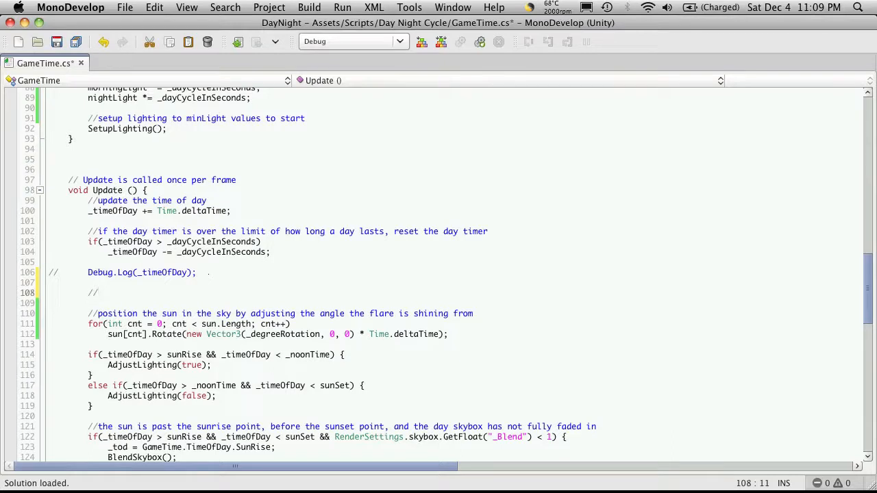
{"action": "type", "text": "turn o"}
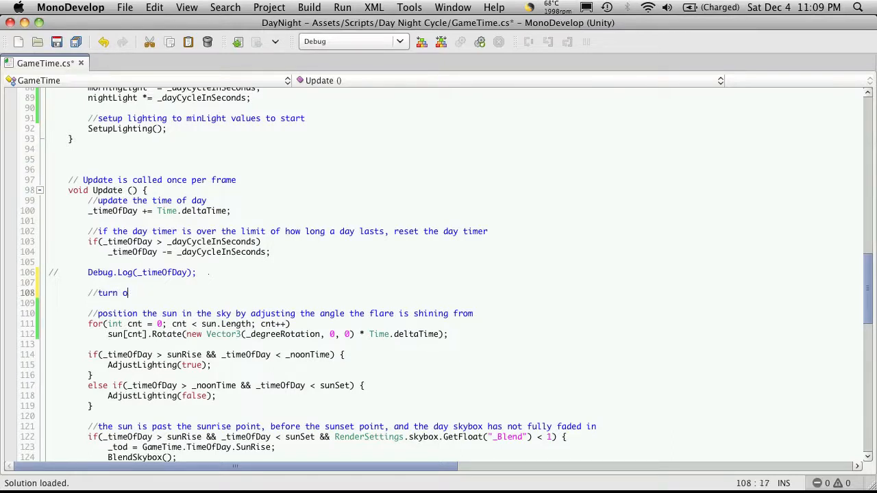
{"action": "key", "text": "BackSpace"}
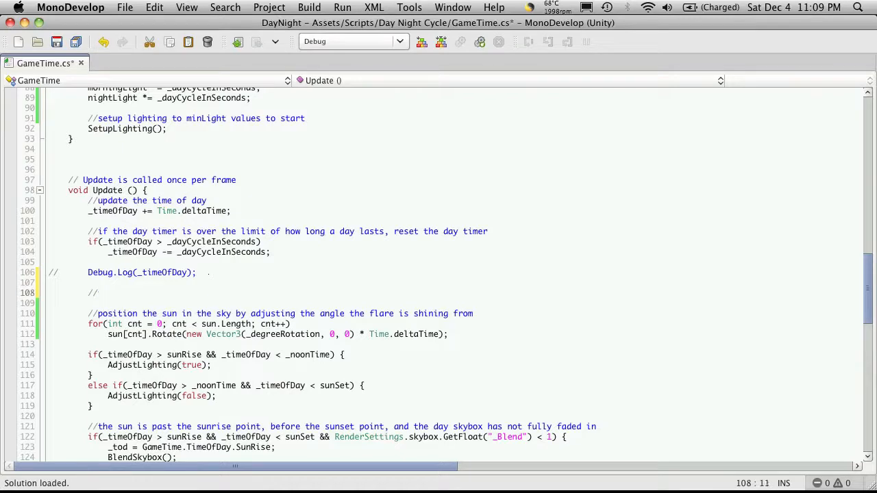
{"action": "type", "text": "control the"}
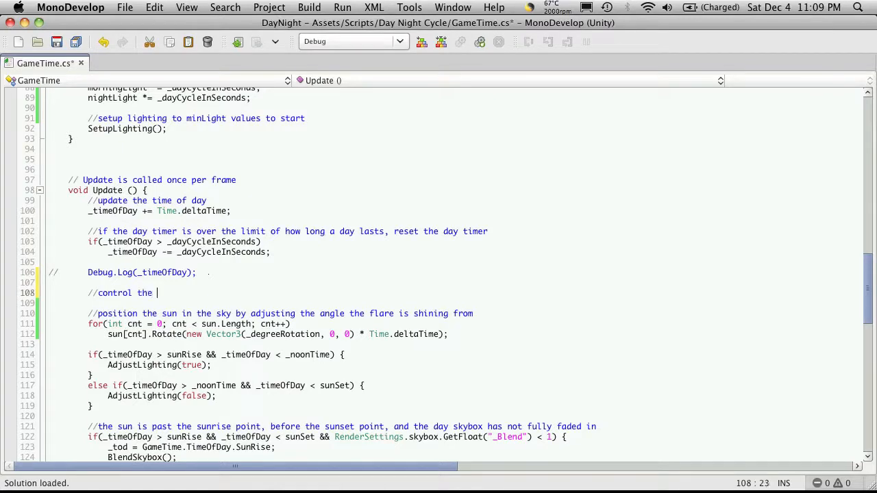
{"action": "type", "text": "out"}
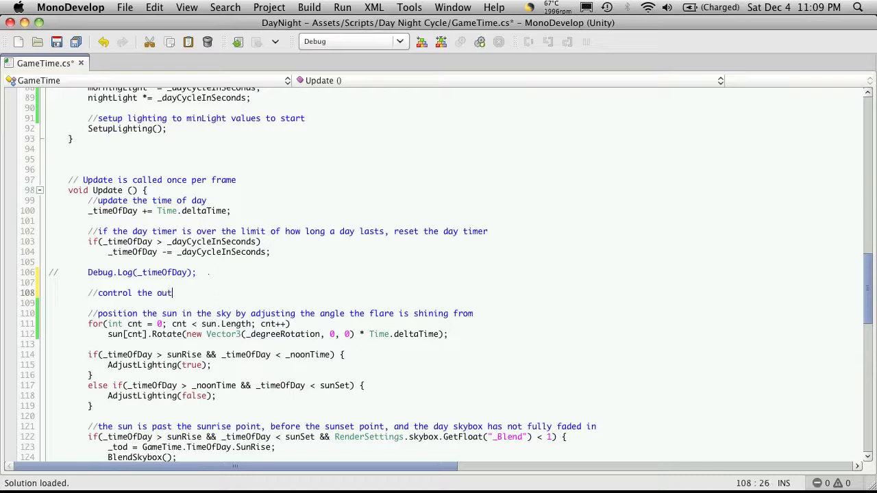
{"action": "type", "text": "side lighting effects"}
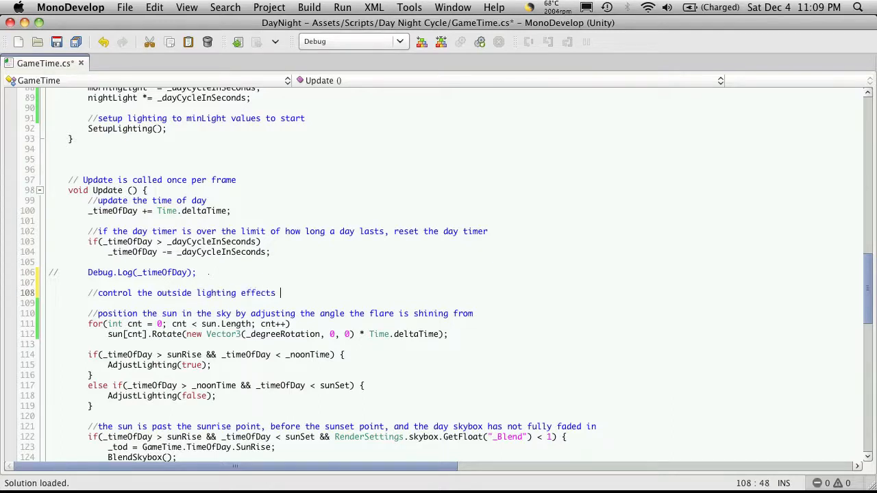
{"action": "type", "text": "according to the time of day"}
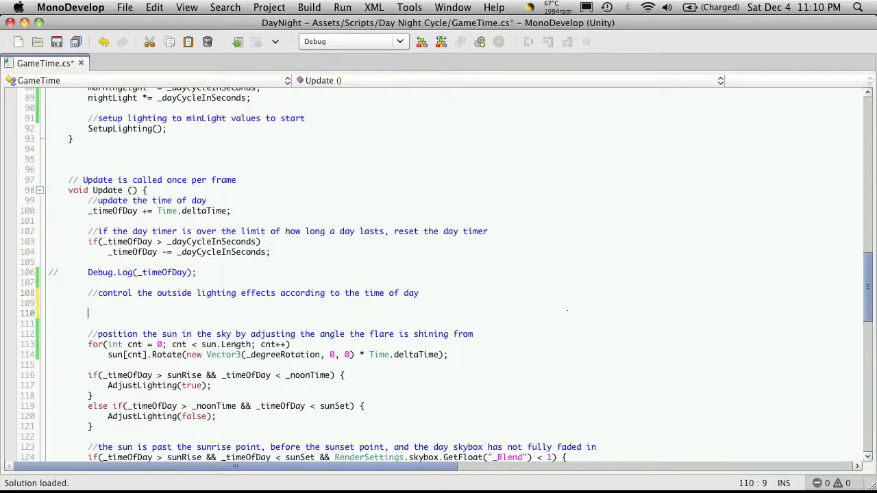
{"action": "key", "text": "cmd+tab"}
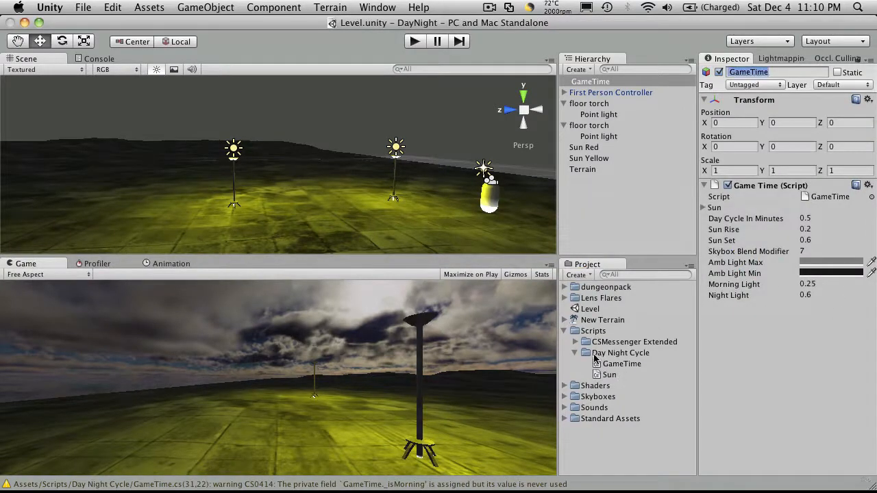
Set Game Time's Morning Light to 0.25 and Night Light to 0.6
{"action": "left_click", "coordinate": [633, 341]}
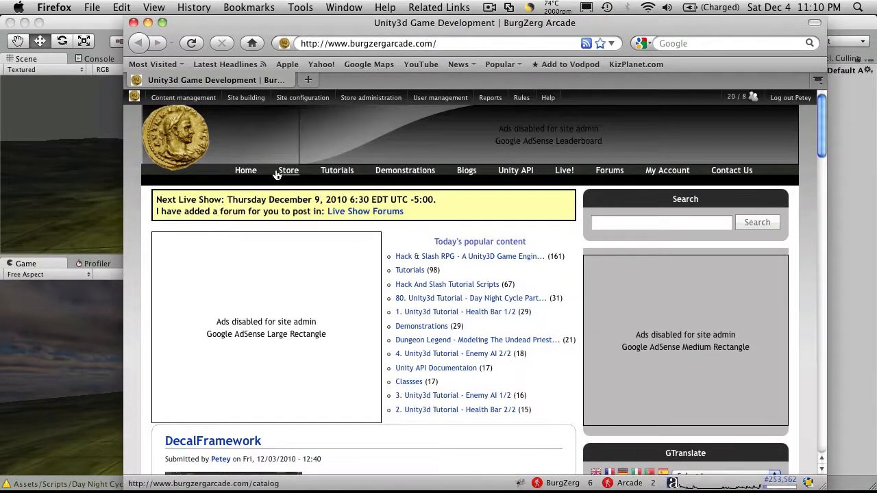
Open the '44. Getting CSharpMessenger Extended' Hack & Slash RPG tutorial and scroll its description
{"action": "left_click", "coordinate": [404, 170]}
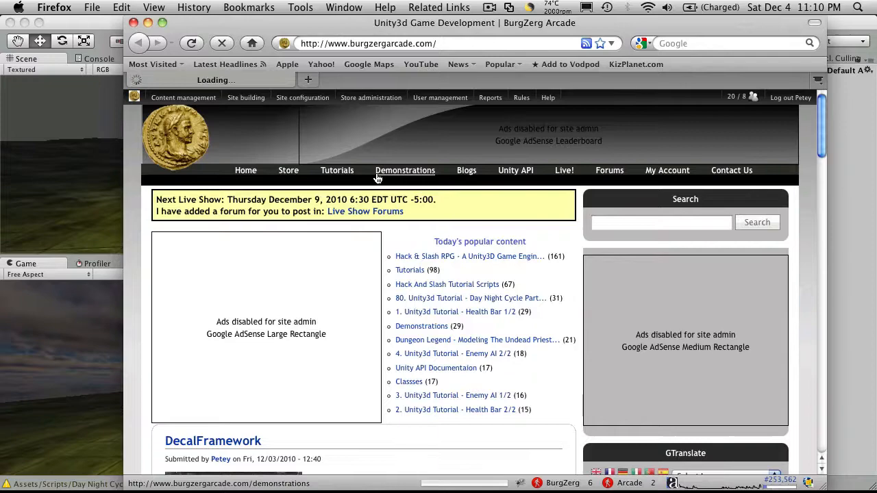
{"action": "left_click", "coordinate": [336, 170]}
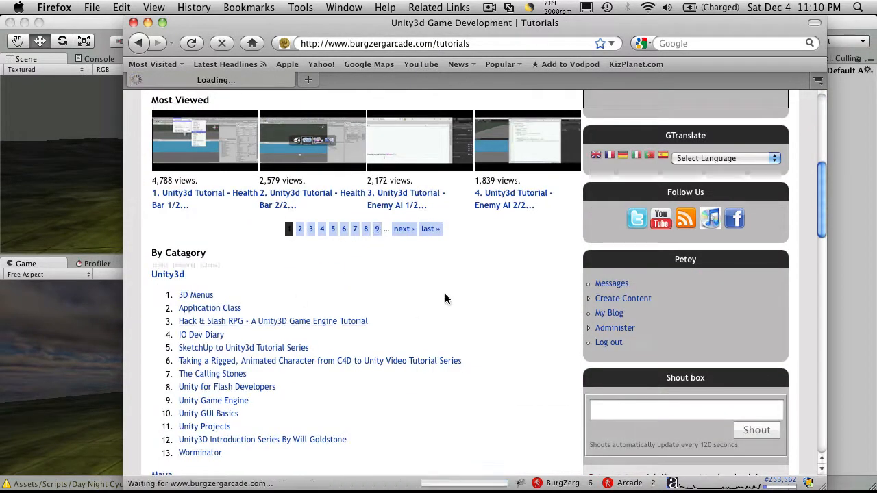
{"action": "left_click", "coordinate": [271, 321]}
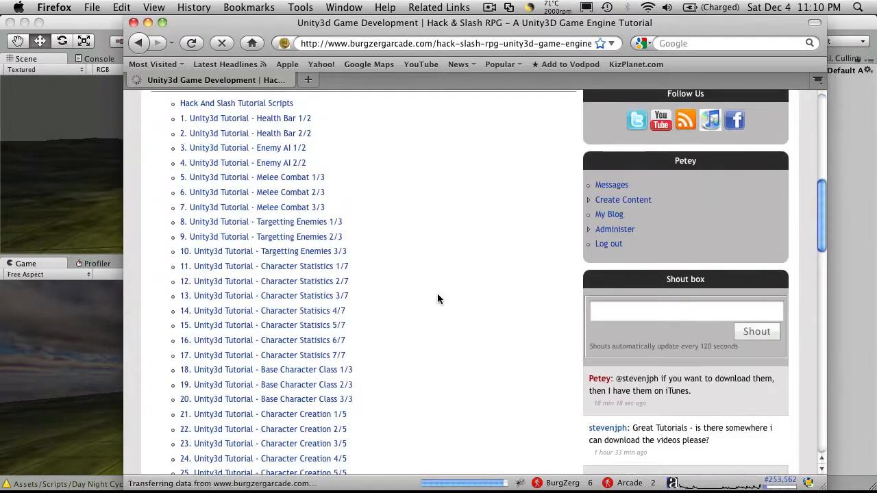
{"action": "scroll", "scroll_direction": "down", "scroll_amount": 3}
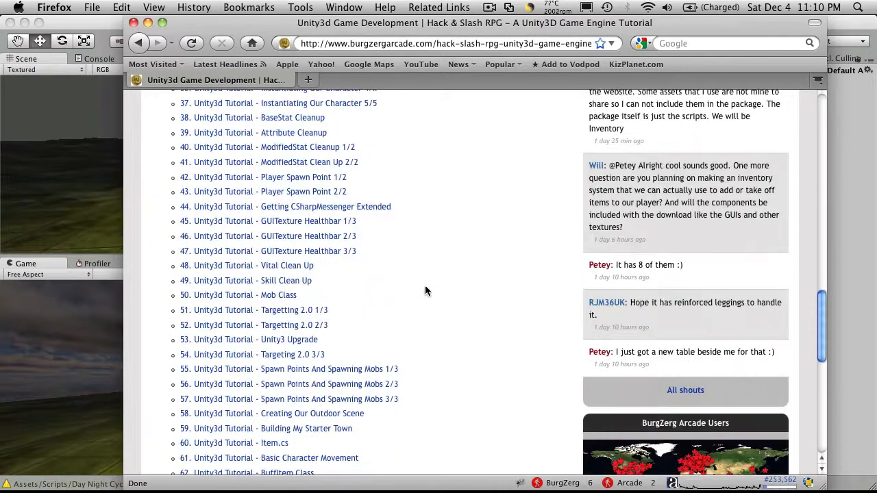
{"action": "left_click", "coordinate": [285, 207]}
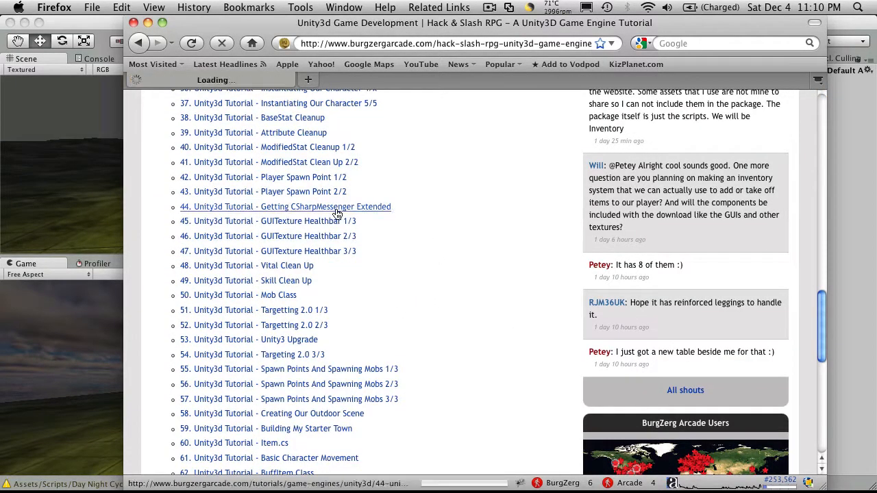
{"action": "left_click", "coordinate": [286, 206]}
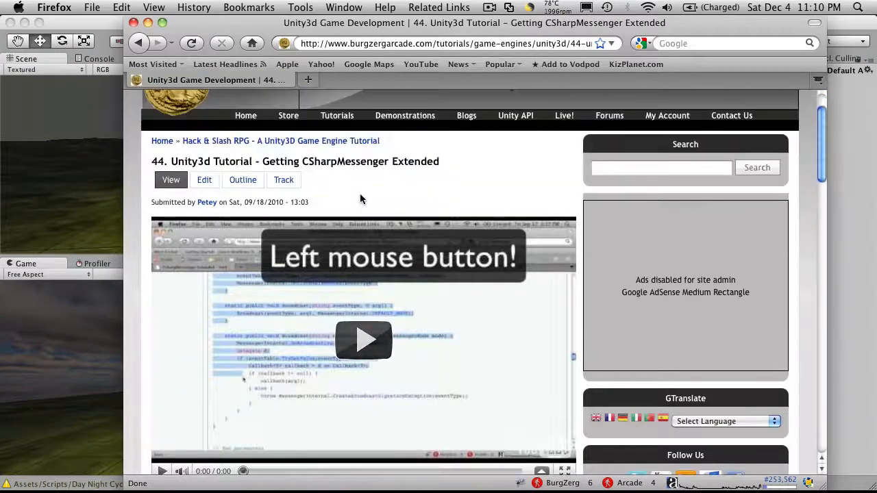
{"action": "scroll", "scroll_direction": "down", "scroll_amount": 3}
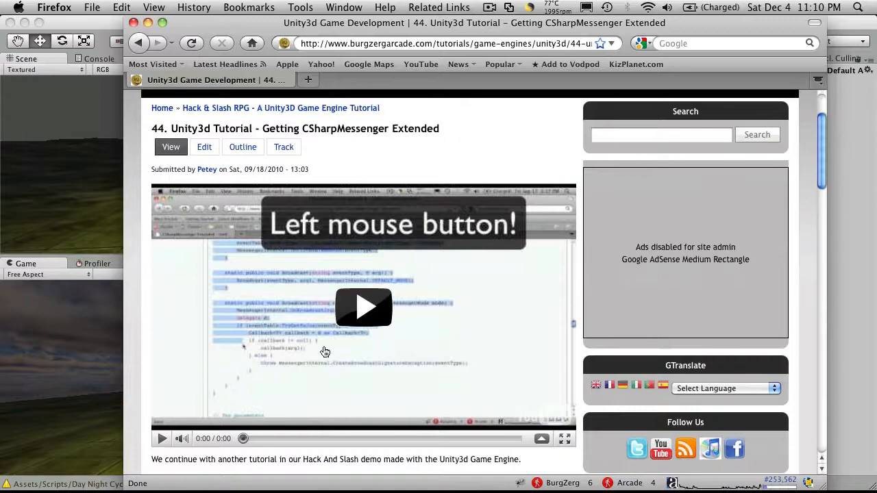
{"action": "scroll", "scroll_direction": "down", "scroll_amount": 3}
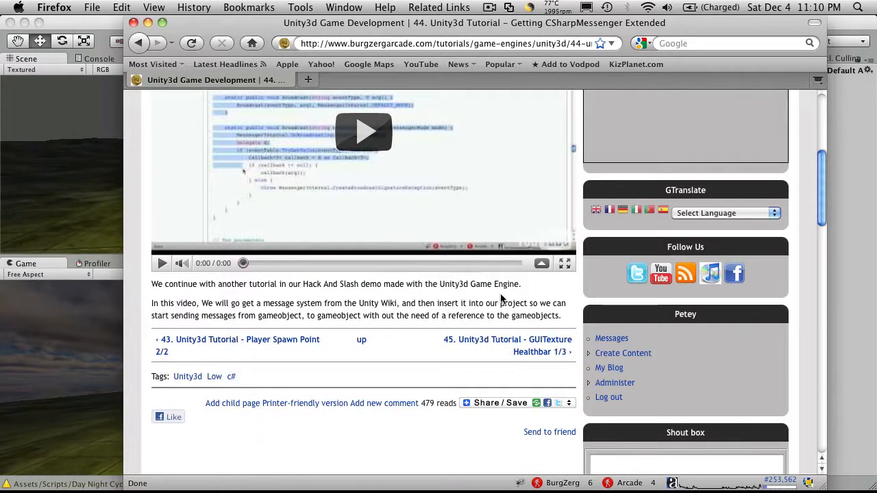
{"action": "scroll", "scroll_direction": "down", "scroll_amount": 3}
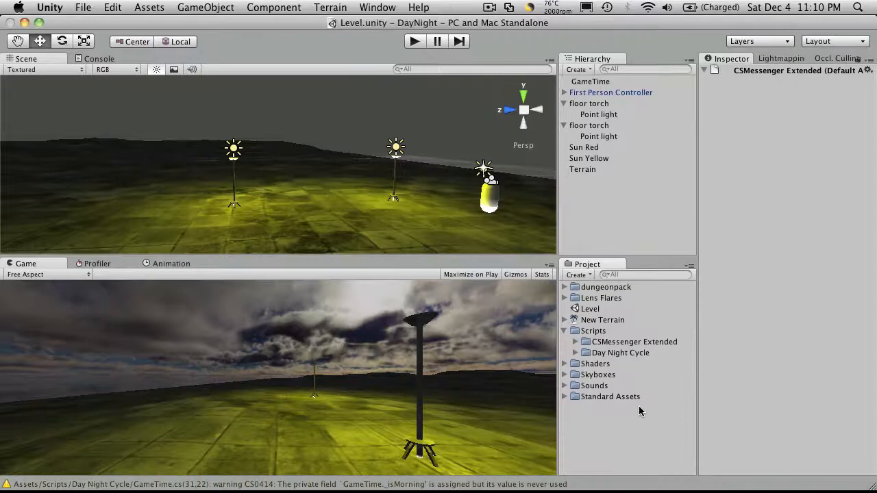
View the CSMessenger Extended folder inside Unity's Scripts folder
{"action": "left_click", "coordinate": [634, 341]}
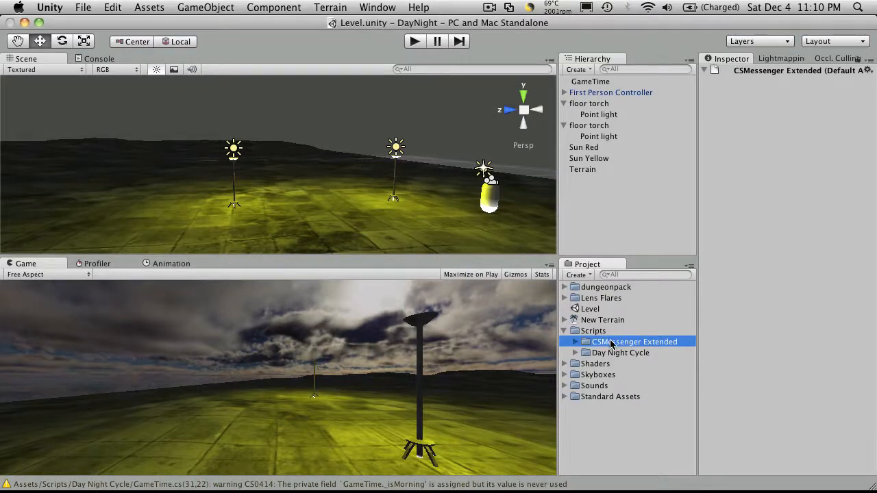
{"action": "mouse_move", "coordinate": [594, 346]}
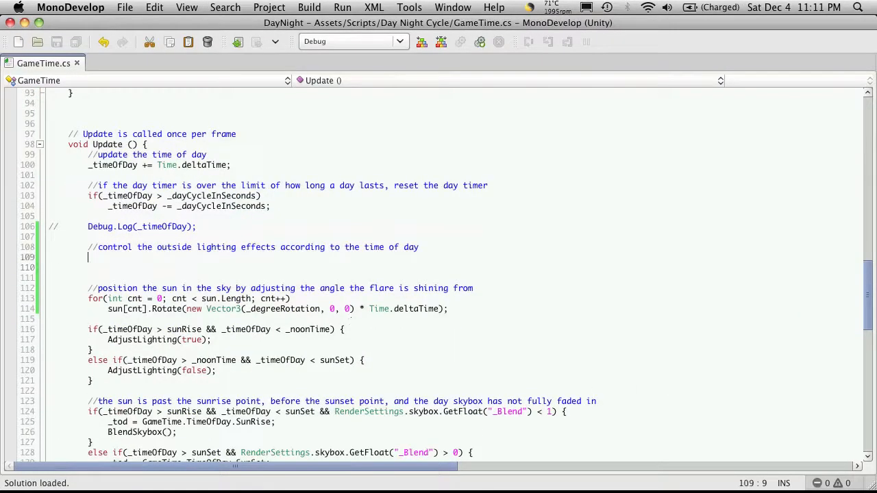
Write if(!_isMorning && _timeOfDay > morningLight && _timeOfDay < nightLight) in Update
{"action": "type", "text": "if("}
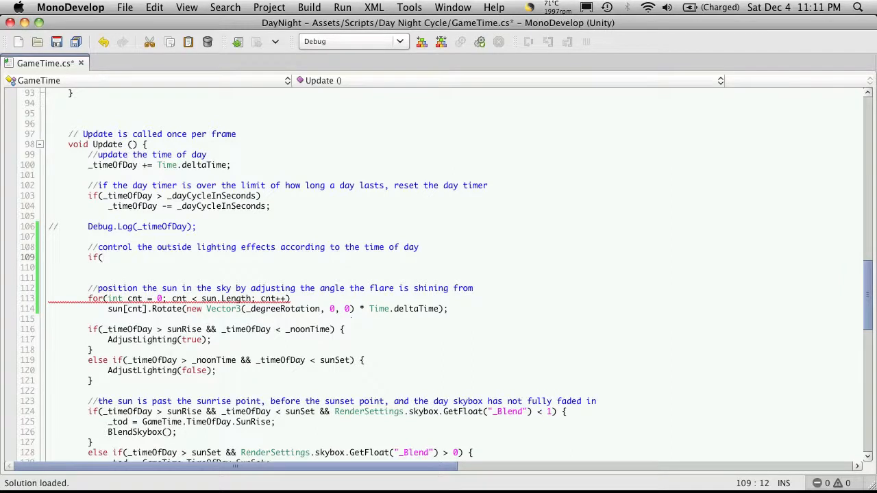
{"action": "type", "text": "_timeOfDay"}
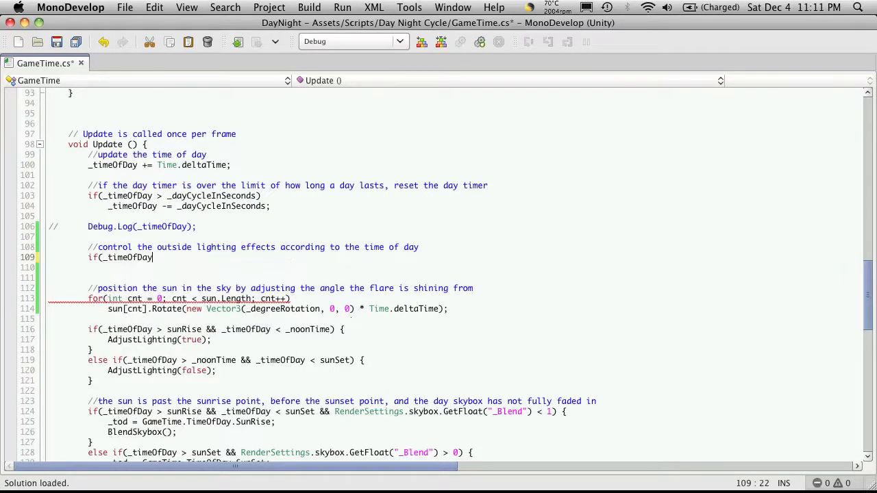
{"action": "key", "text": "BackSpace"}
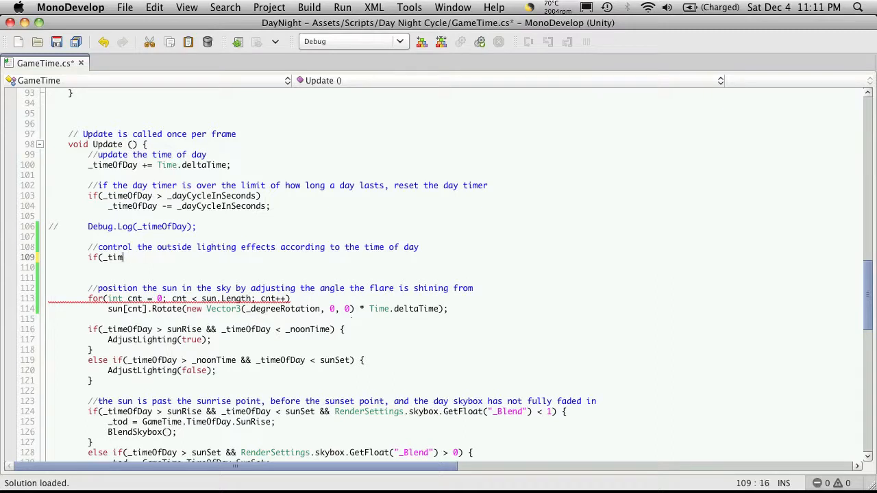
{"action": "key", "text": "BackSpace"}
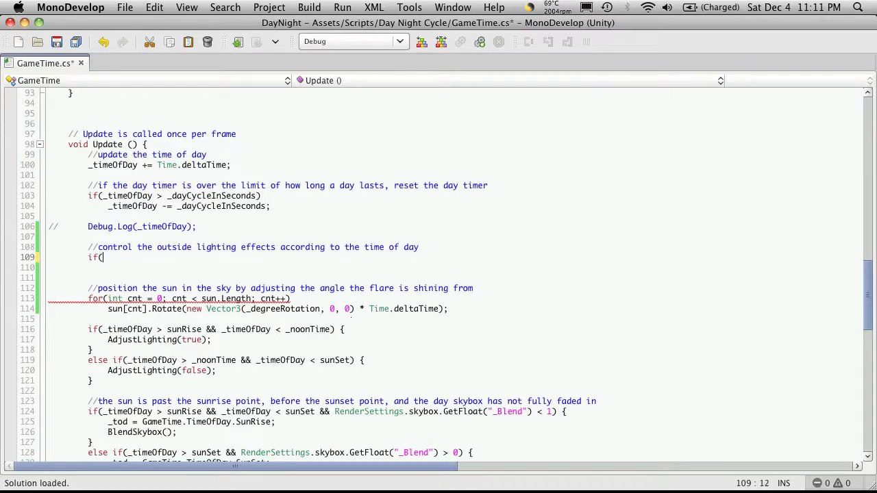
{"action": "type", "text": "!mor"}
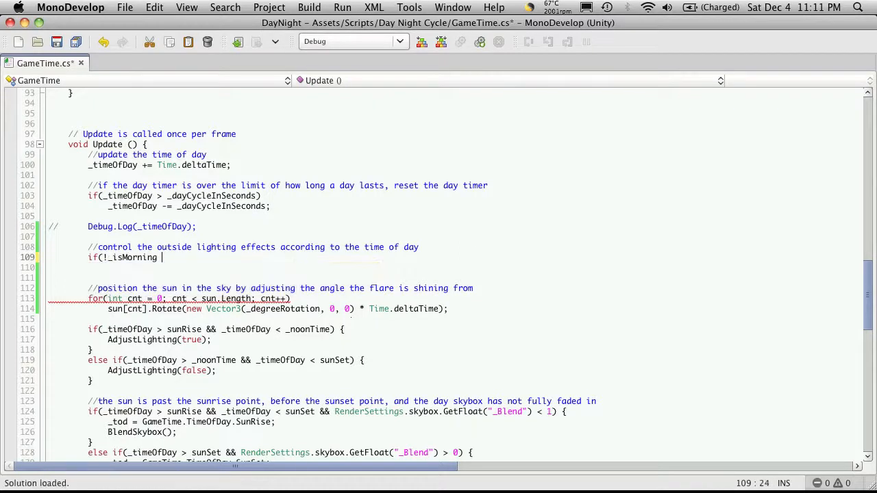
{"action": "type", "text": "&&"}
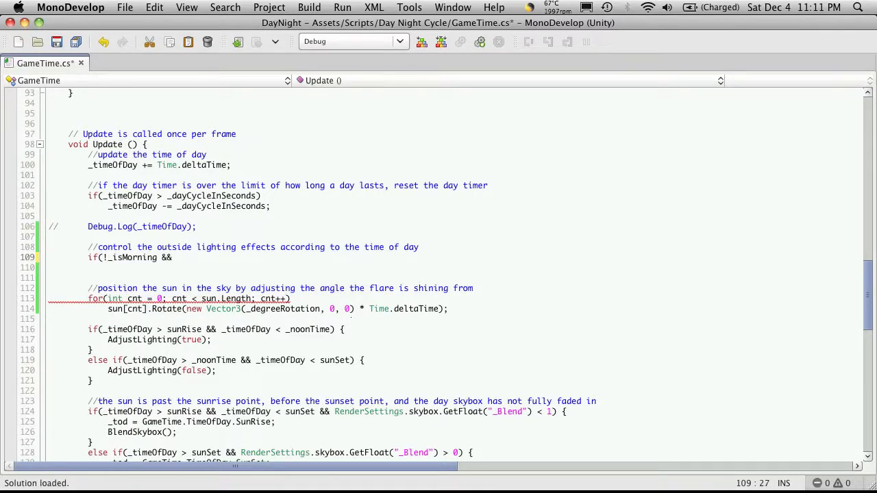
{"action": "type", "text": "_timeOfDay"}
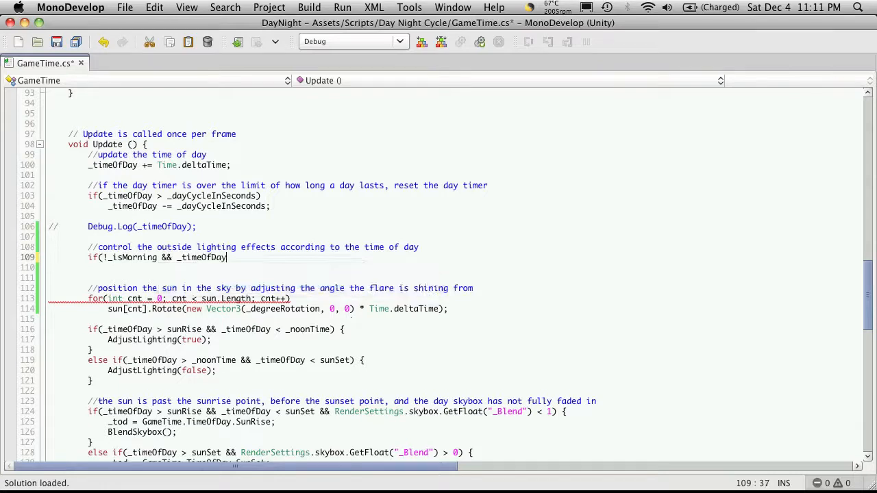
{"action": "type", "text": ">"}
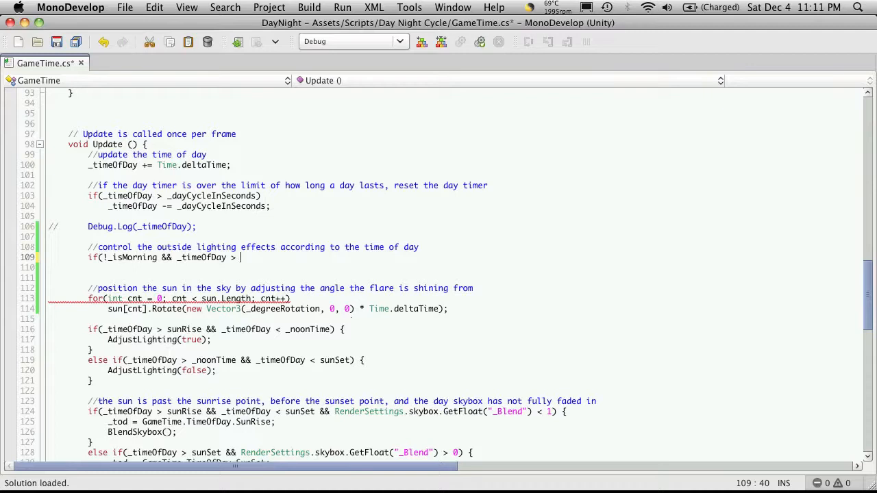
{"action": "type", "text": "m"}
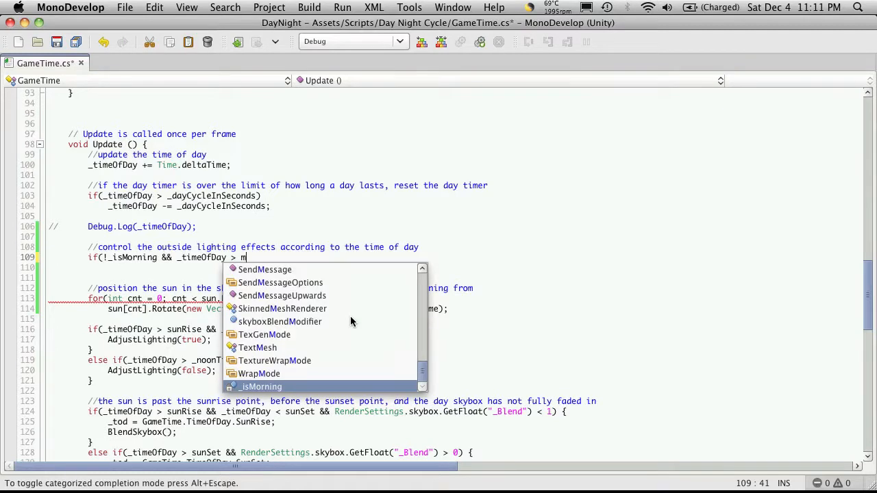
{"action": "type", "text": "orningLight"}
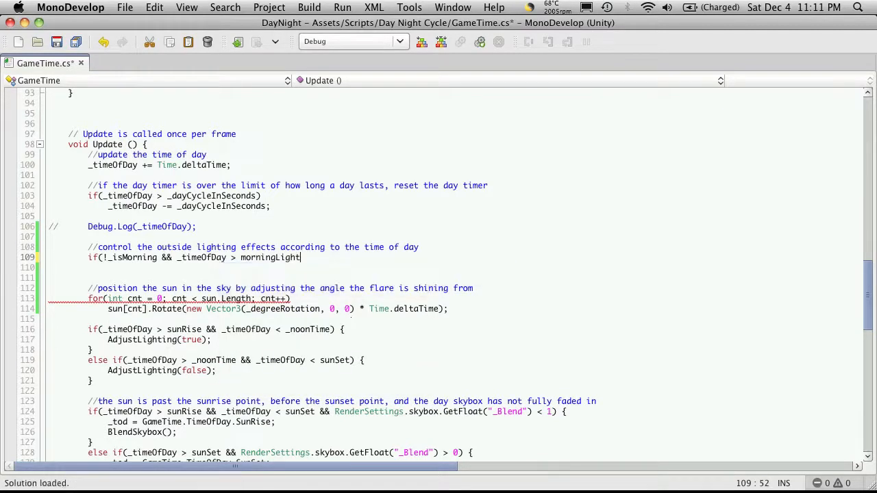
{"action": "type", "text": "\" \""}
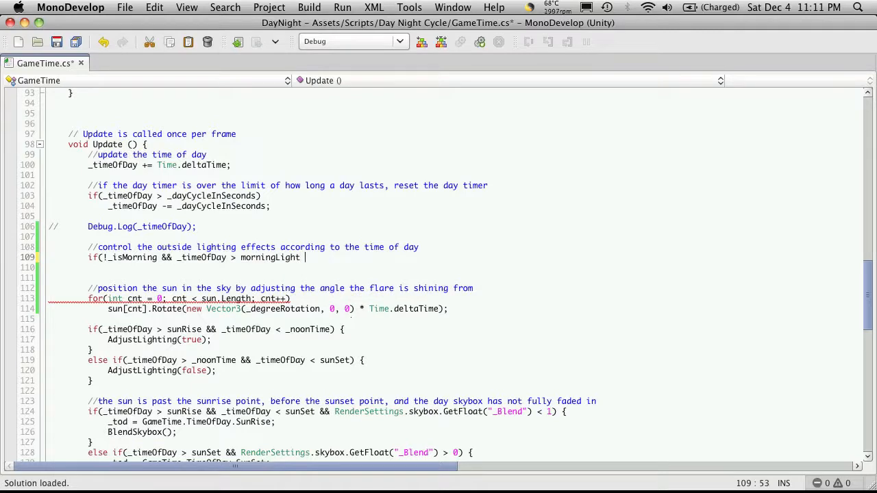
{"action": "type", "text": "&&"}
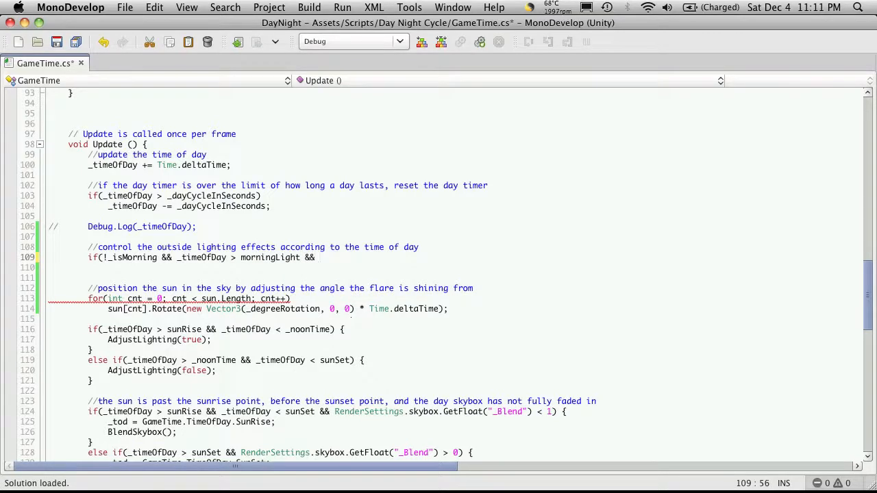
{"action": "type", "text": "_timeOfDay"}
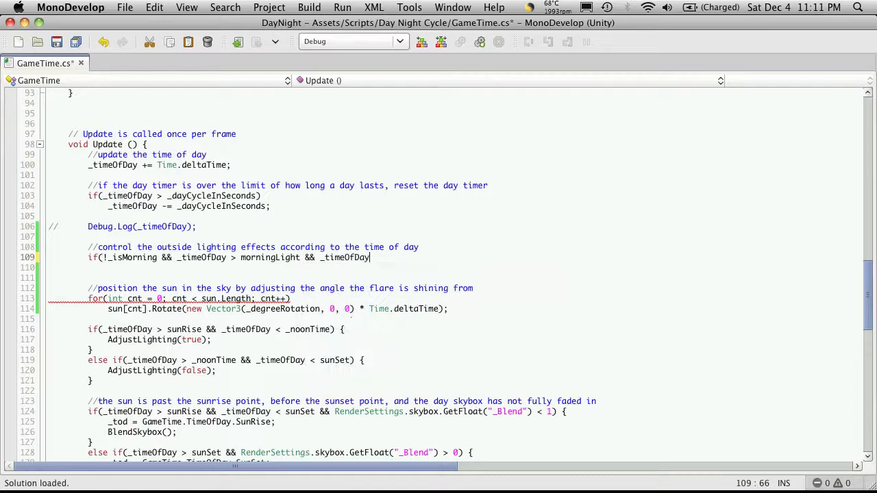
{"action": "type", "text": "<"}
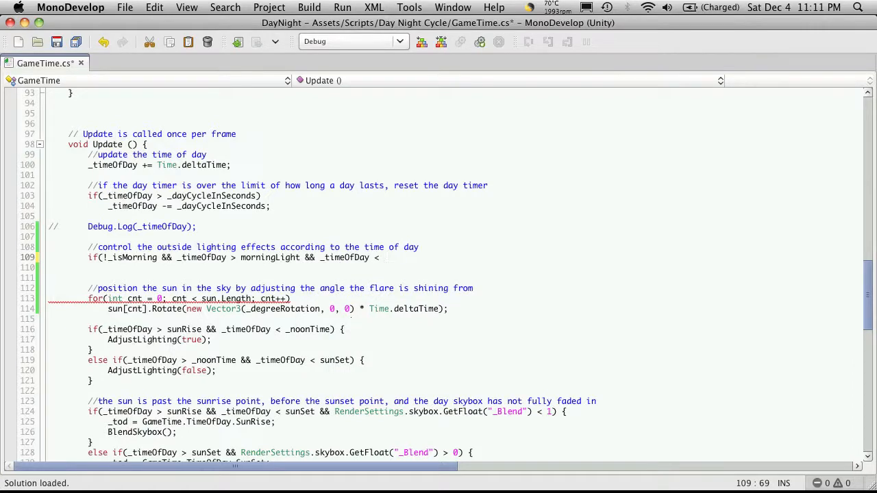
{"action": "type", "text": "nightLight"}
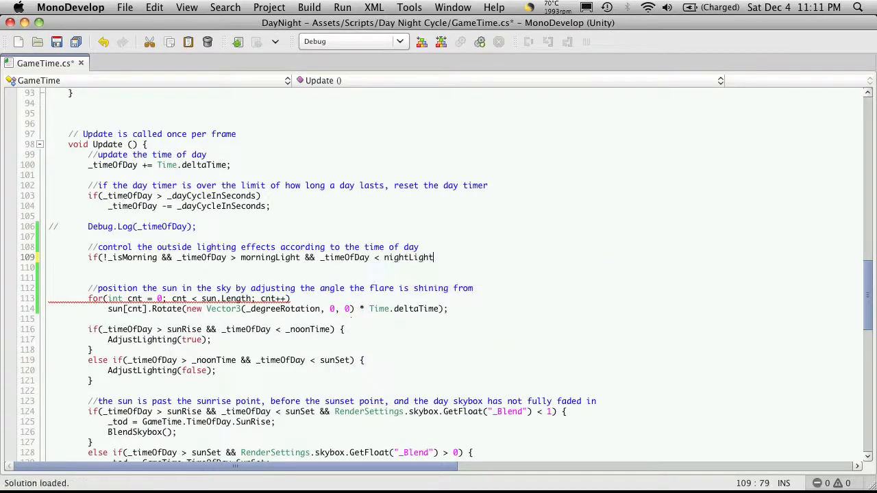
{"action": "type", "text": "{"}
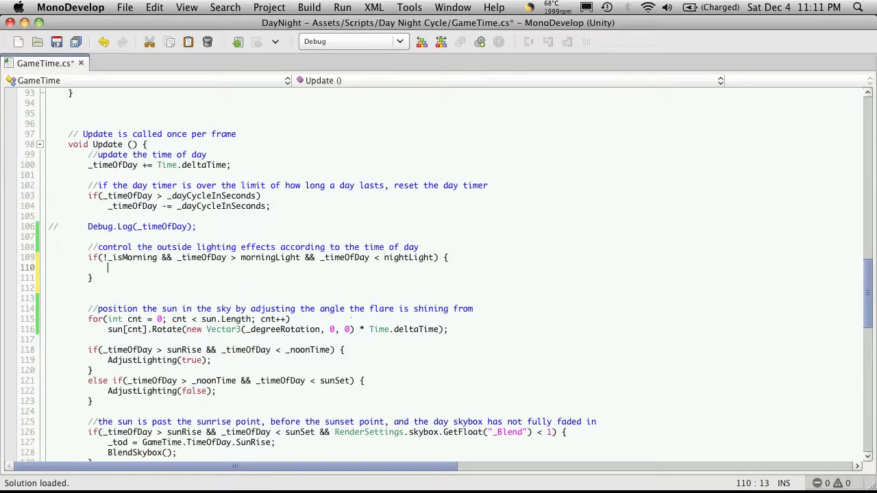
Inside that block, set _isMorning and log "Morning" with Debug.Log
{"action": "type", "text": "_is"}
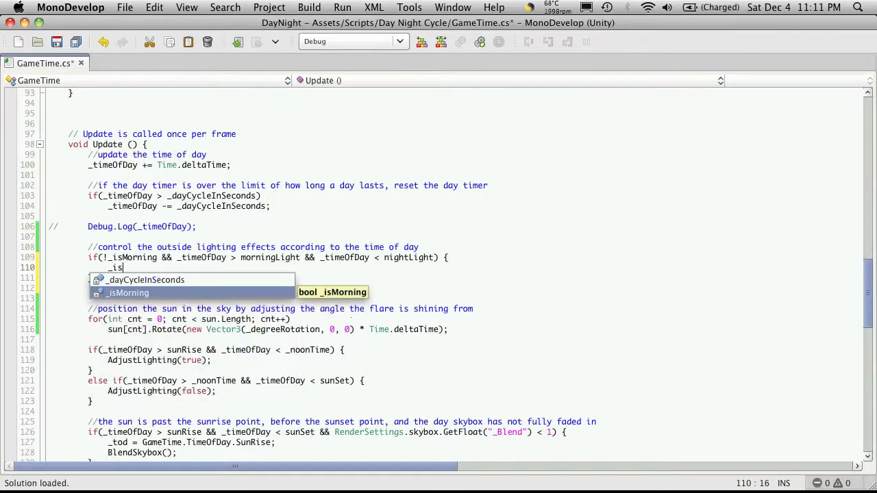
{"action": "type", "text": "Morning = true;"}
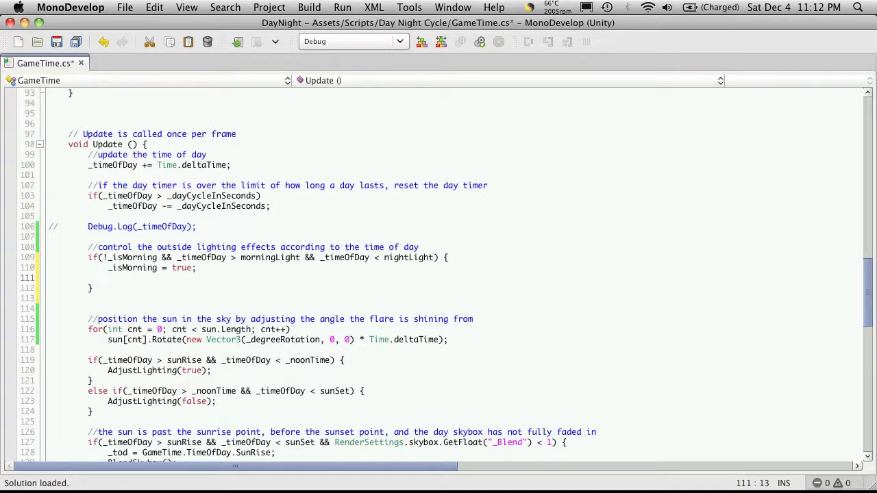
{"action": "type", "text": "Debug.Log();"}
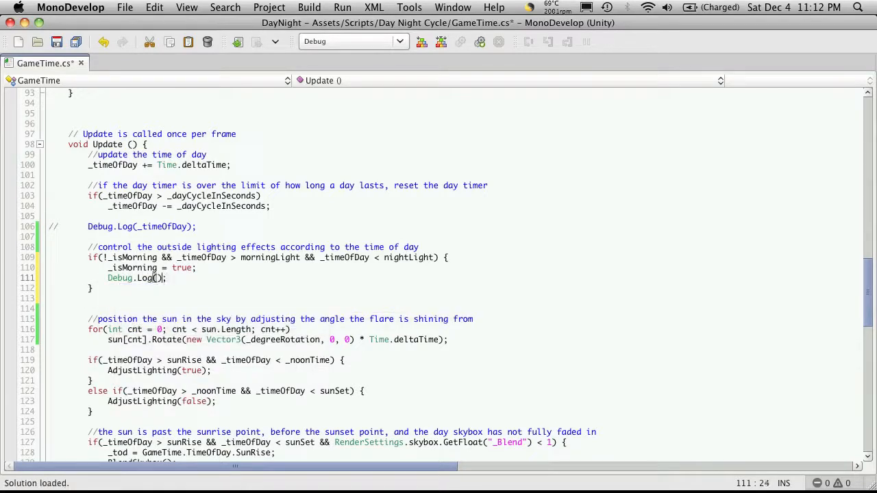
{"action": "type", "text": "Morning"}
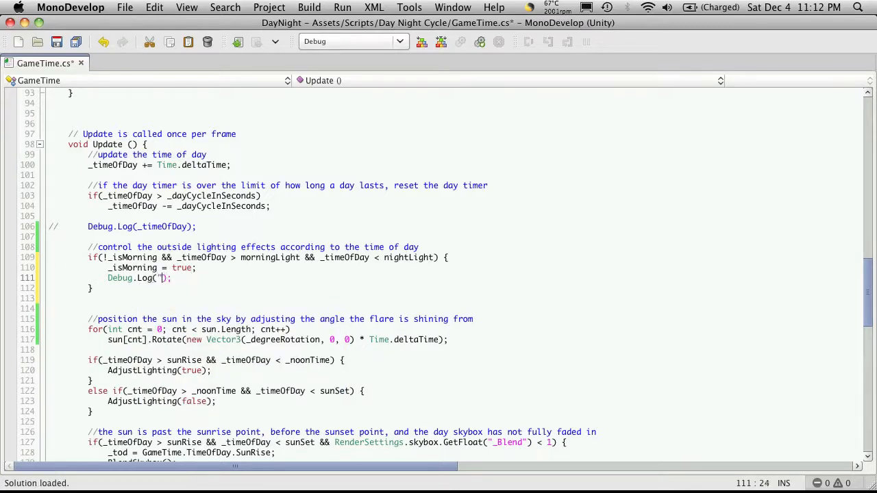
{"action": "type", "text": "Morning"}
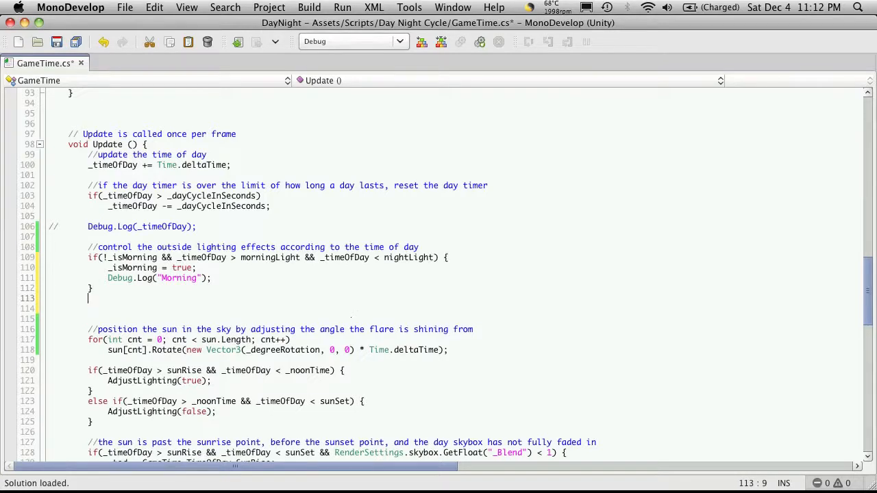
Add else if(_isMorning && _timeOfDay > nightLight) setting _isMorning false and logging "Night"
{"action": "type", "text": "else"}
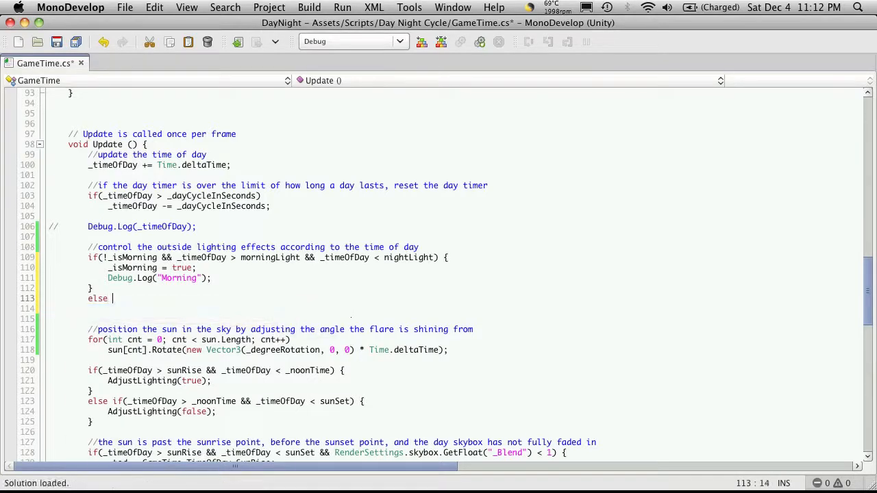
{"action": "type", "text": "if() {"}
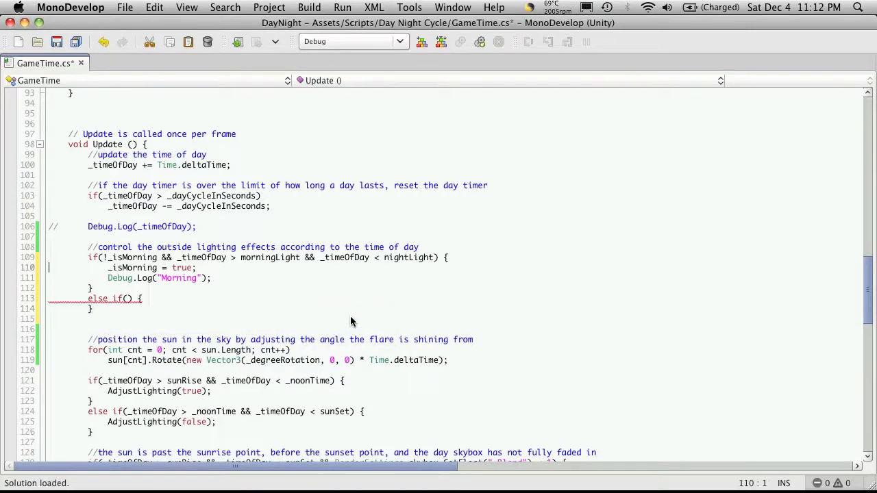
{"action": "left_click", "coordinate": [139, 299]}
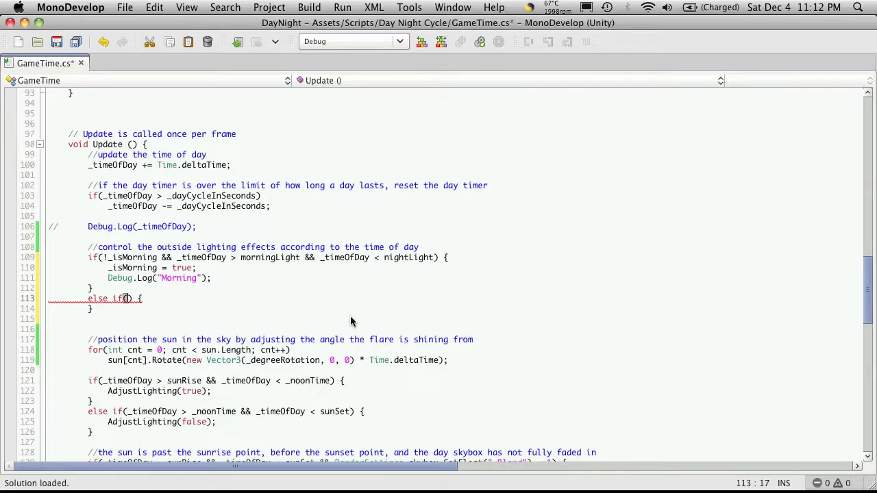
{"action": "type", "text": "_isMorning"}
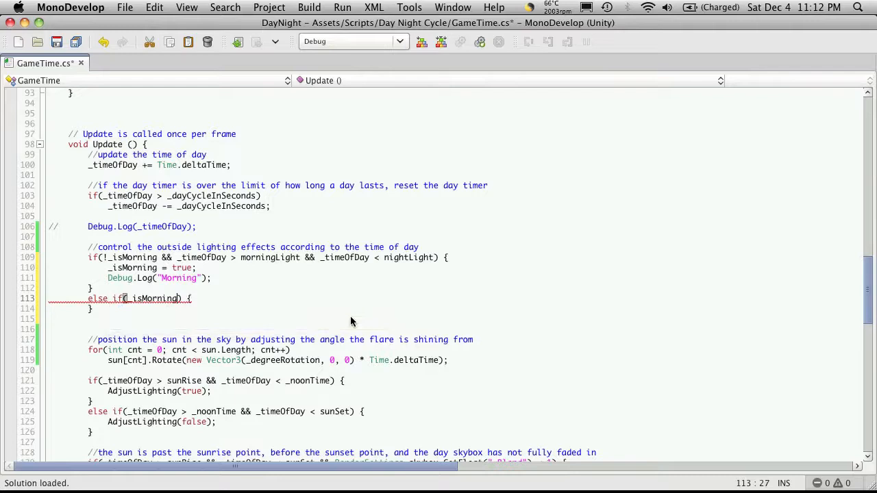
{"action": "type", "text": "&"}
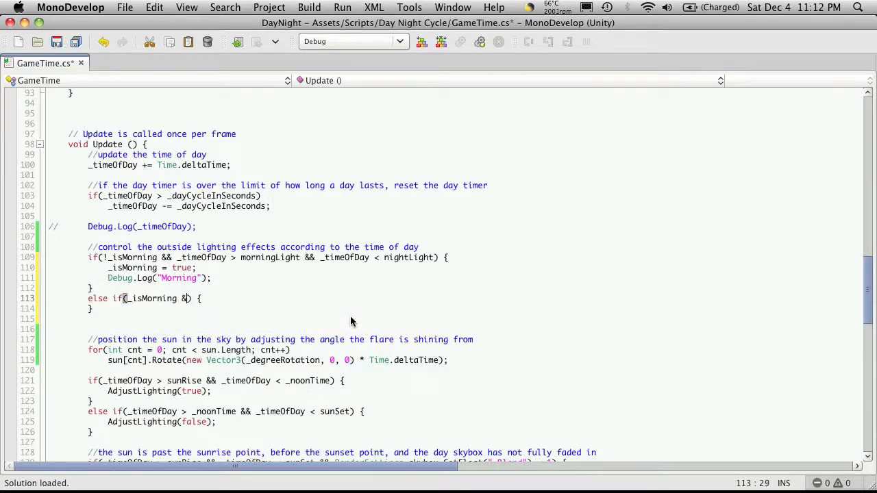
{"action": "type", "text": "_timeOfDay"}
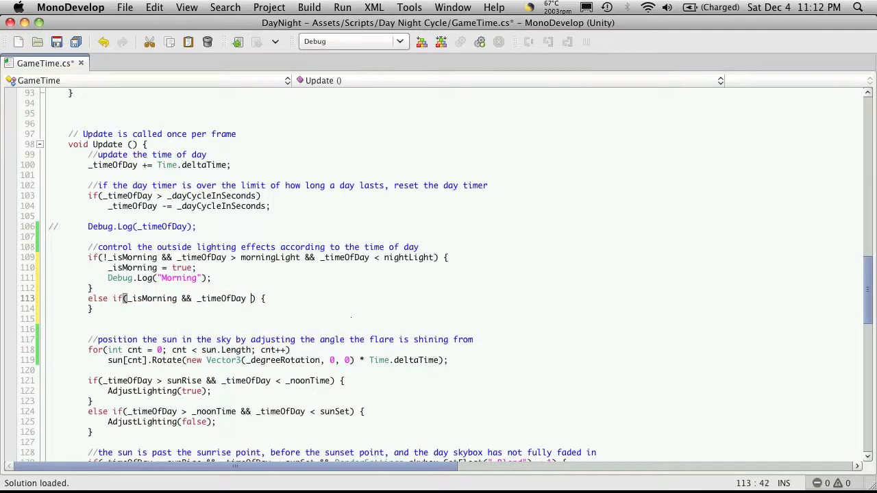
{"action": "type", "text": ">"}
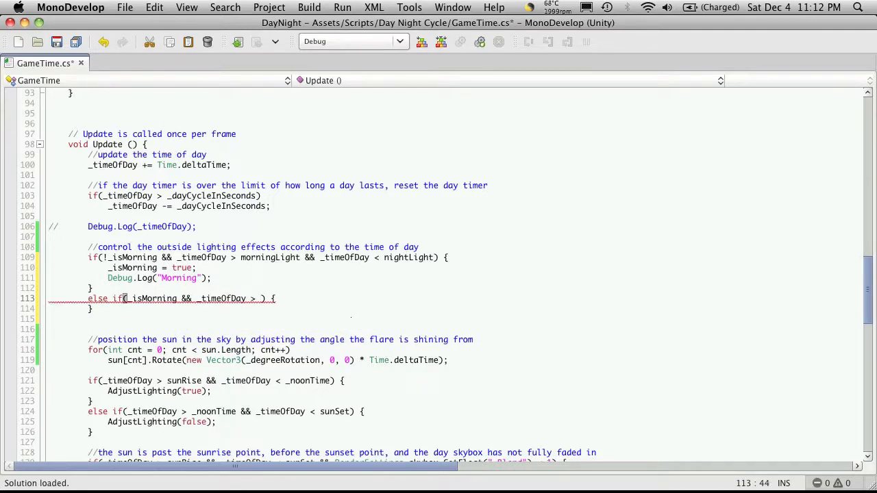
{"action": "type", "text": "nightLight"}
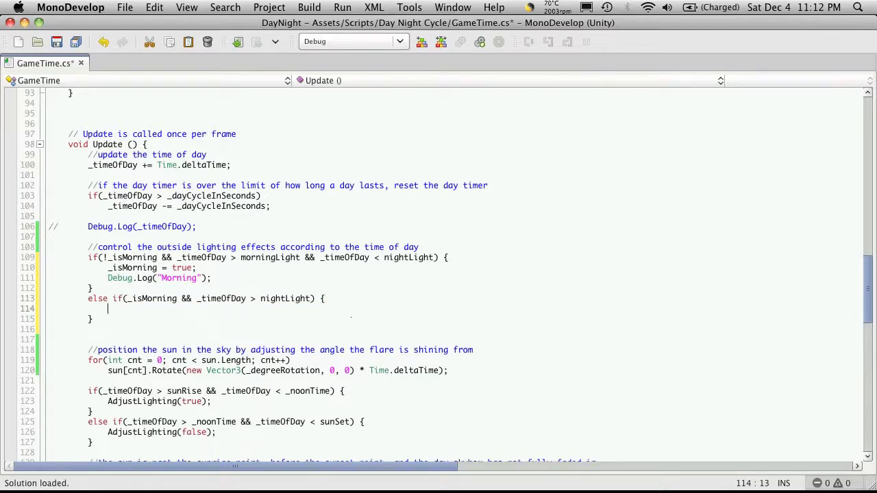
{"action": "type", "text": "_isMorning ="}
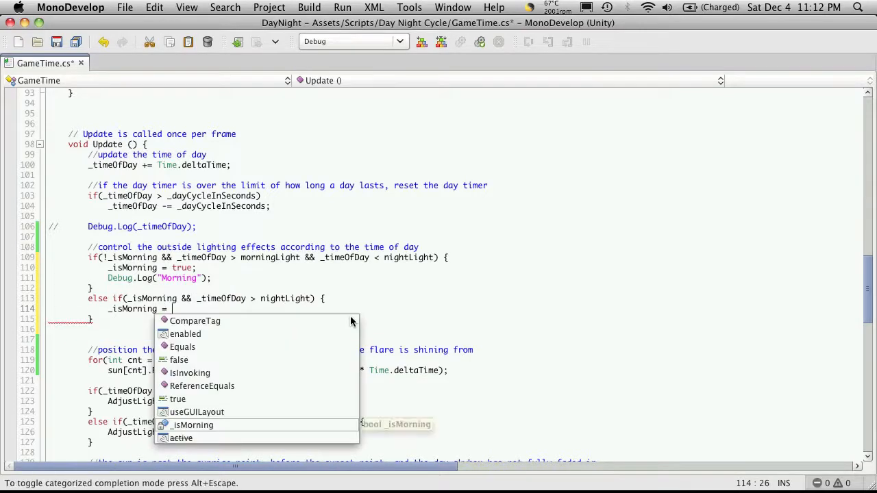
{"action": "type", "text": "false;"}
{"action": "type", "text": "Debug.Log(\"Mo\");"}
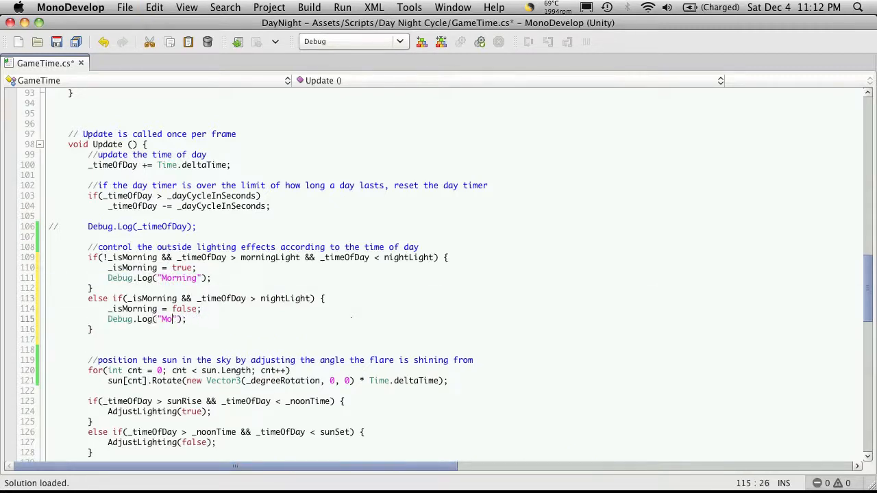
{"action": "type", "text": "Night"}
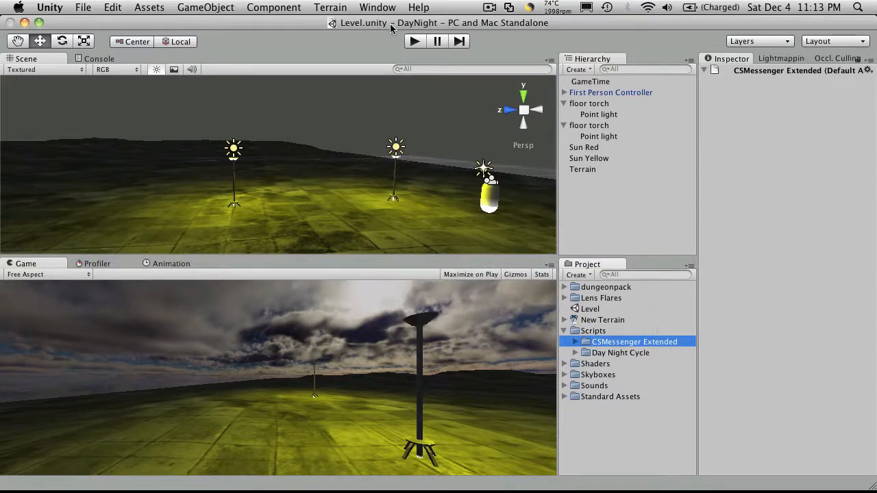
Select GameTime to view its Morning Light 0.25 and Night Light 0.6 settings
{"action": "left_click", "coordinate": [590, 81]}
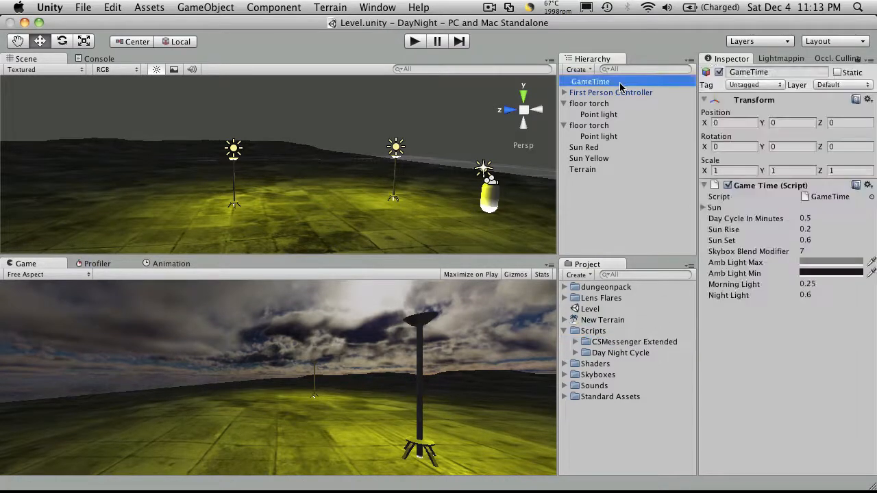
{"action": "left_click", "coordinate": [99, 59]}
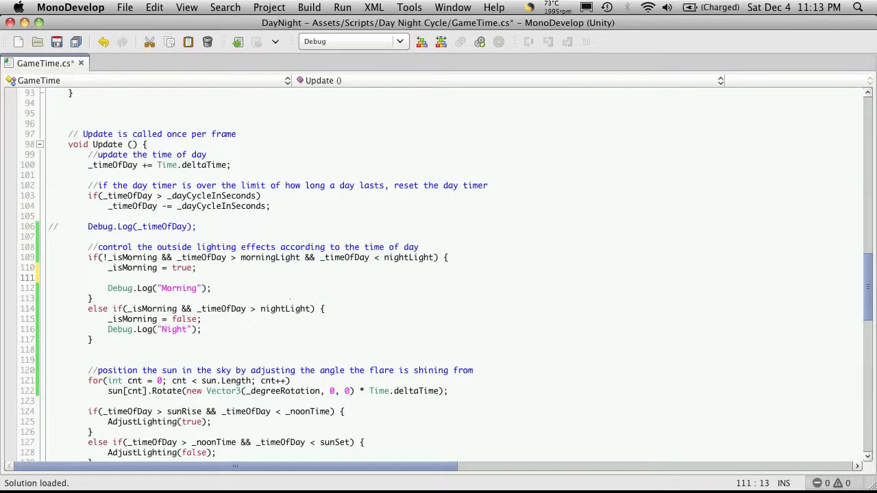
Broadcast Messenger<bool> "Morning Light Time" with true in the morning branch, false at night
{"action": "type", "text": "Messenger"}
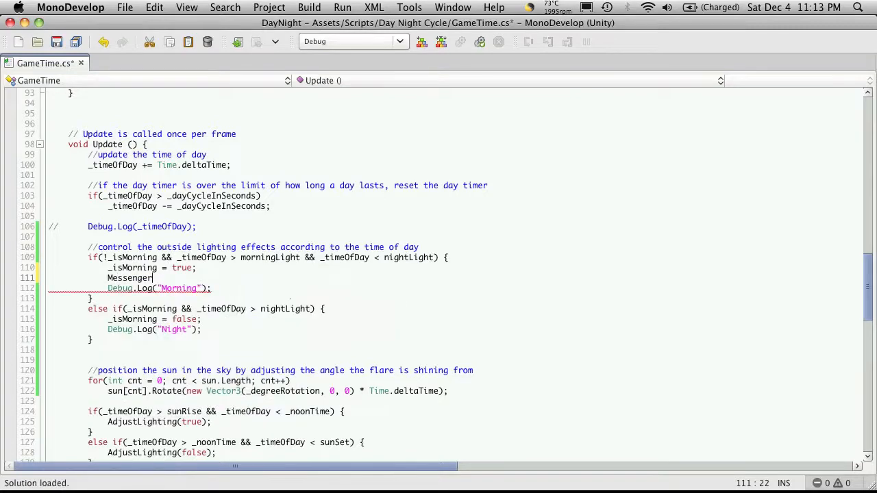
{"action": "type", "text": "<"}
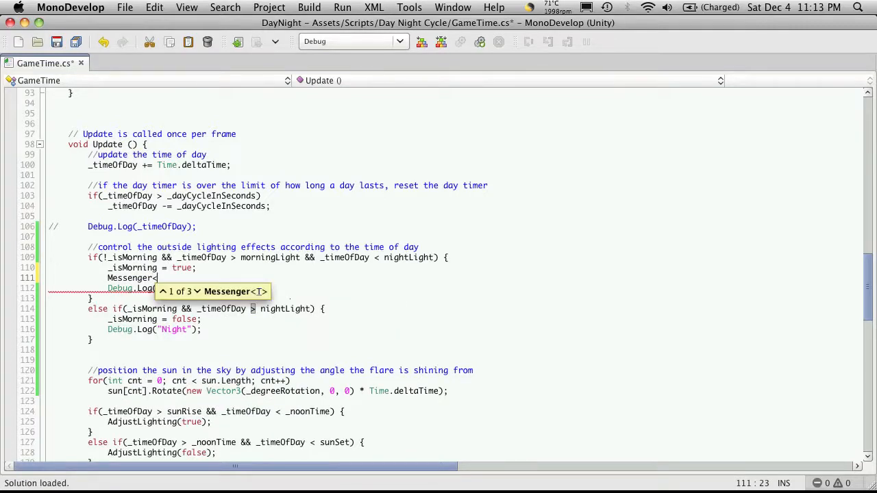
{"action": "type", "text": "bool"}
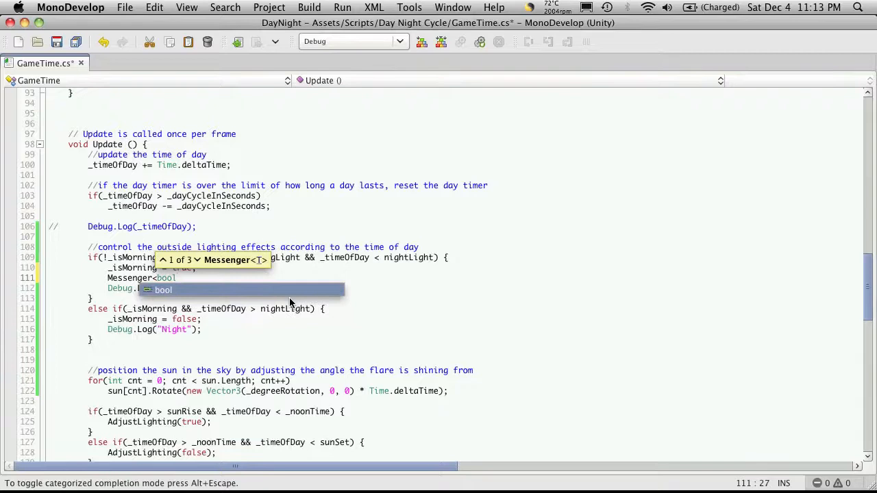
{"action": "type", "text": ">.B"}
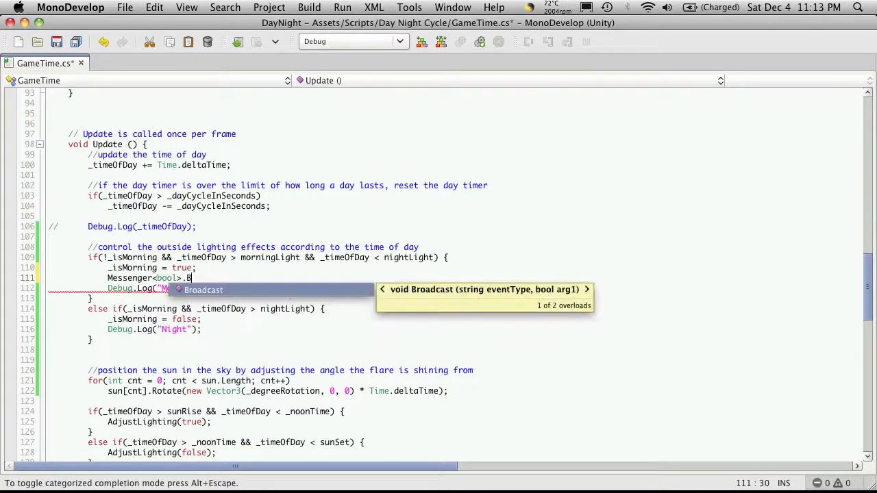
{"action": "type", "text": "roadcast();"}
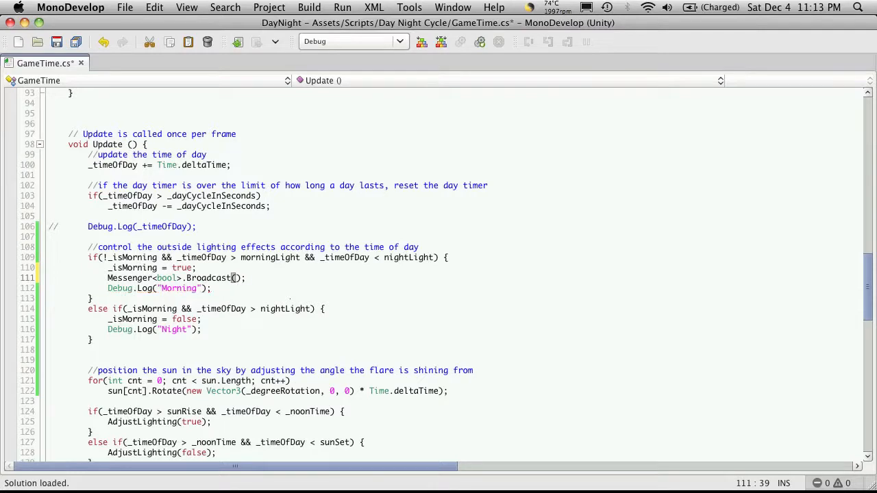
{"action": "type", "text": "\""}
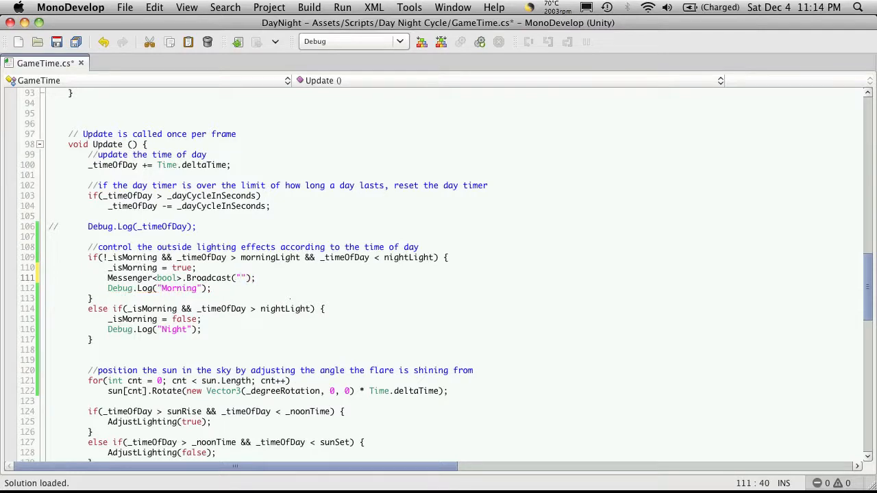
{"action": "type", "text": "Morning Ligh"}
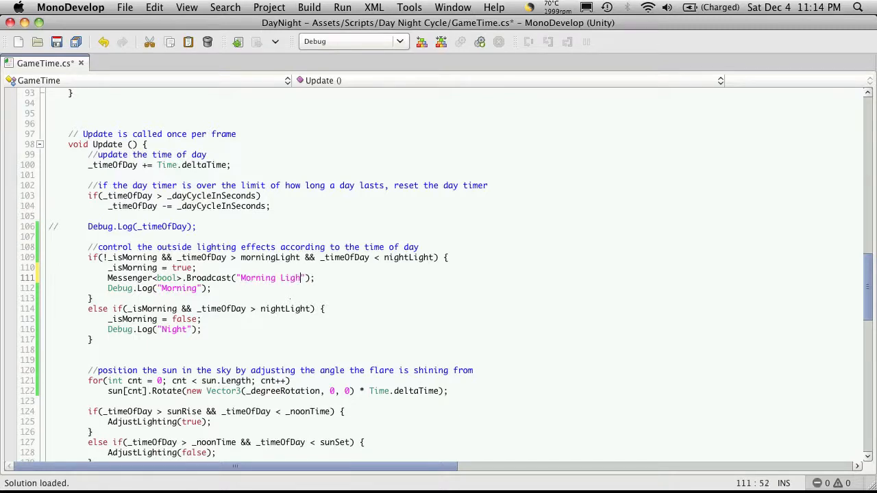
{"action": "type", "text": "Time"}
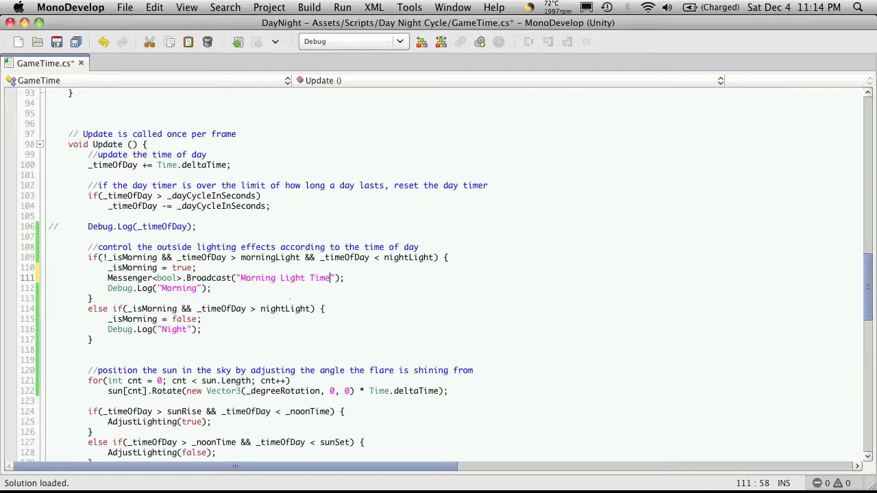
{"action": "type", "text": ", true"}
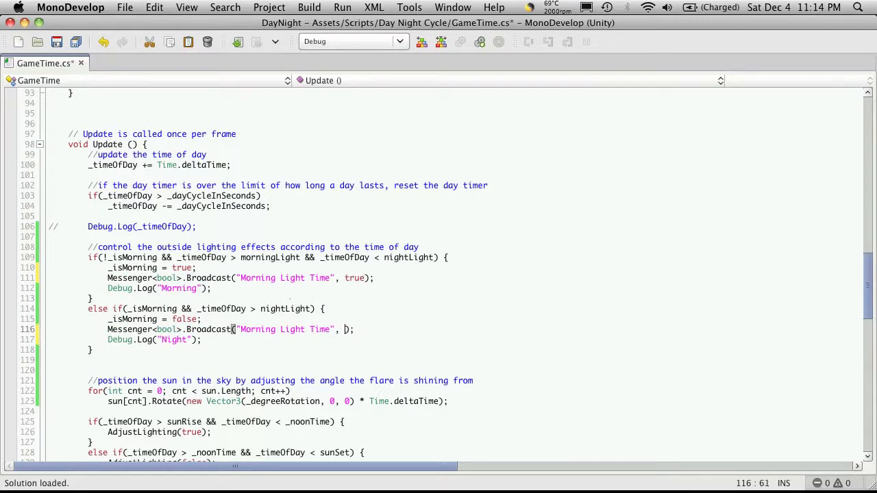
{"action": "type", "text": "false"}
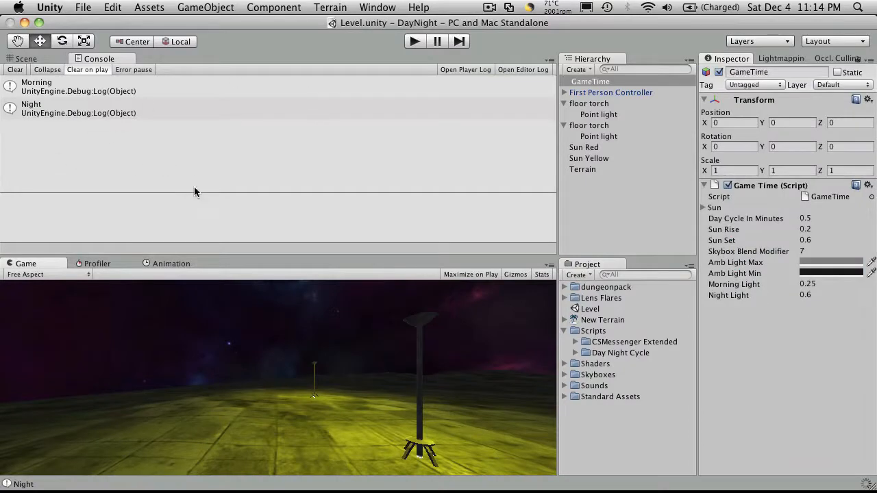
{"action": "mouse_move", "coordinate": [616, 356]}
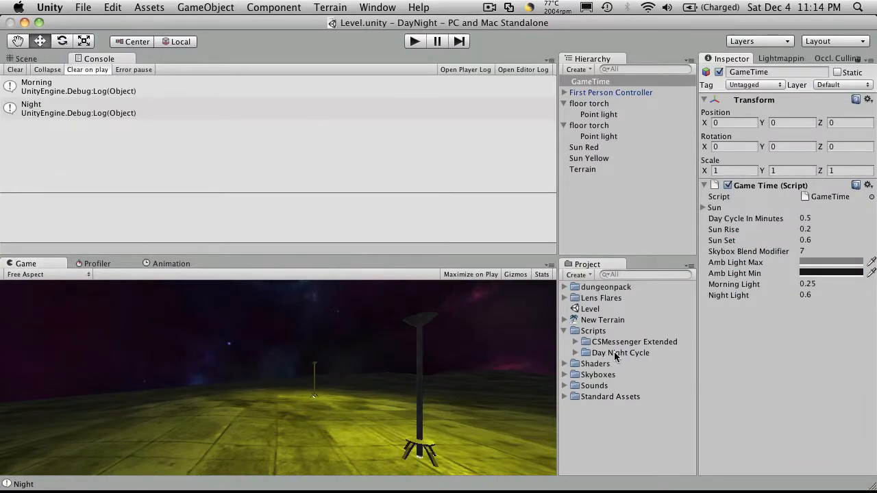
Create a C# script named TimedLighting in Day Night Cycle and open it in MonoDevelop
{"action": "right_click", "coordinate": [620, 352]}
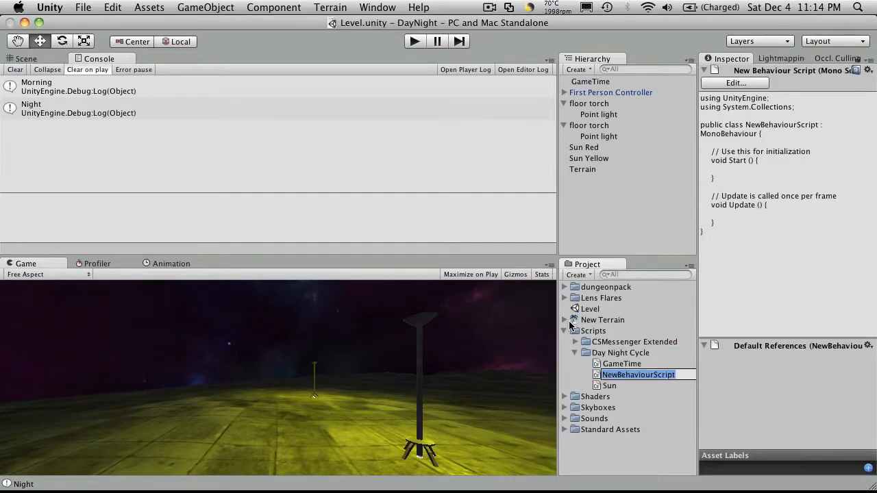
{"action": "type", "text": "TimedLighting"}
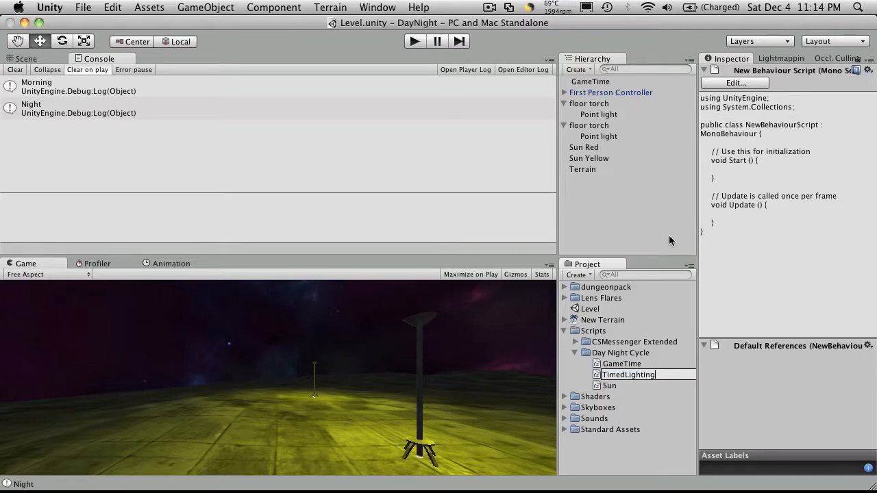
{"action": "double_click", "coordinate": [628, 374]}
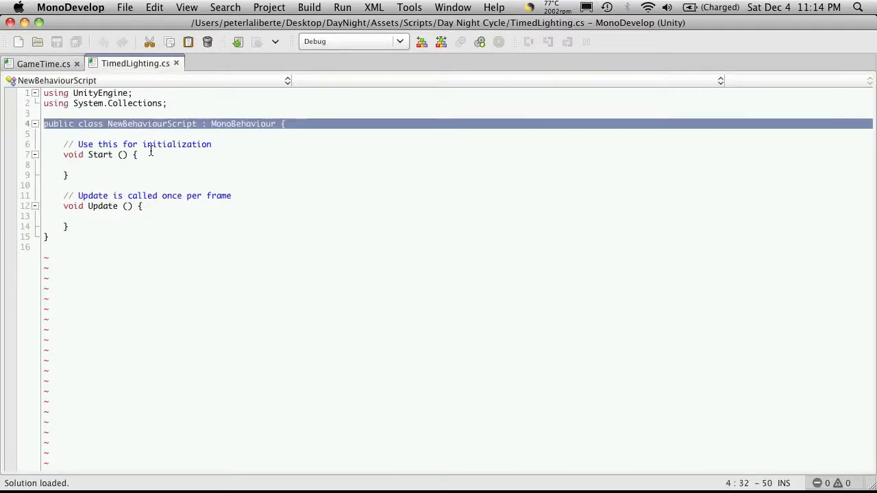
Rename the class to TimedLighting and add empty public OnEnable and OnDisable methods
{"action": "double_click", "coordinate": [152, 123]}
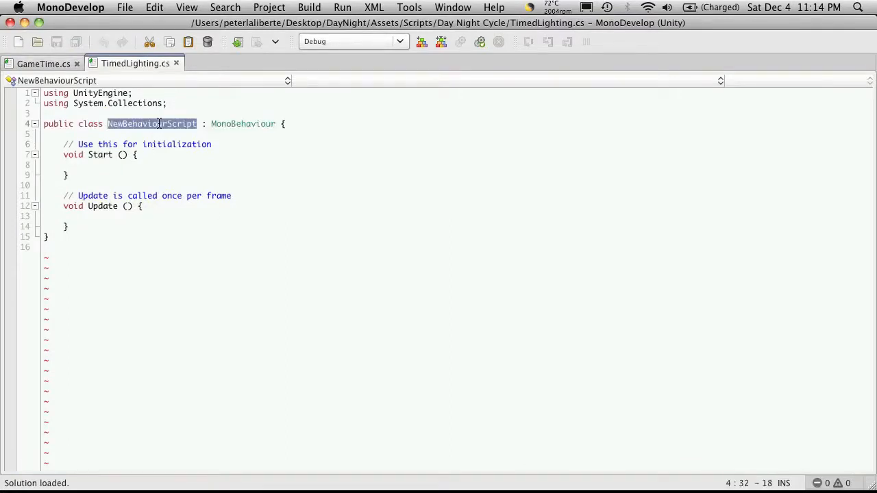
{"action": "type", "text": "TimedLighting"}
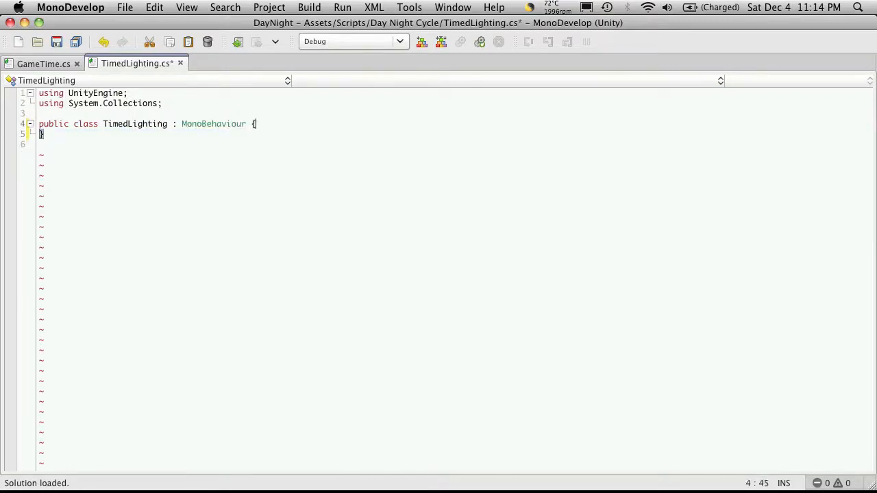
{"action": "type", "text": "pu"}
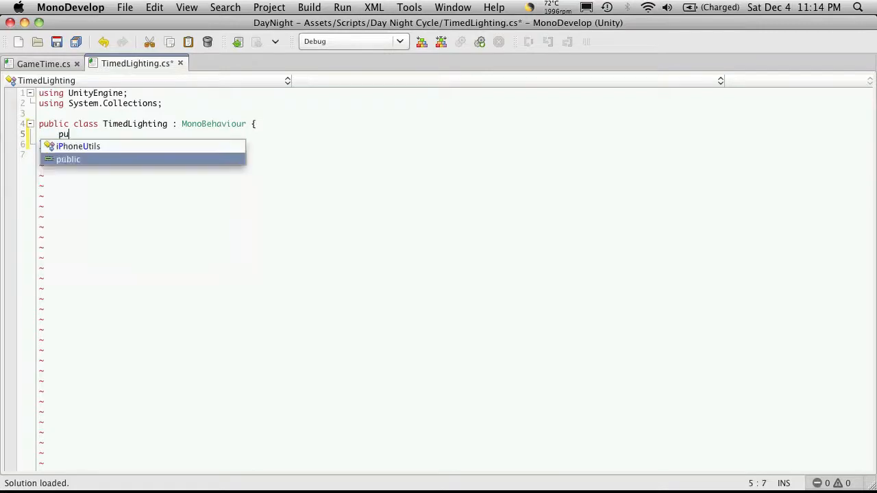
{"action": "type", "text": "blic void"}
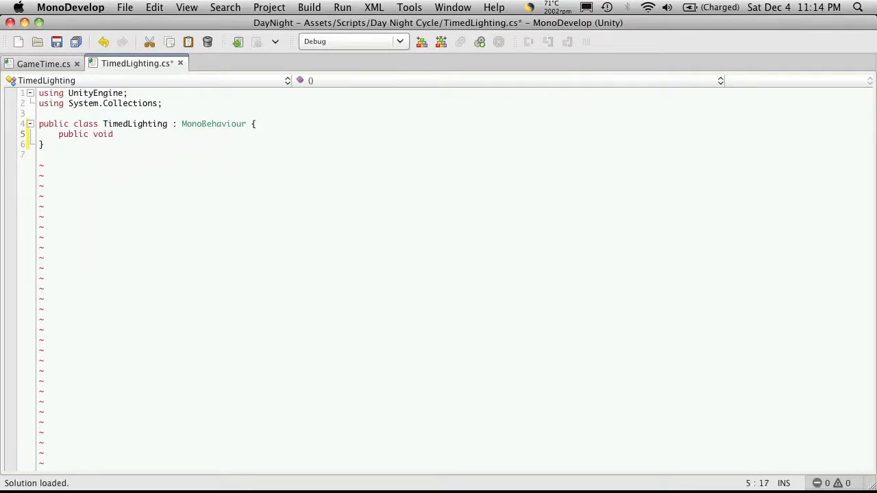
{"action": "type", "text": "OnEnd"}
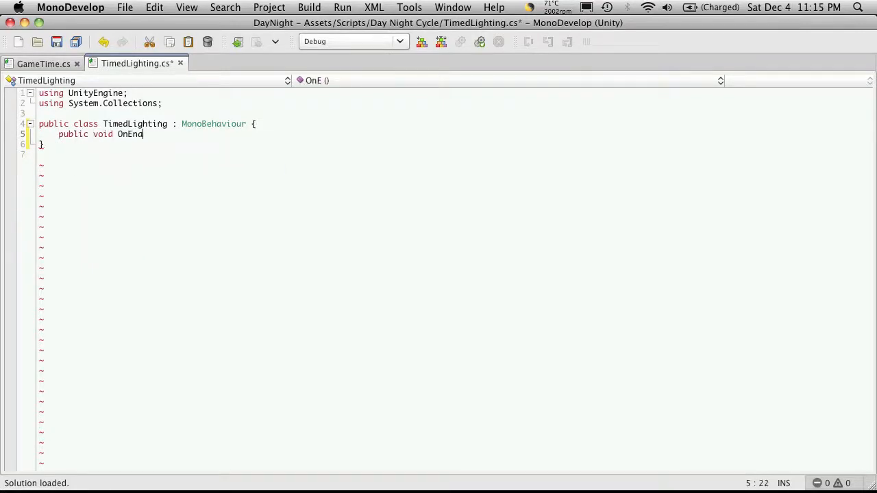
{"action": "type", "text": "abled"}
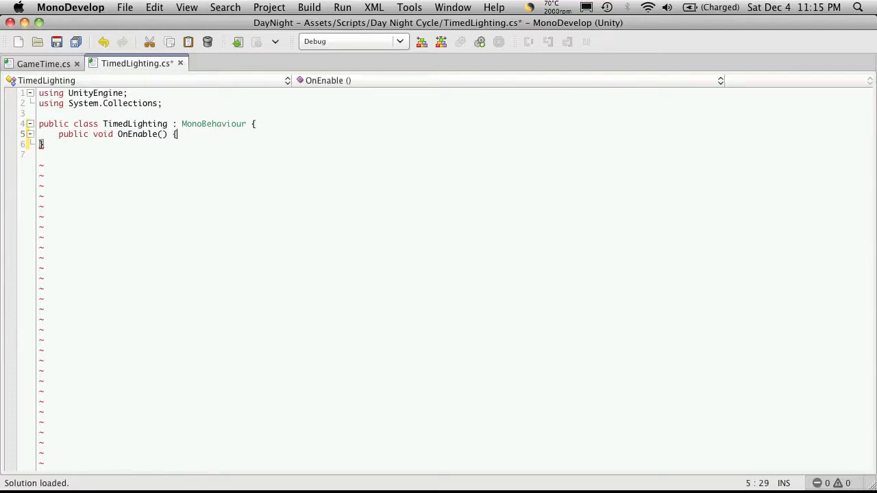
{"action": "type", "text": "public void"}
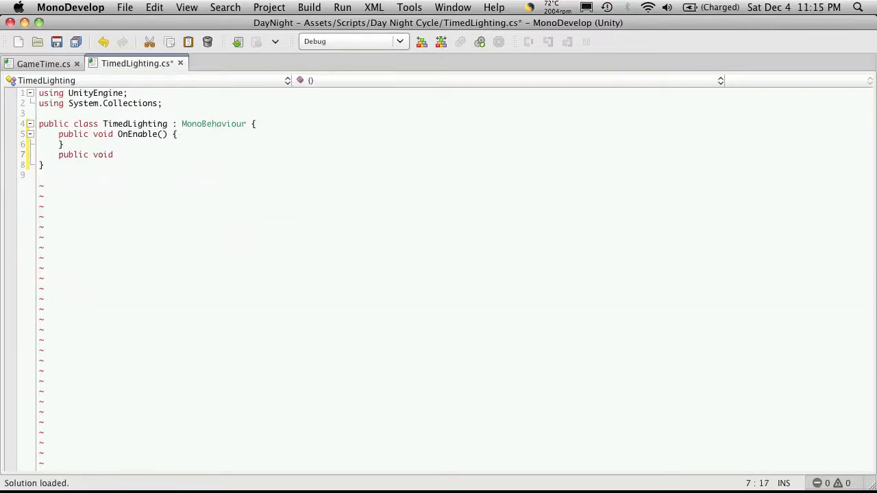
{"action": "type", "text": "OnDisa"}
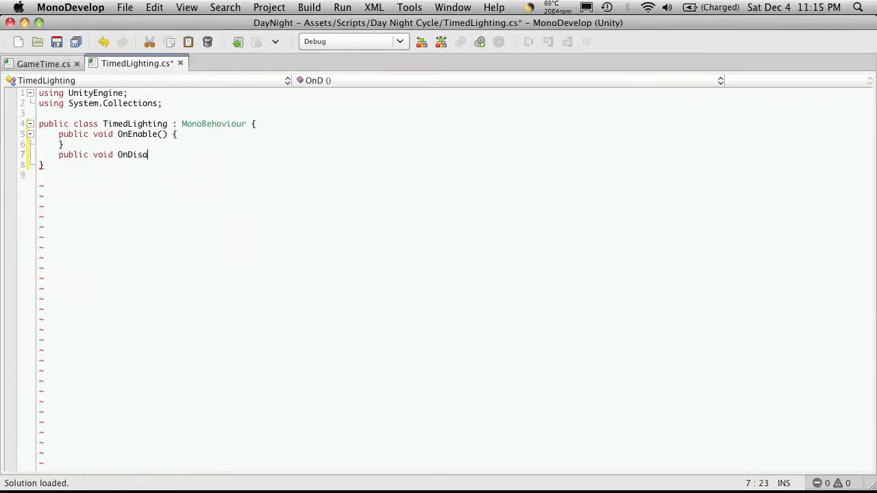
{"action": "type", "text": "able() {"}
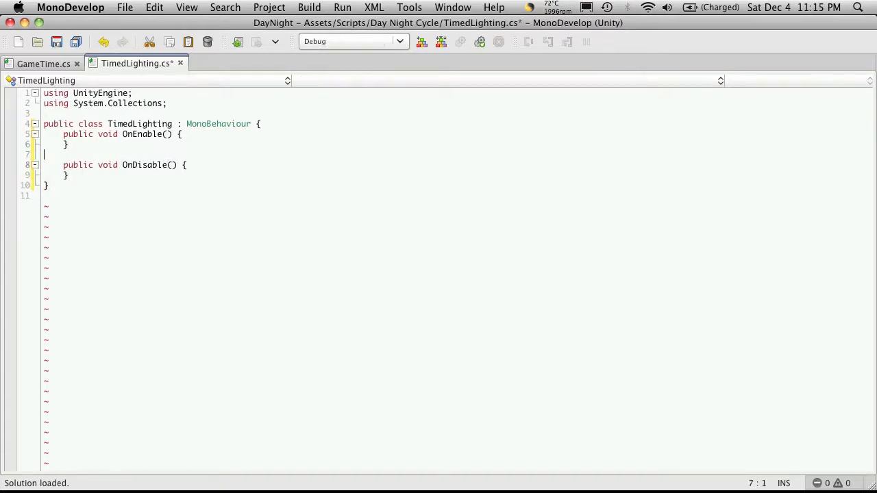
Add a private void ToggleLight(bool b) method stub below OnDisable
{"action": "left_click", "coordinate": [65, 144]}
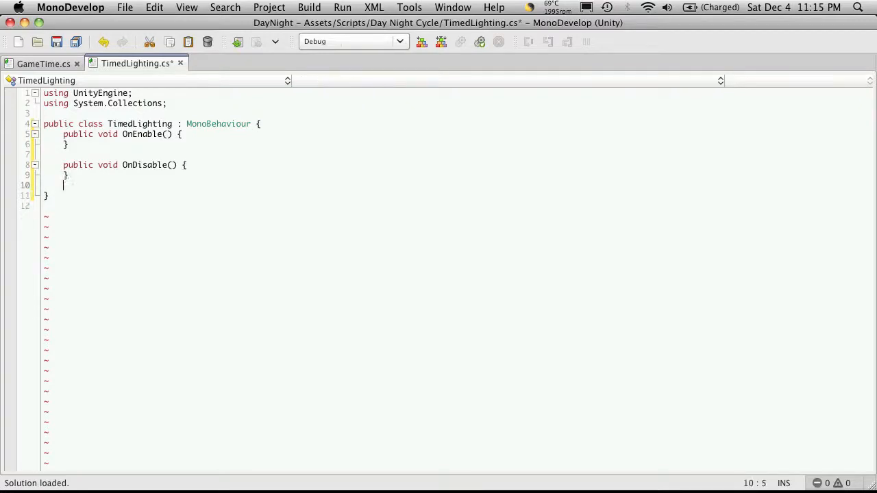
{"action": "type", "text": "private"}
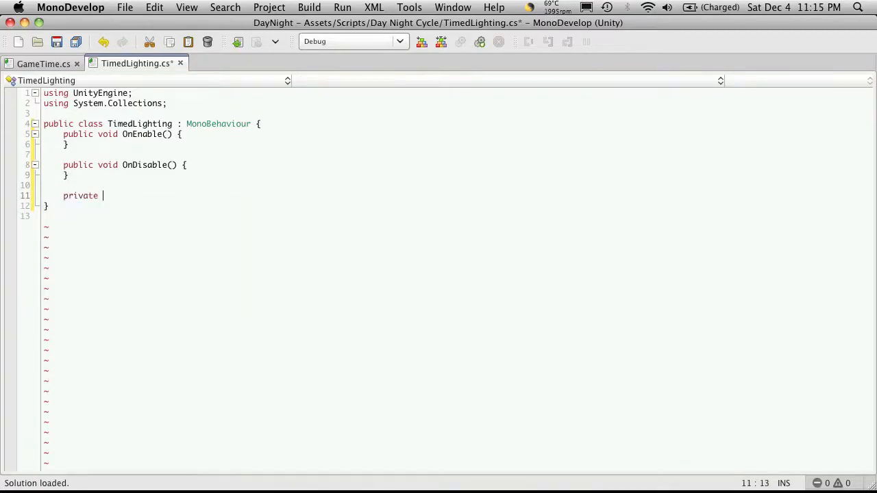
{"action": "type", "text": "void"}
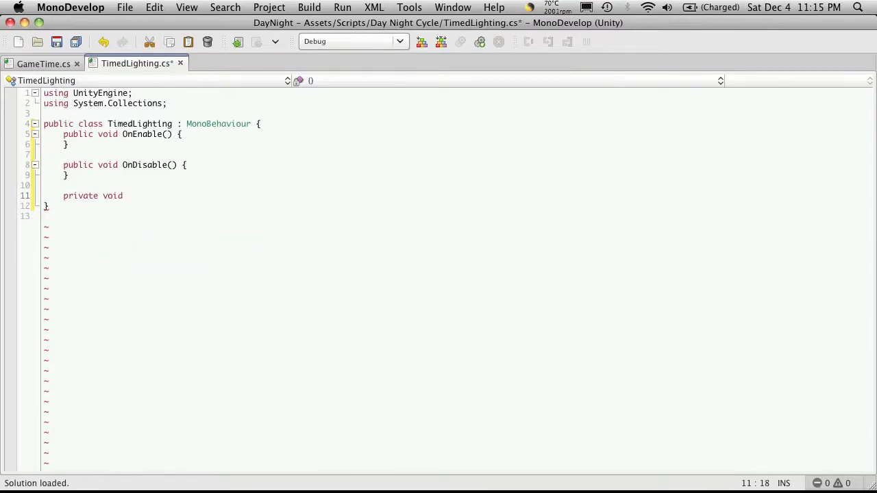
{"action": "type", "text": "ToggleL"}
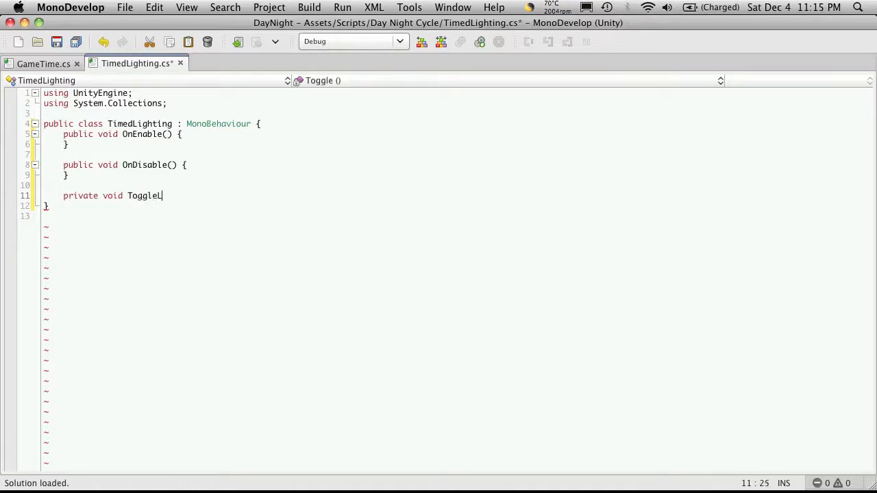
{"action": "type", "text": "ight"}
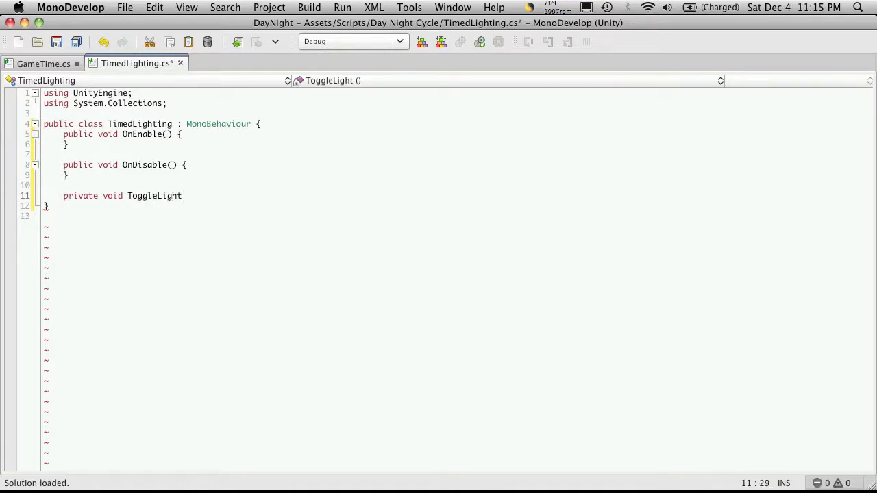
{"action": "type", "text": "() {"}
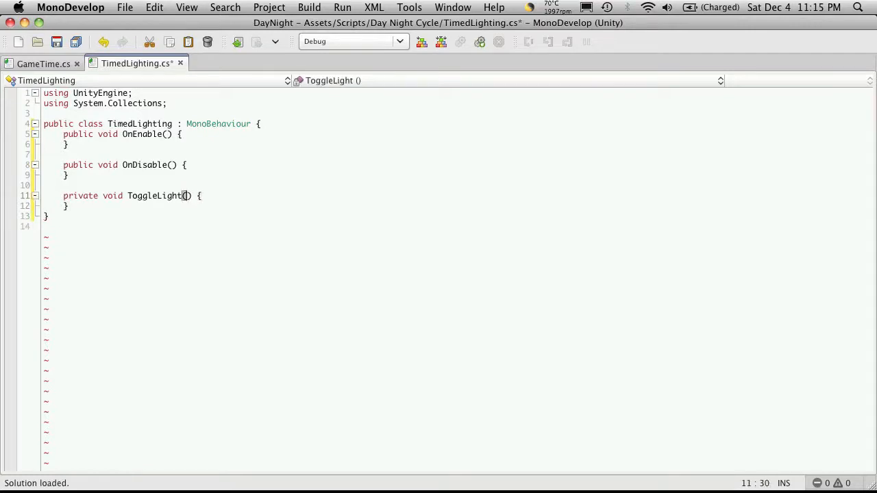
{"action": "type", "text": "bool"}
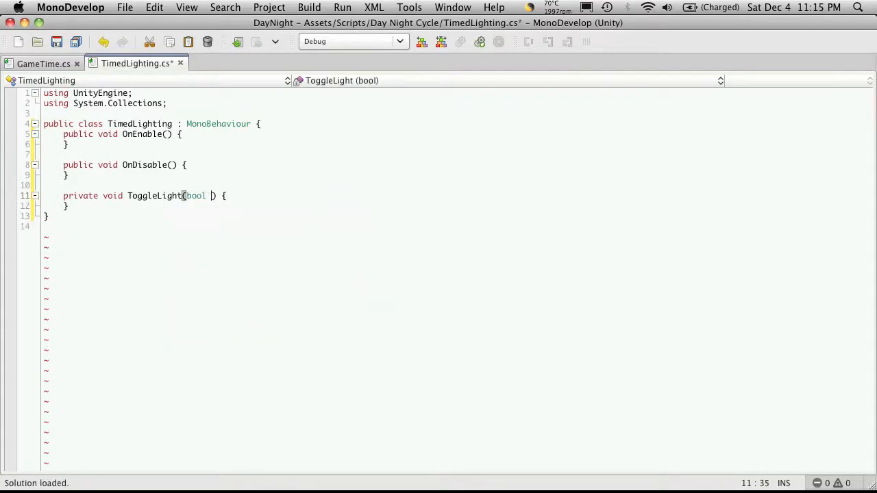
{"action": "type", "text": "b"}
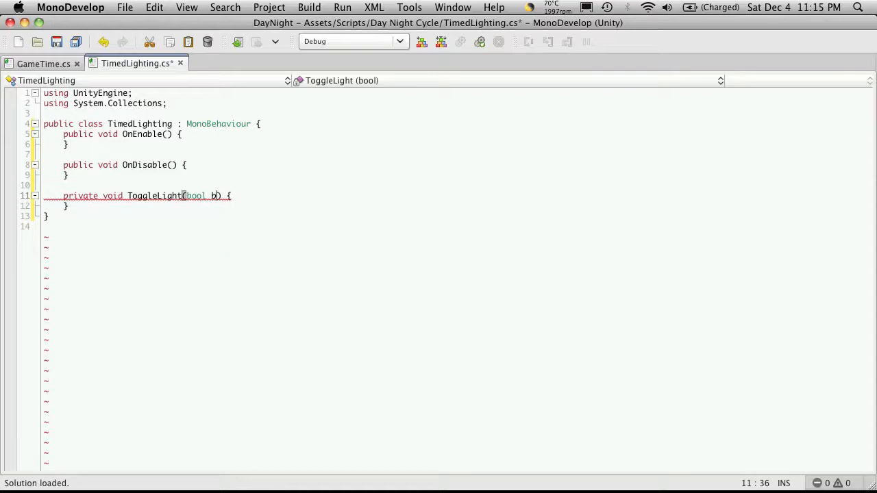
{"action": "left_click", "coordinate": [46, 185]}
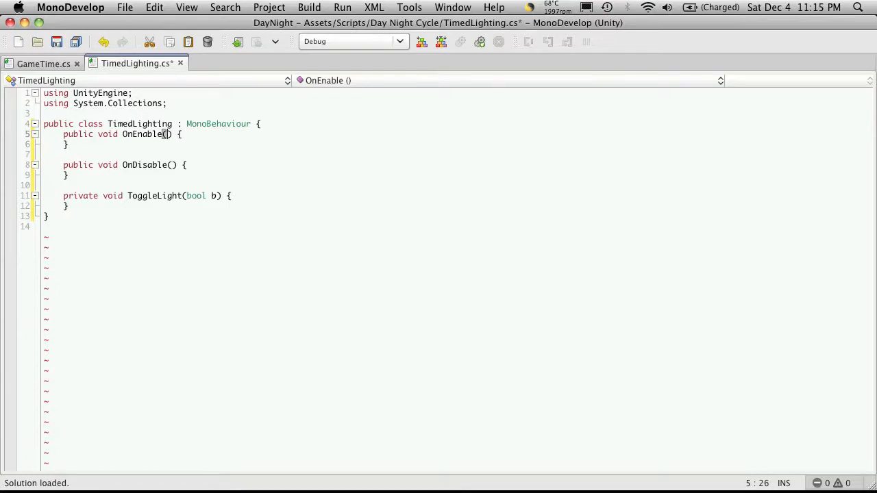
Start a Messenger<bool>.AddListener call in OnEnable, copying the event name from GameTime
{"action": "key", "text": "Return"}
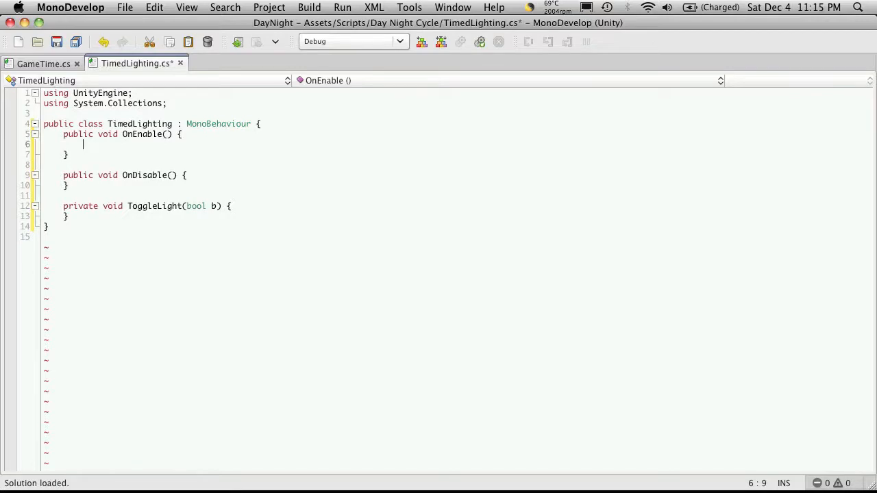
{"action": "type", "text": "Messenger"}
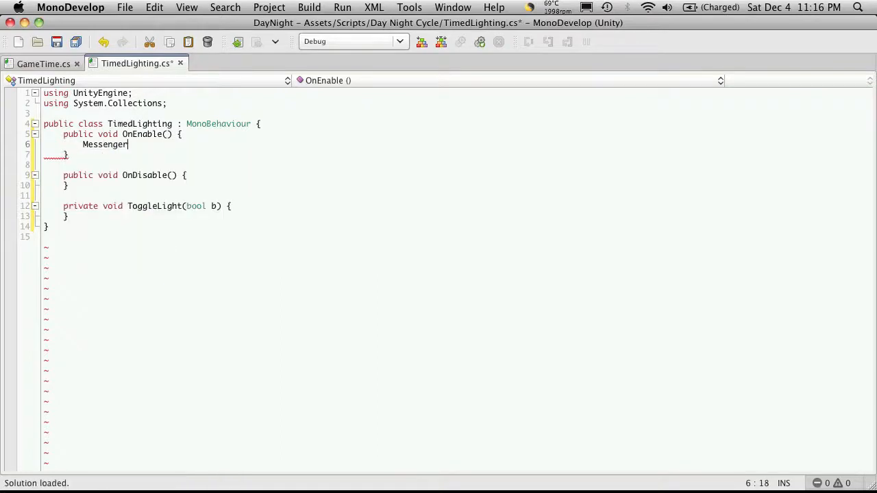
{"action": "type", "text": "<bool>"}
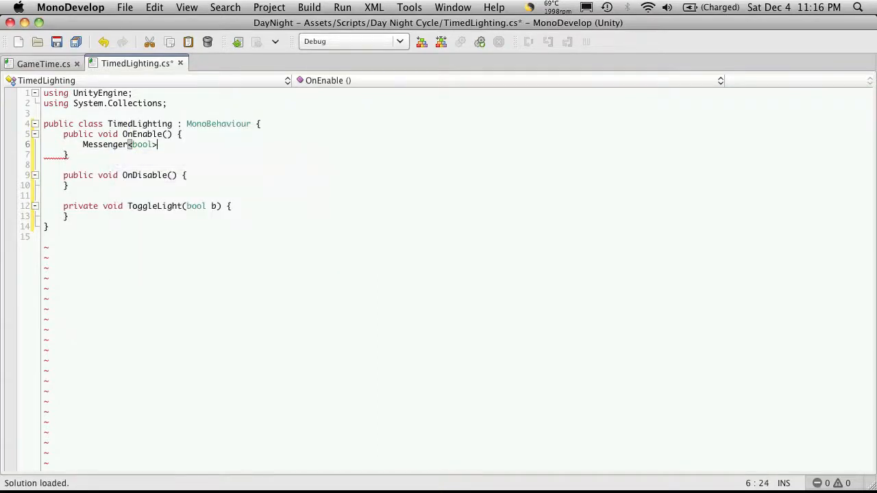
{"action": "type", "text": ".AddListener"}
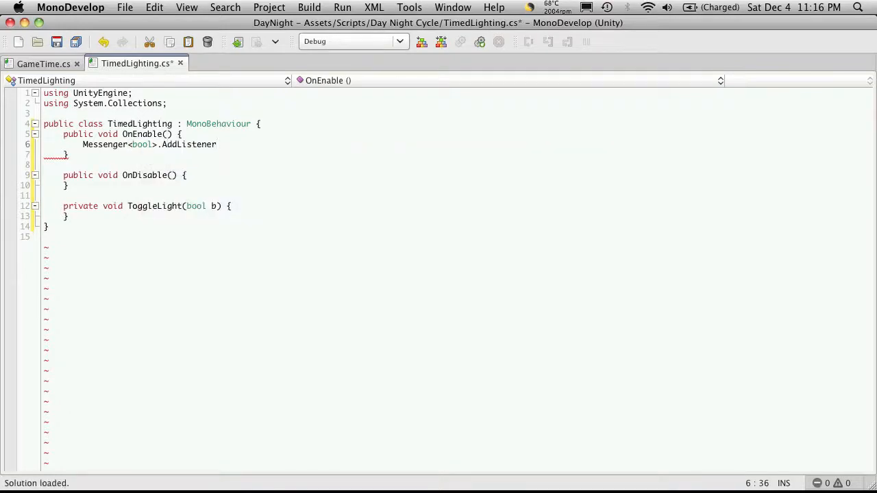
{"action": "type", "text": "(\""}
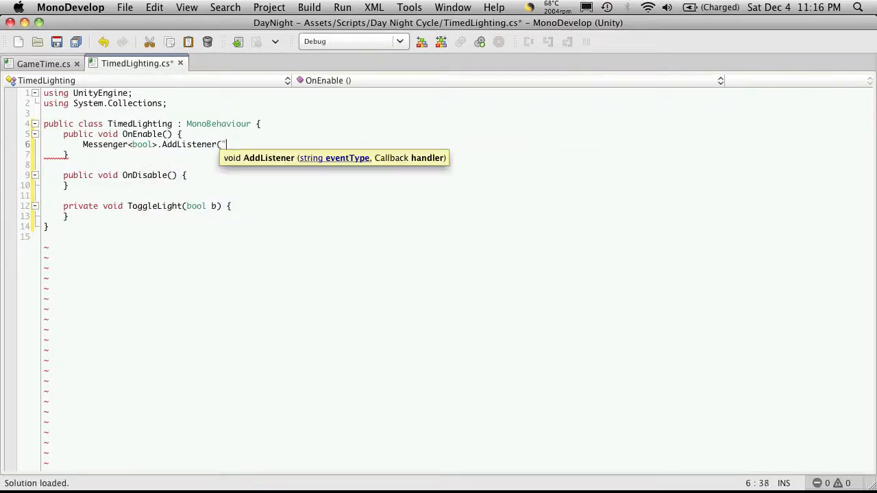
{"action": "left_click", "coordinate": [43, 63]}
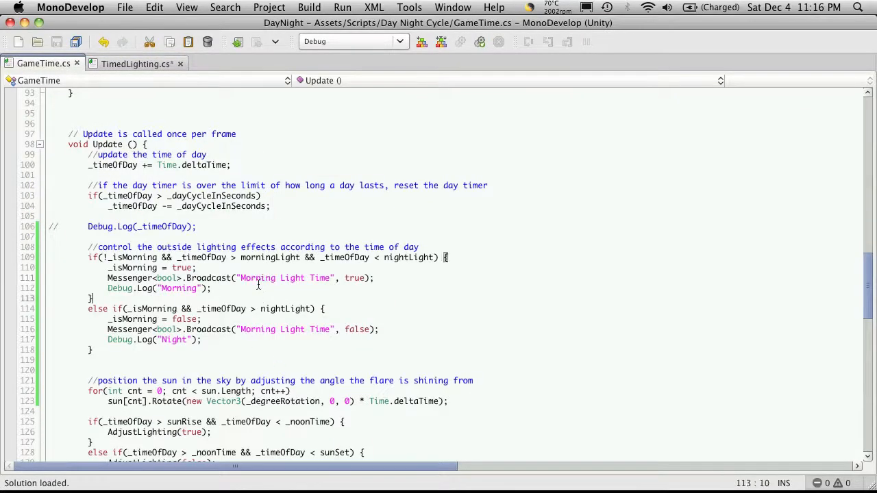
{"action": "double_click", "coordinate": [281, 277]}
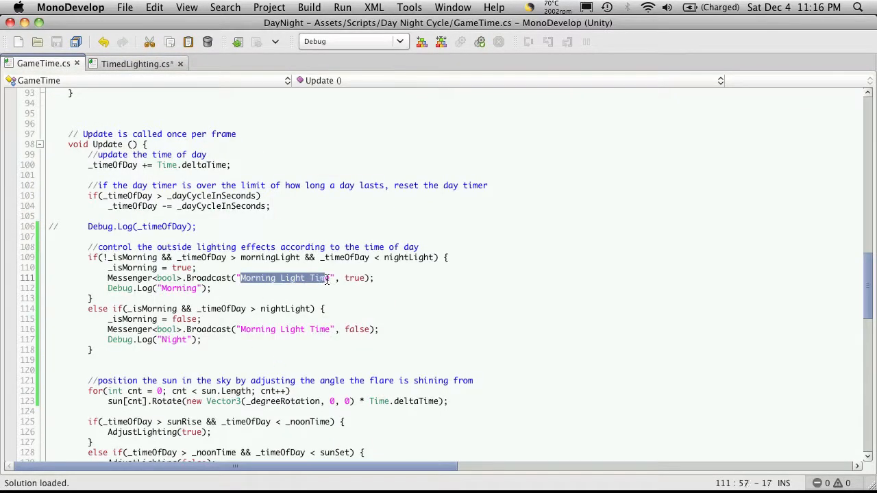
{"action": "left_click", "coordinate": [137, 63]}
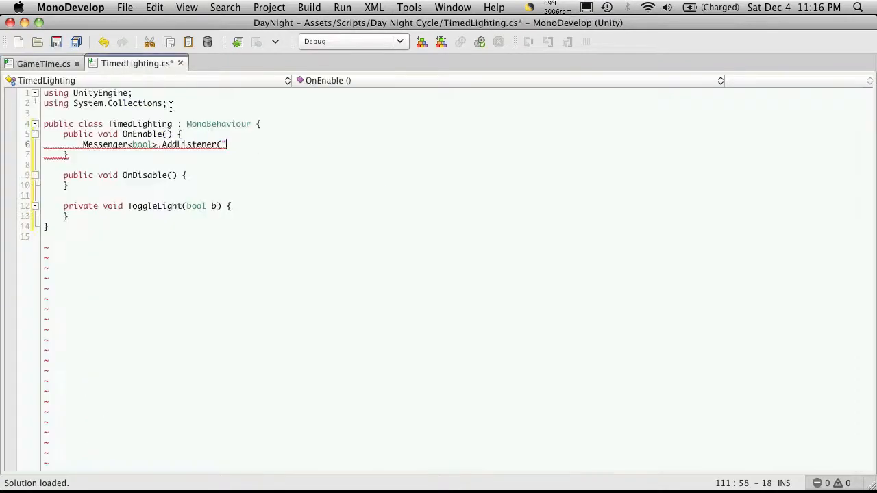
Complete the listener with "Morning Light Time" and the OnToggleLight callback
{"action": "type", "text": "Morning Light Time"}
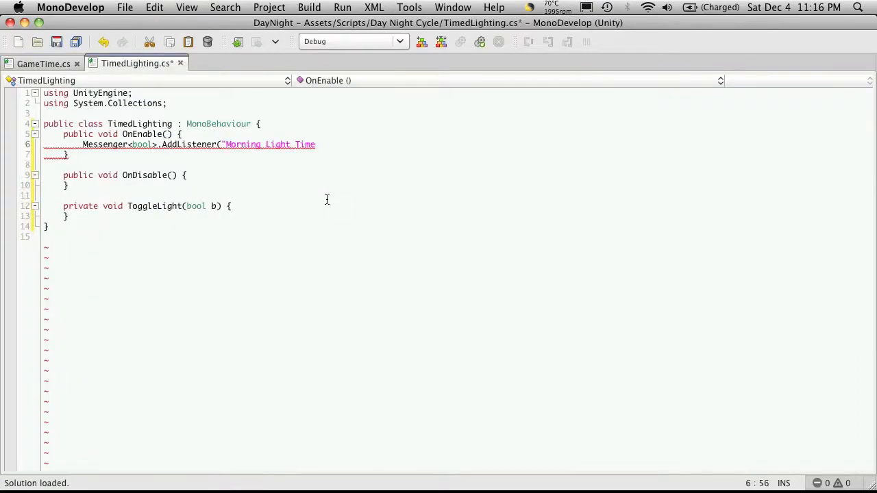
{"action": "type", "text": ","}
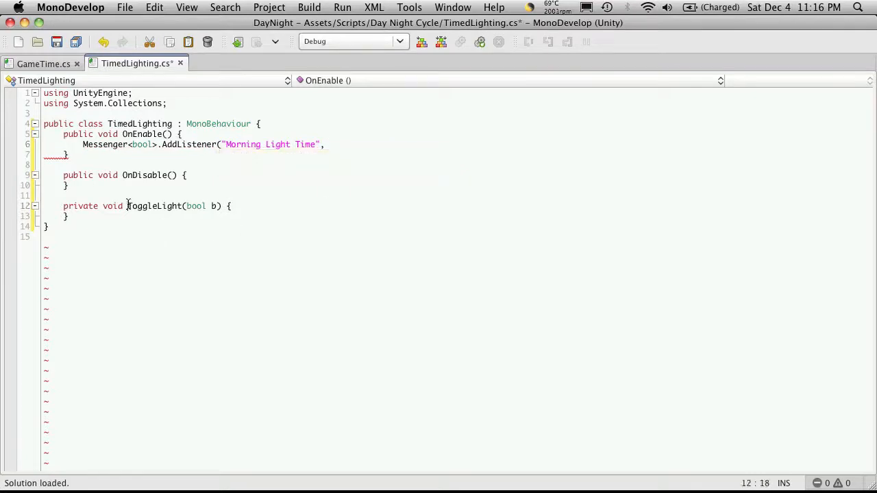
{"action": "type", "text": "OnT"}
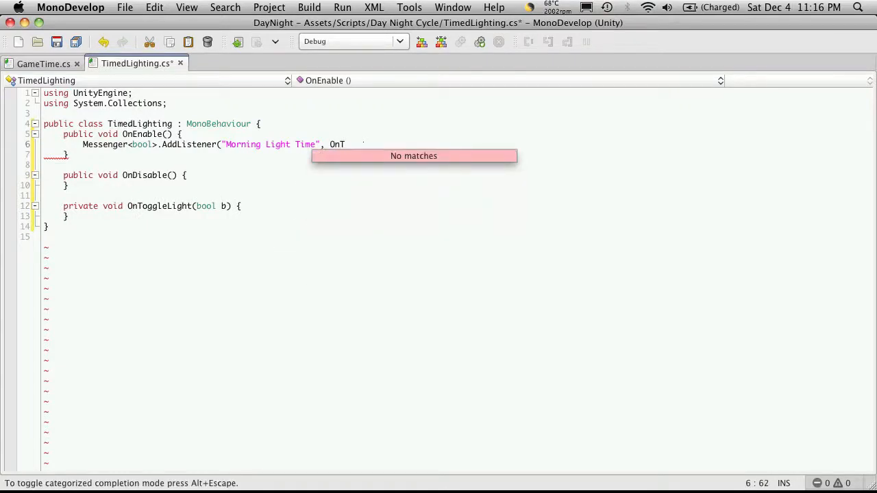
{"action": "type", "text": "ogg"}
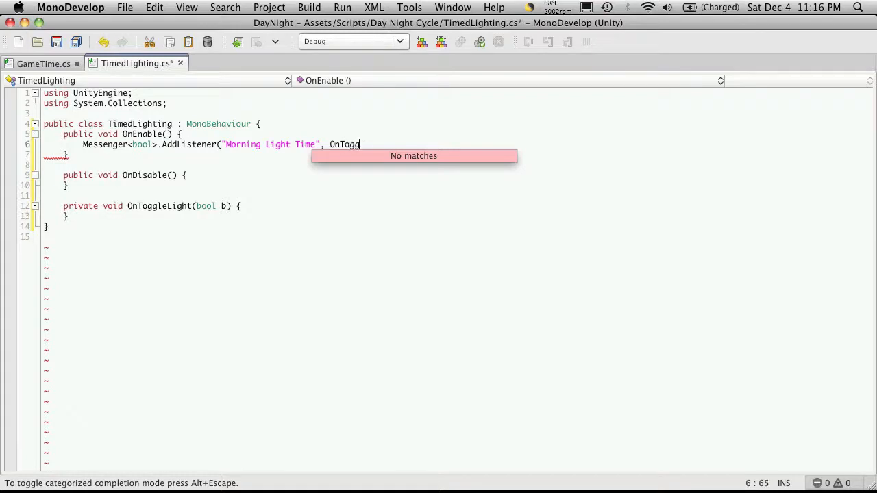
{"action": "type", "text": "leLight"}
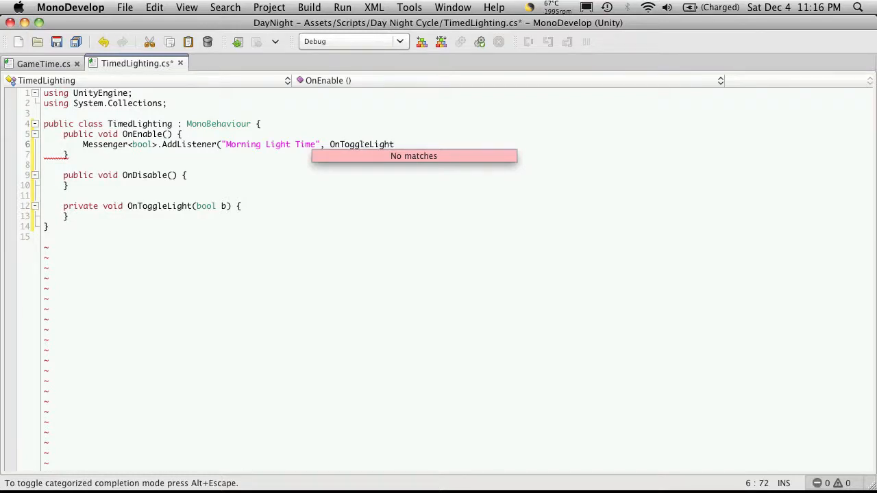
{"action": "type", "text": ");"}
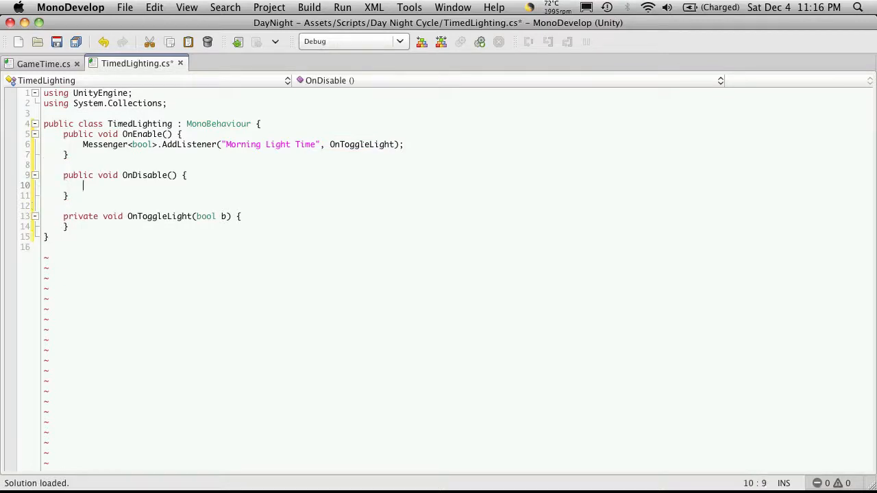
Add Messenger<bool>.RemoveListener("Morning Light Time", OnToggleLight); to OnDisable and save
{"action": "type", "text": "Messenger<bool"}
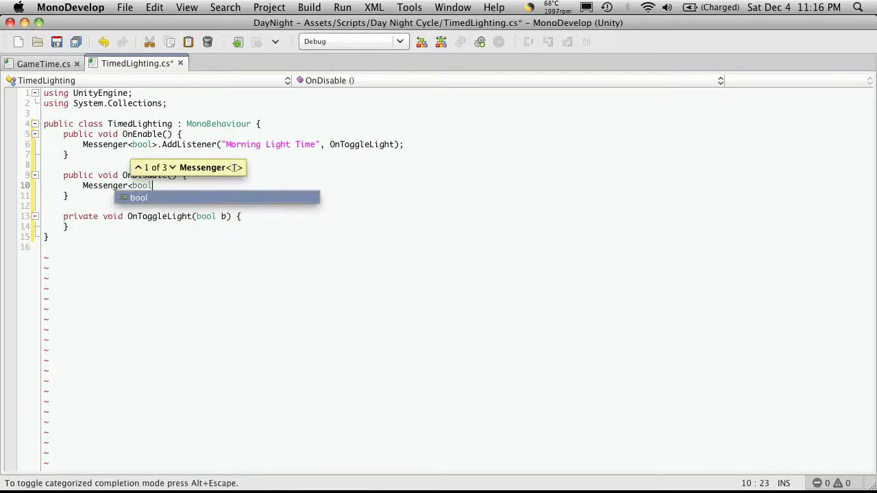
{"action": "type", "text": ">.RemoveListener"}
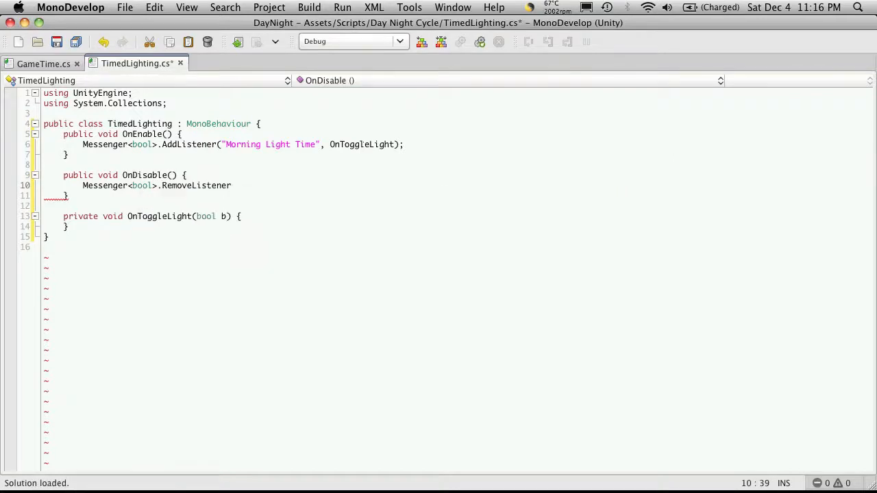
{"action": "type", "text": "();"}
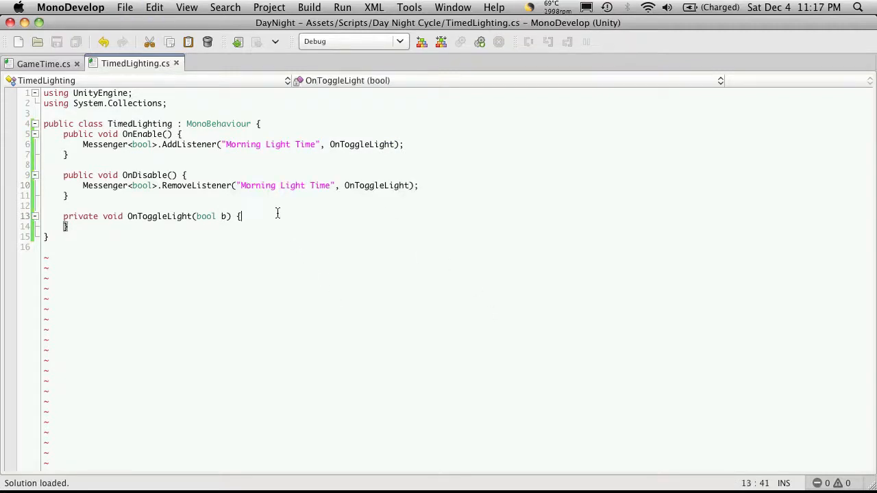
Add if (b) { GetComponent<Light>().enabled = false; } inside OnToggleLight
{"action": "key", "text": "Return"}
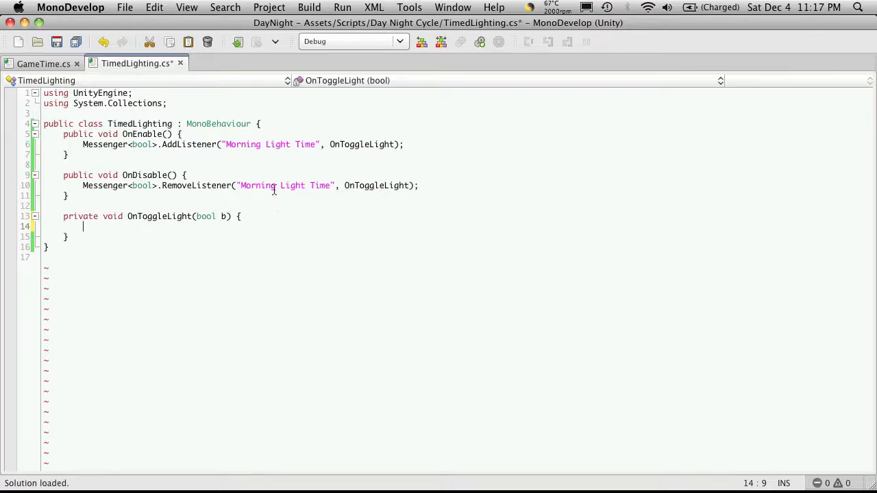
{"action": "left_click", "coordinate": [44, 63]}
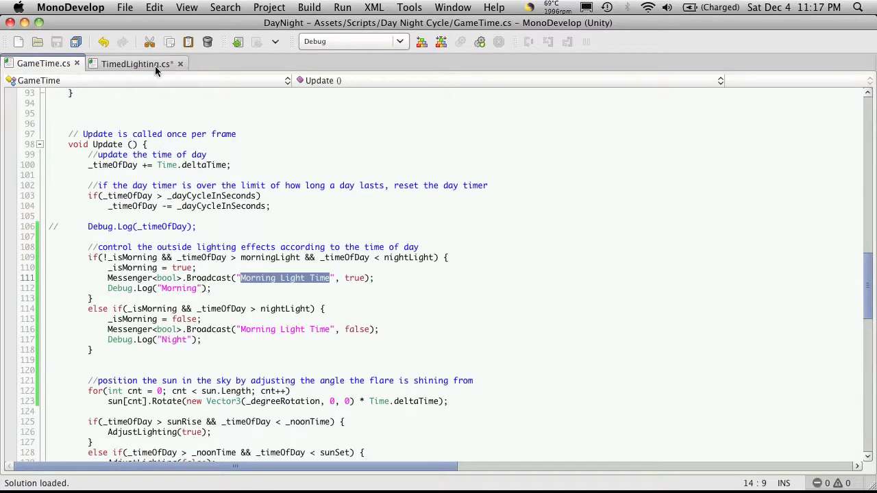
{"action": "left_click", "coordinate": [134, 64]}
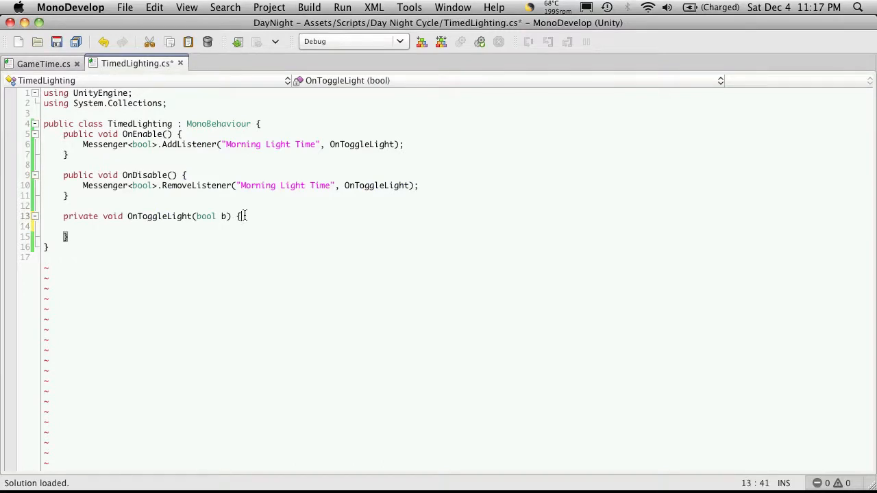
{"action": "type", "text": "if"}
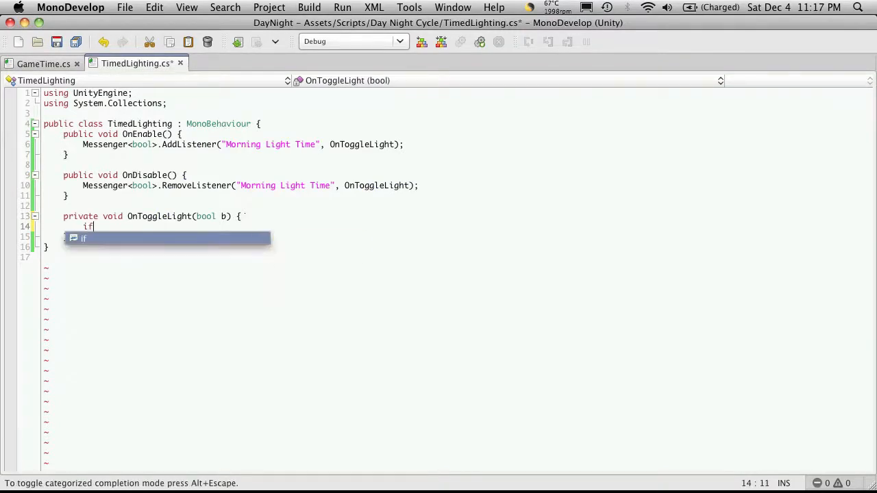
{"action": "type", "text": "(b)"}
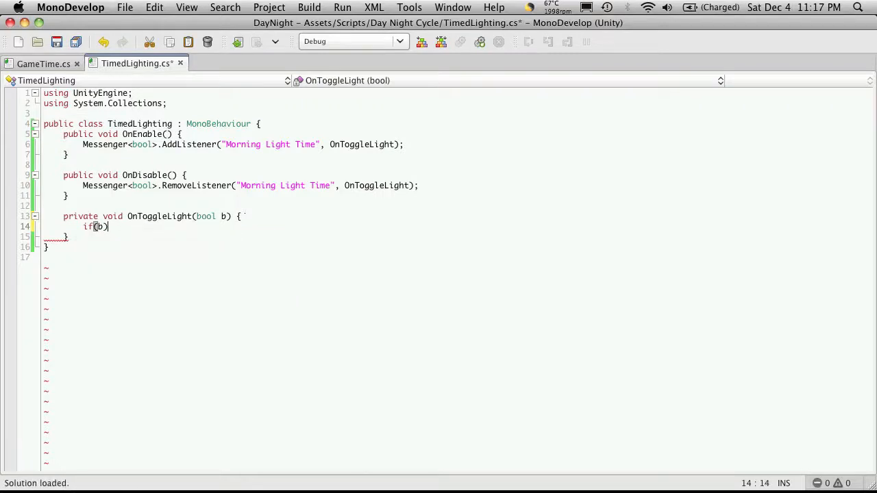
{"action": "type", "text": "{"}
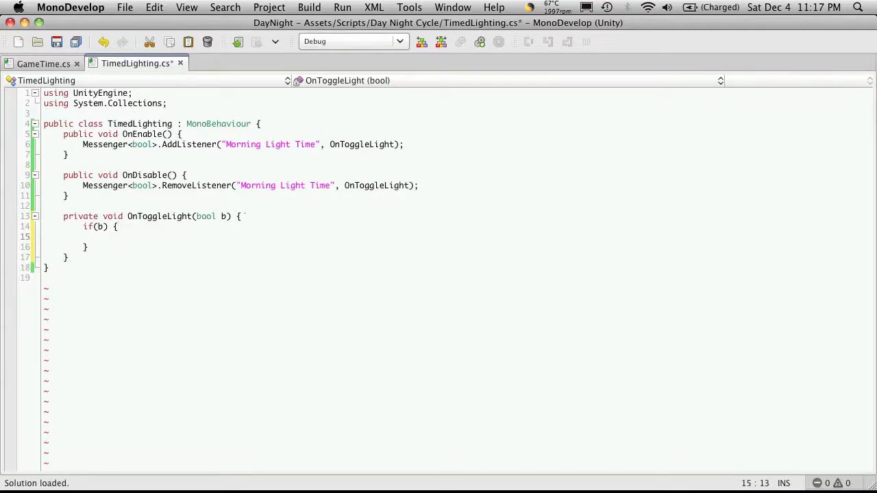
{"action": "type", "text": "Get"}
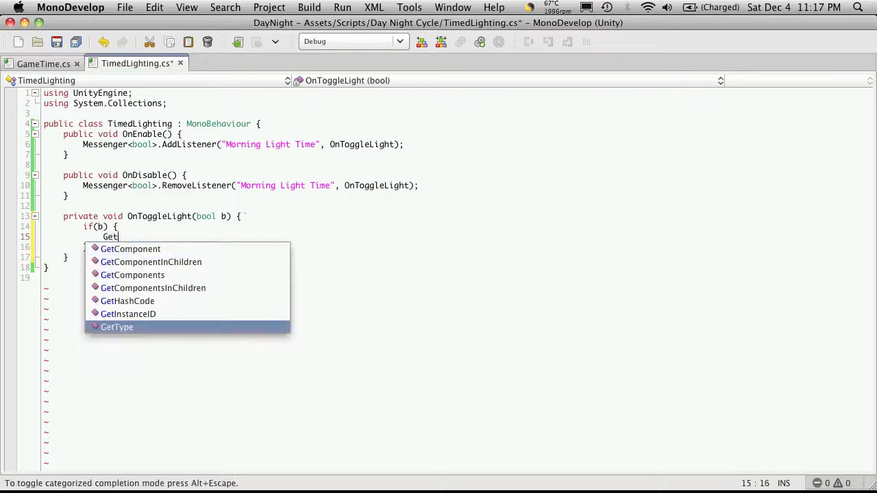
{"action": "type", "text": "Component<Light"}
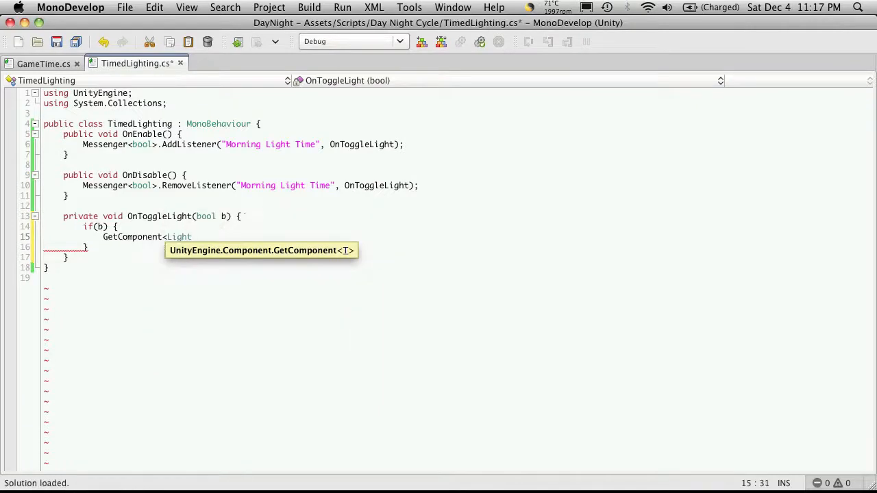
{"action": "type", "text": ">().e"}
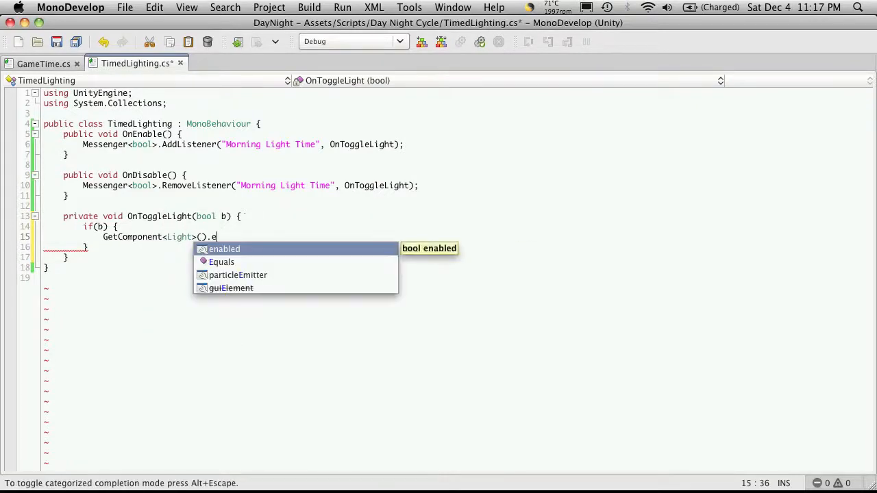
{"action": "type", "text": "nabled = fa"}
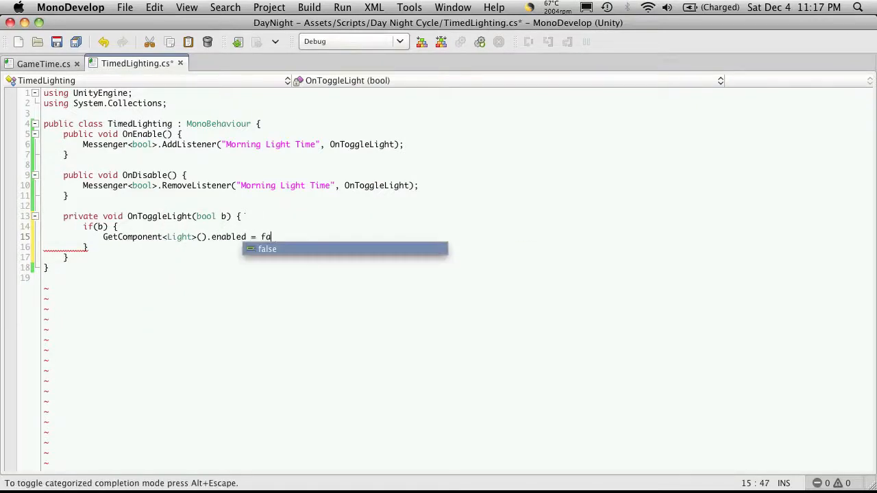
{"action": "type", "text": "lse;"}
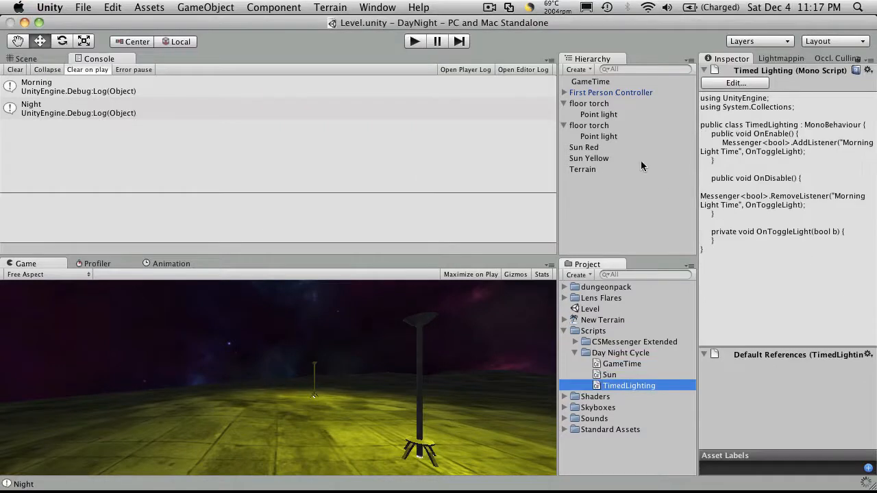
{"action": "left_click", "coordinate": [598, 114]}
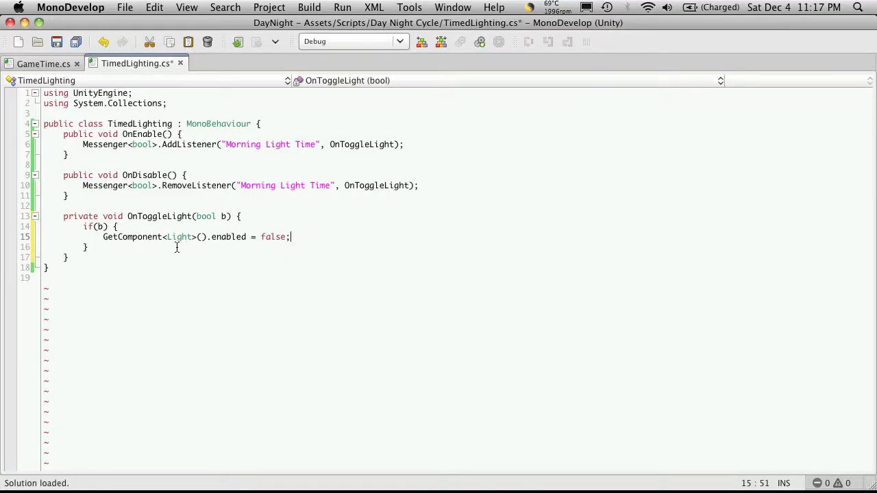
Add an else branch setting GetComponent<Light>().enabled = true, then save the script
{"action": "key", "text": "Return"}
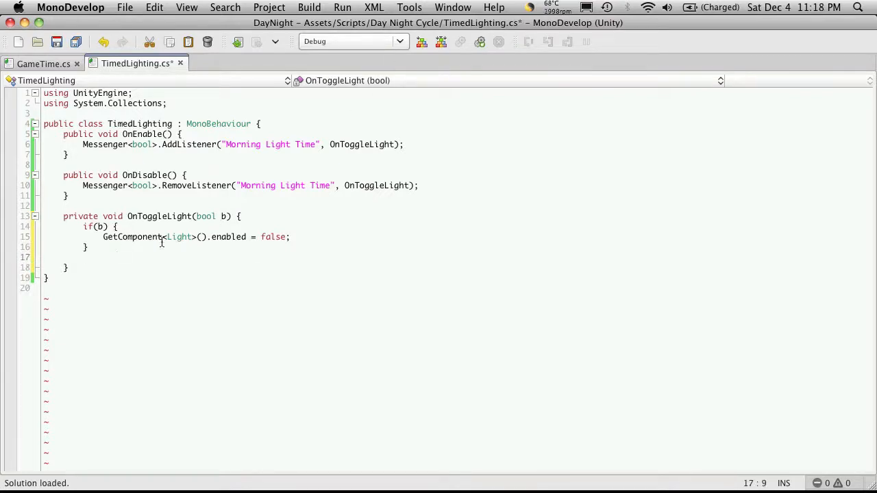
{"action": "type", "text": "else {"}
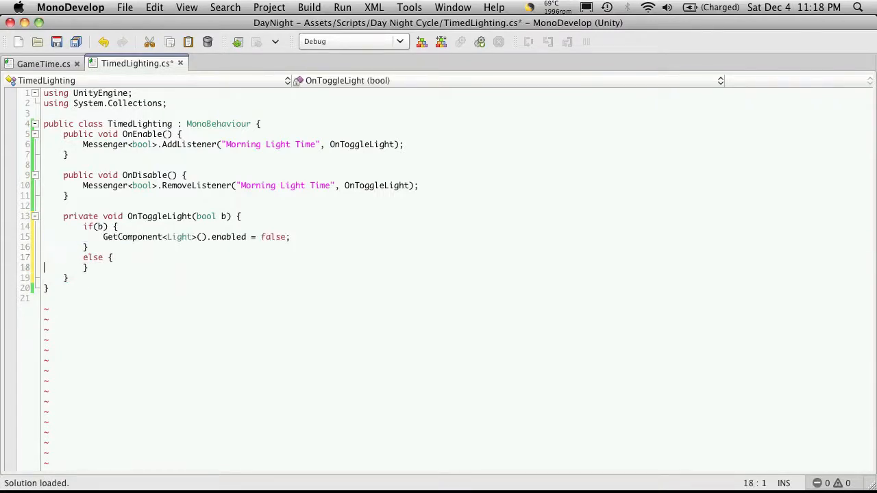
{"action": "type", "text": "GetComponent<Light>().enabled = f;"}
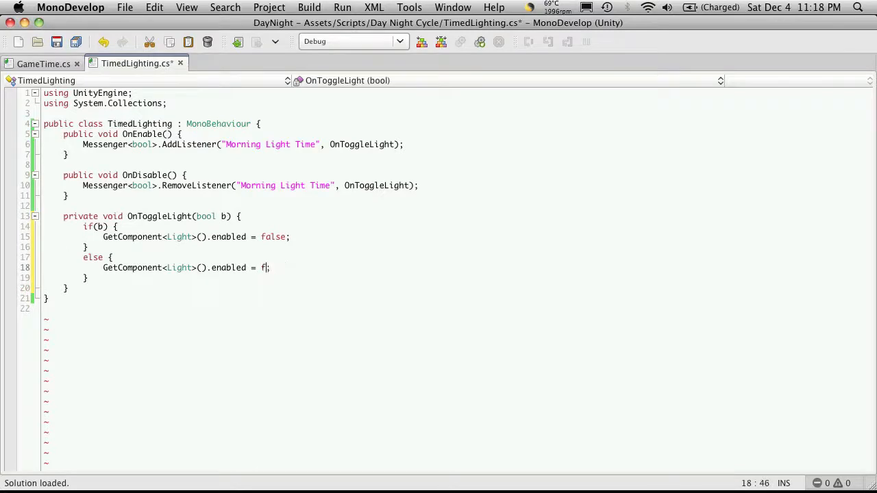
{"action": "type", "text": "r"}
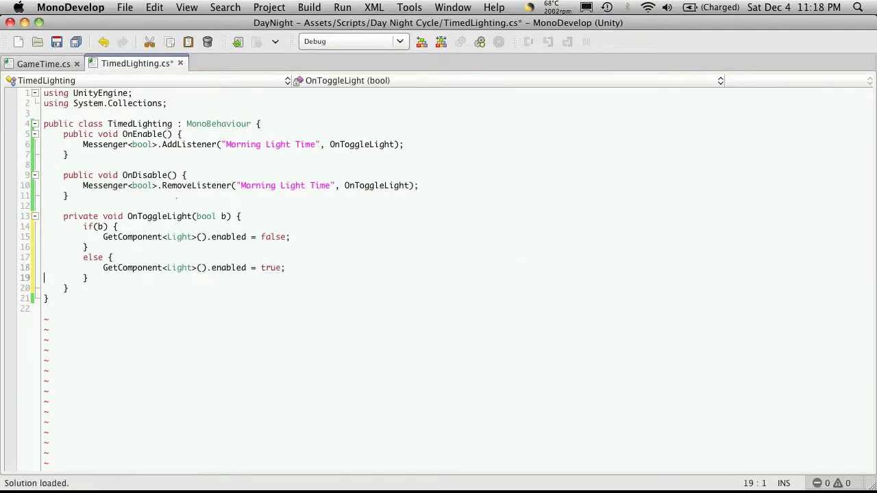
{"action": "key", "text": "cmd+s"}
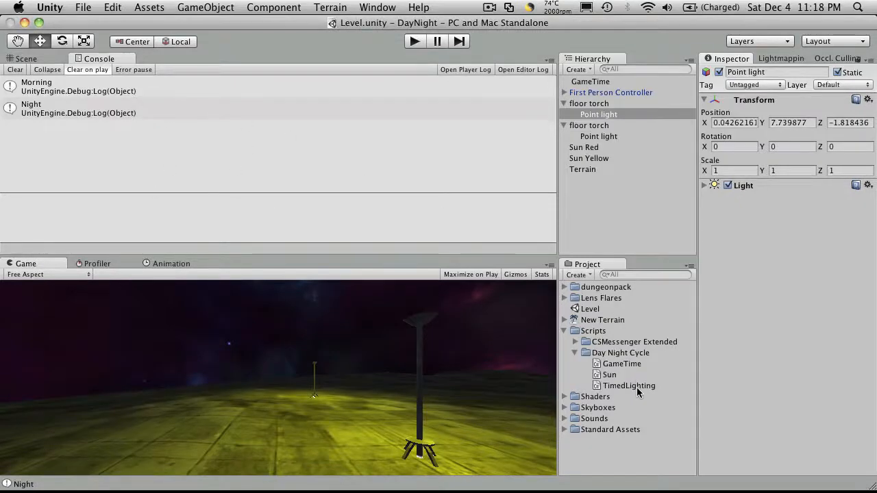
Double-click the script entry in the Project panel while attaching TimedLighting to the torch light
{"action": "double_click", "coordinate": [628, 386]}
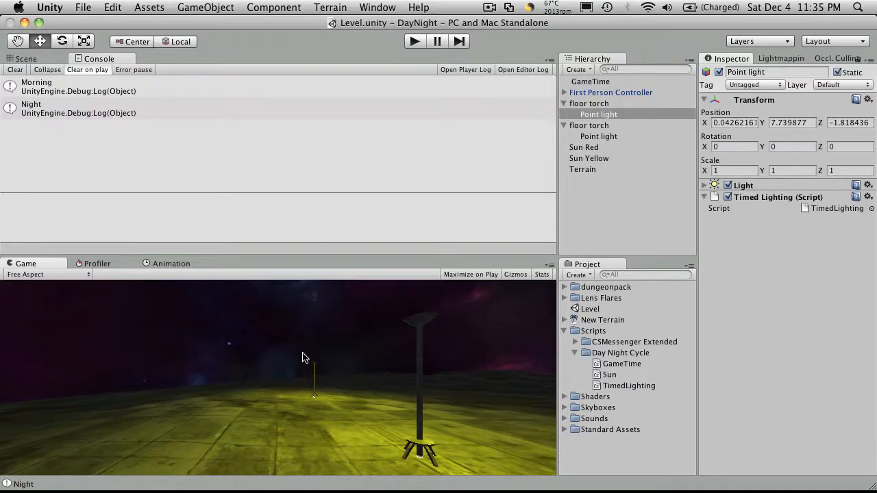
{"action": "mouse_move", "coordinate": [342, 362]}
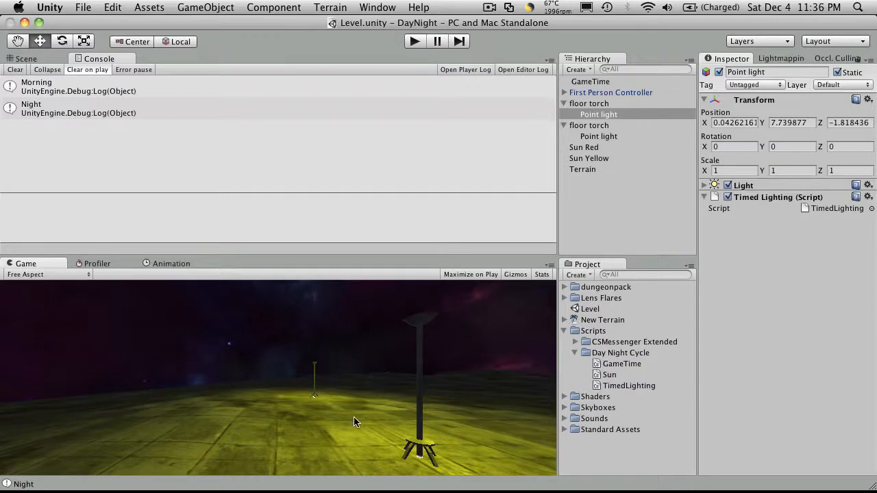
{"action": "mouse_move", "coordinate": [532, 319]}
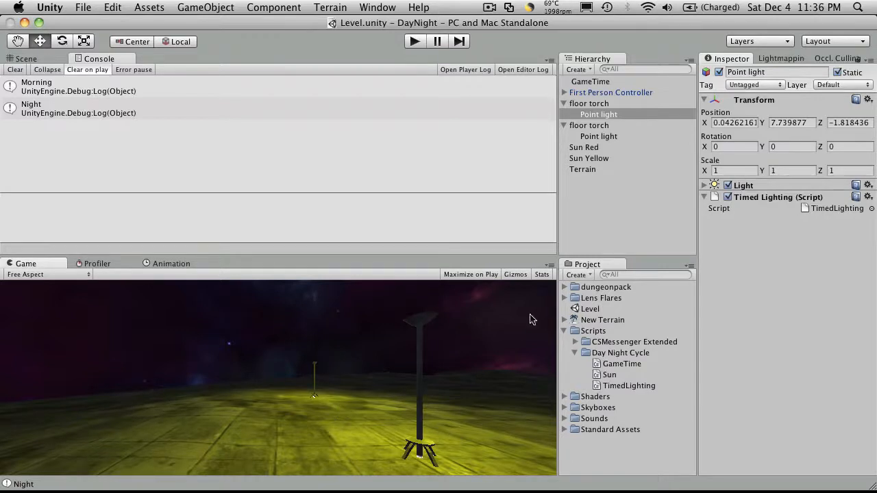
{"action": "mouse_move", "coordinate": [322, 331]}
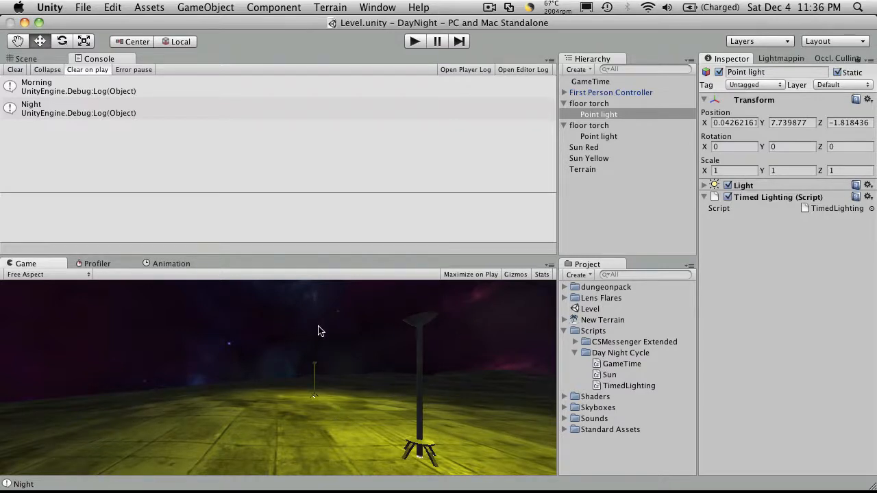